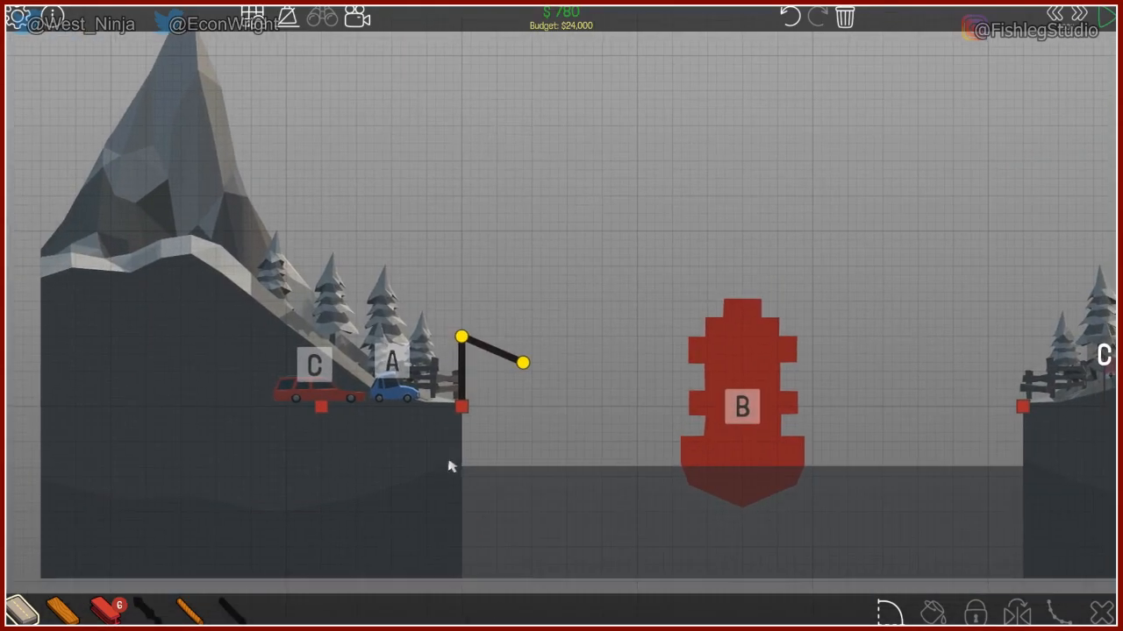
pyautogui.moveTo(296, 459)
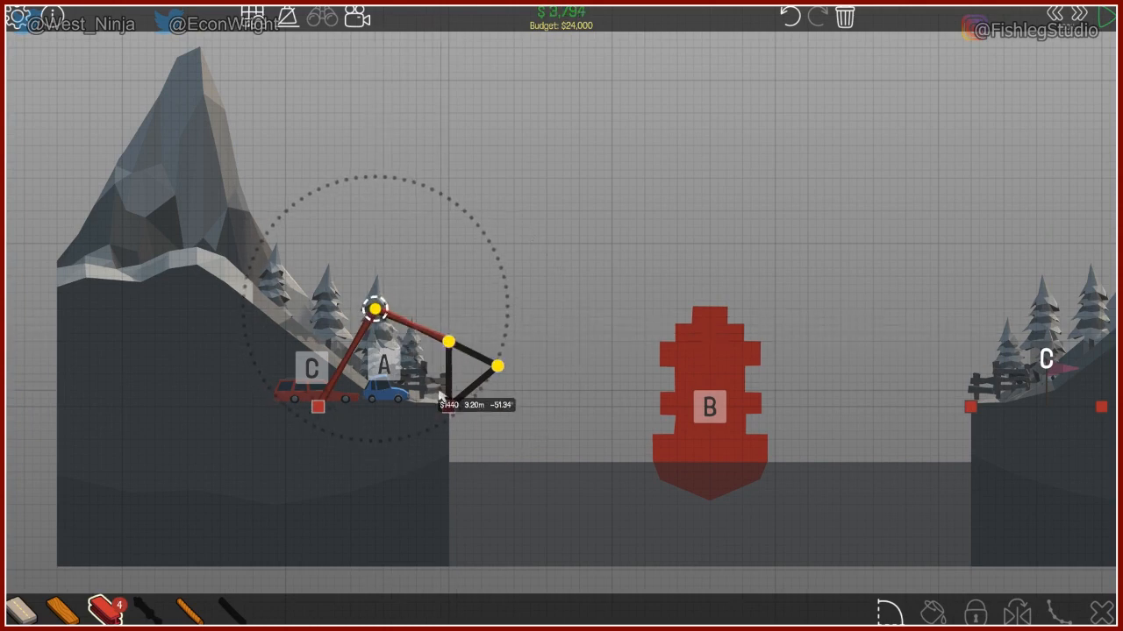
# Add a red beam across from the left frame's top joint toward the cliff edge
pyautogui.moveTo(316, 407); pyautogui.dragTo(448, 407)
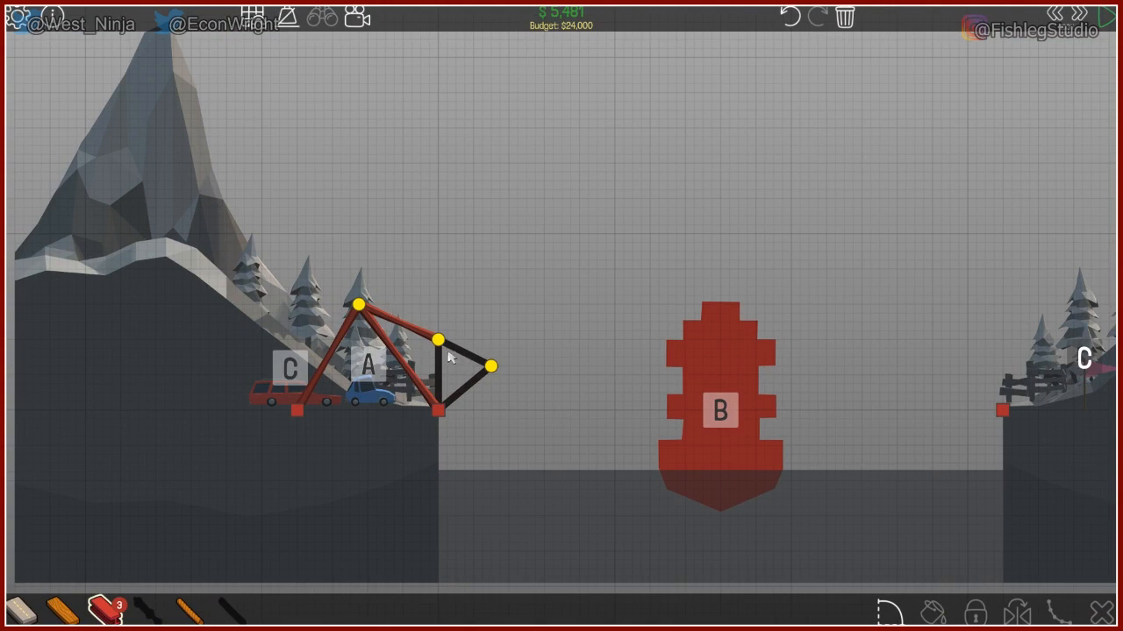
# Replace the cliff-edge vertical, lower the frame's tip joint to deck level, and lay road out toward rock B
pyautogui.click(439, 360)
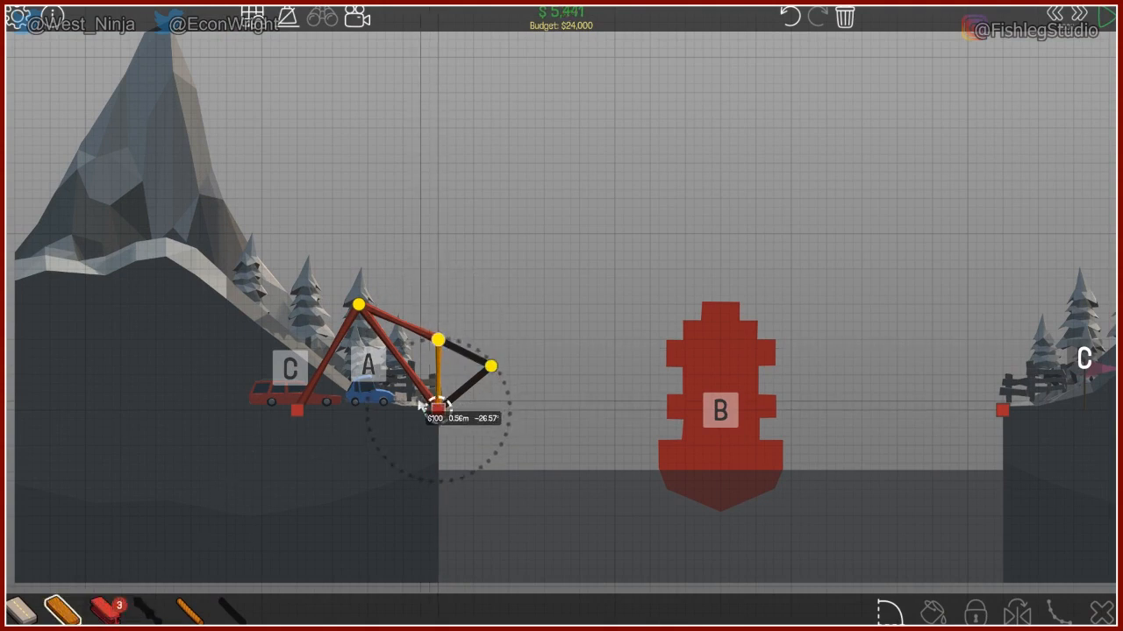
pyautogui.click(439, 342)
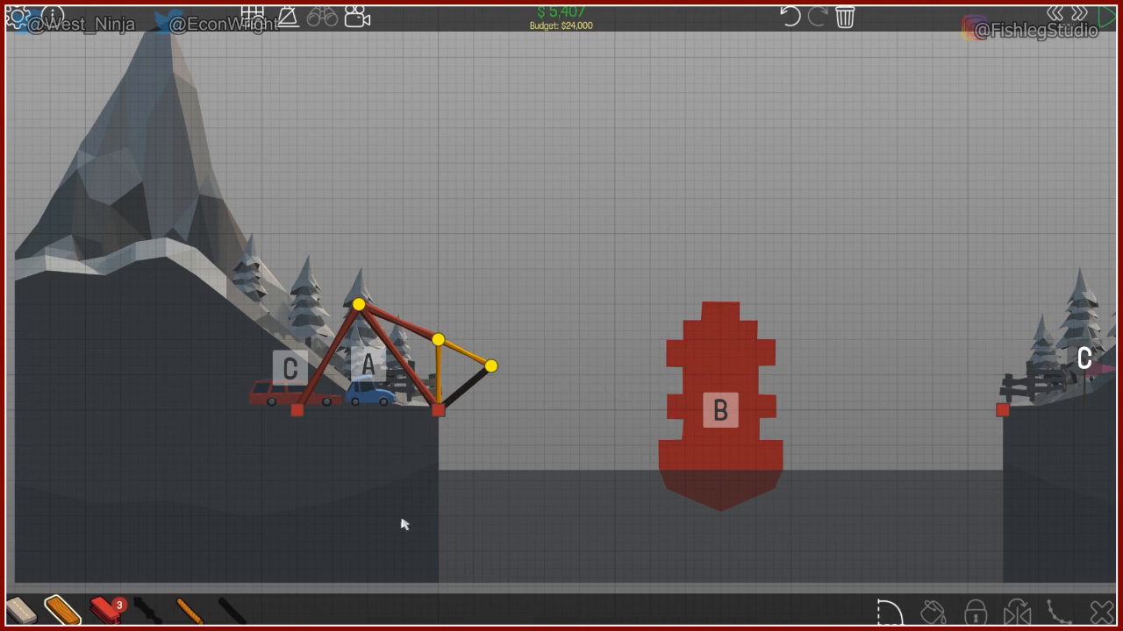
pyautogui.click(491, 367)
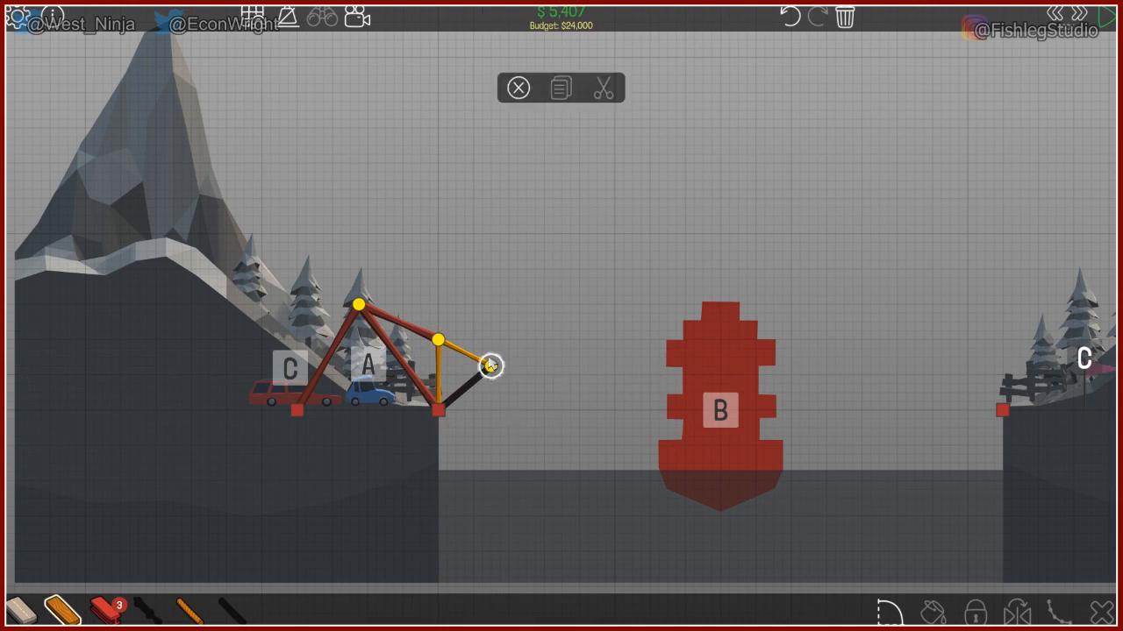
pyautogui.moveTo(489, 367); pyautogui.dragTo(480, 382)
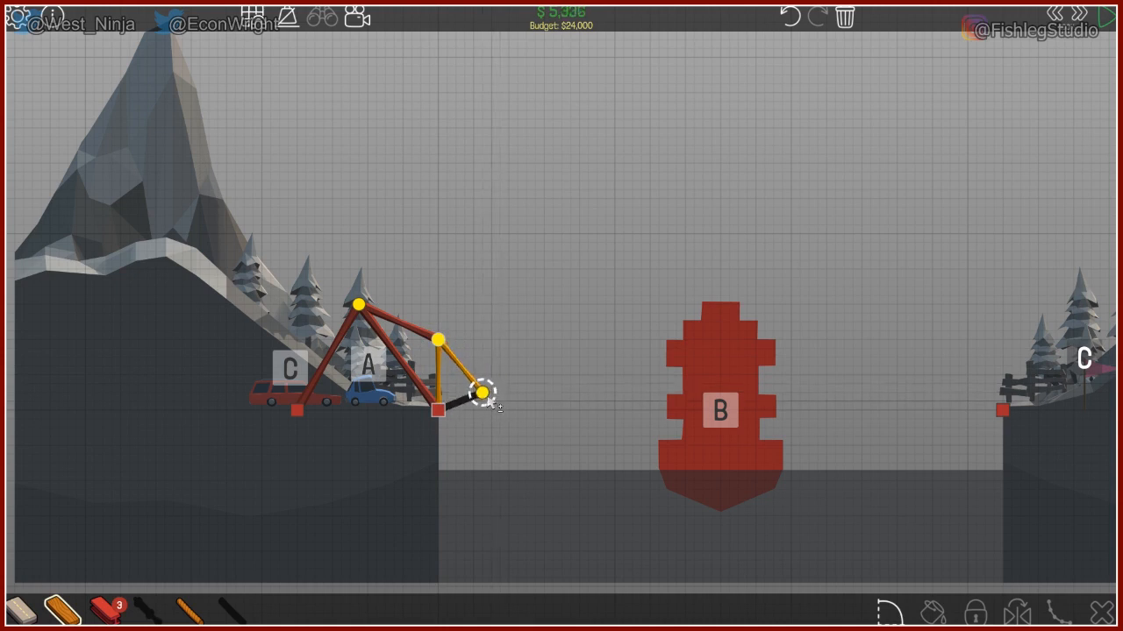
pyautogui.moveTo(484, 393); pyautogui.dragTo(552, 383)
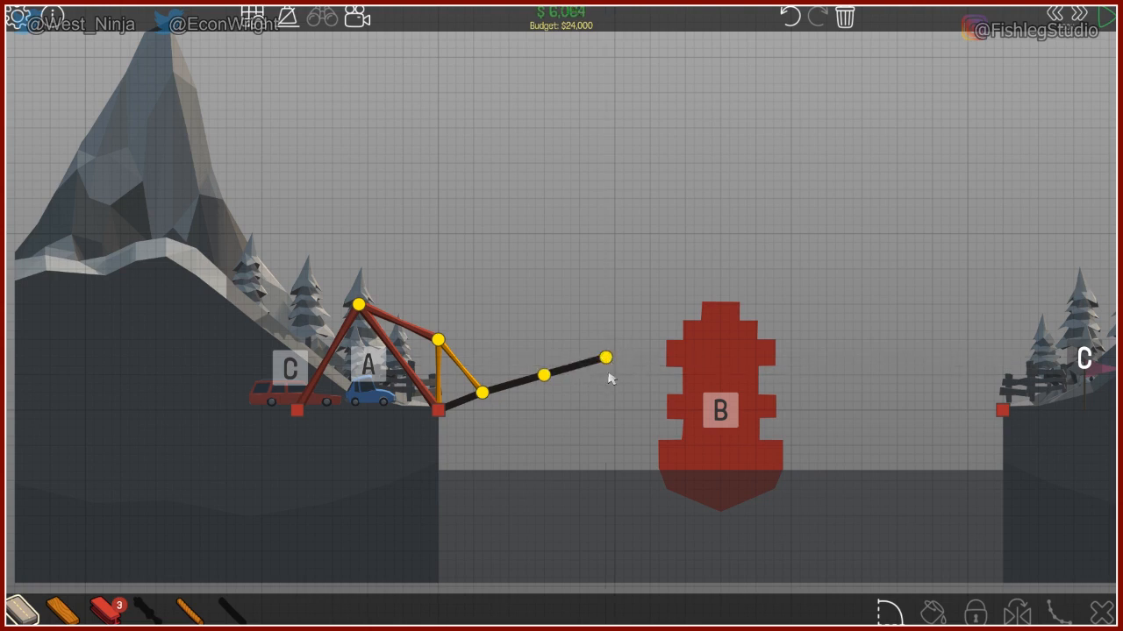
pyautogui.moveTo(114, 611)
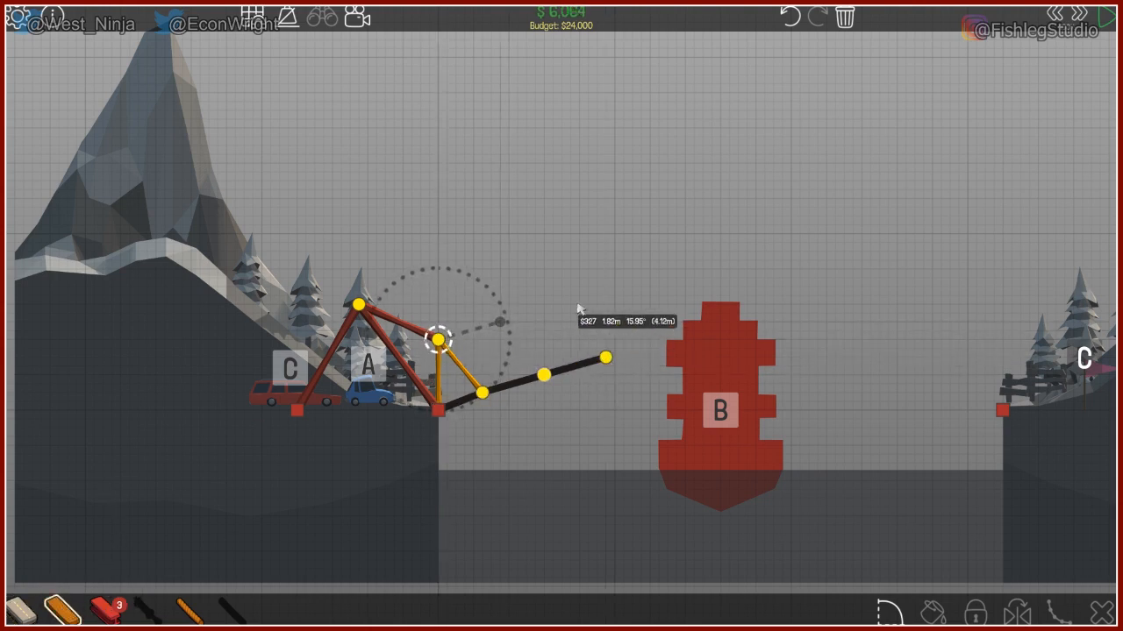
# Triangulate an orange truss above the deck, tie it to the frame top, and extend the road toward B
pyautogui.moveTo(435, 337); pyautogui.dragTo(498, 320)
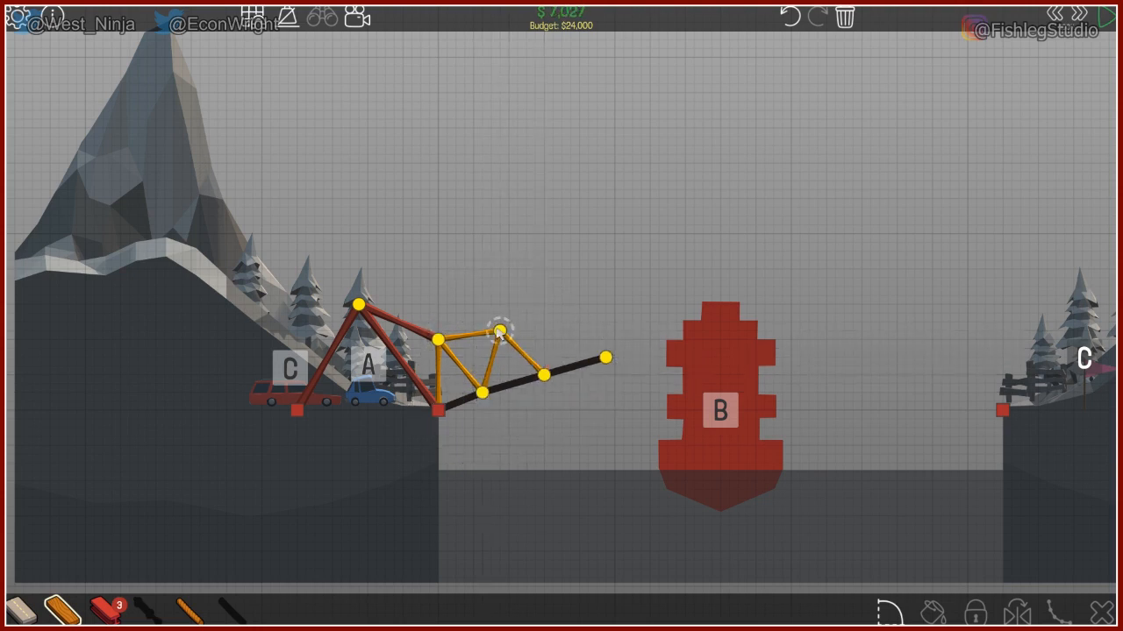
pyautogui.moveTo(495, 332); pyautogui.dragTo(560, 314)
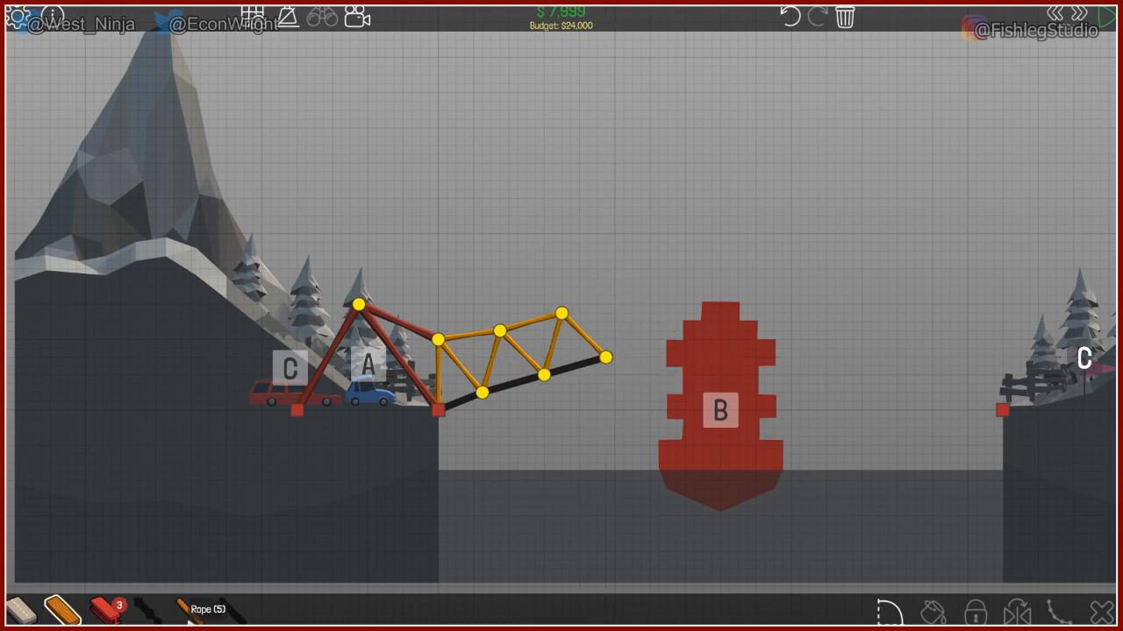
pyautogui.moveTo(359, 305); pyautogui.dragTo(605, 358)
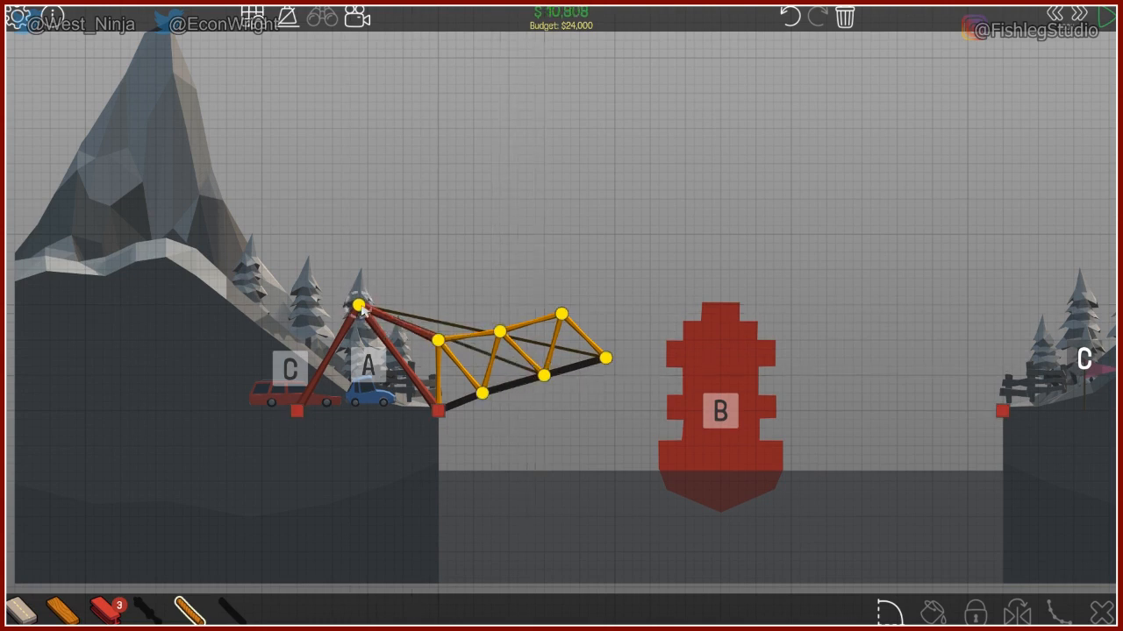
pyautogui.moveTo(361, 305); pyautogui.dragTo(484, 393)
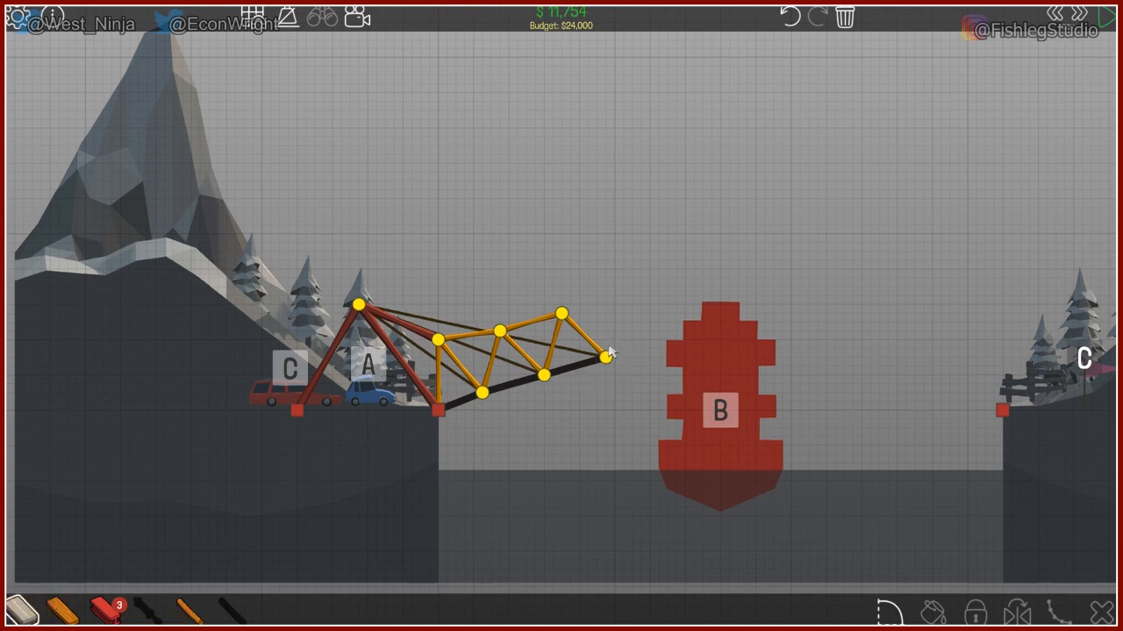
pyautogui.moveTo(603, 358); pyautogui.dragTo(665, 342)
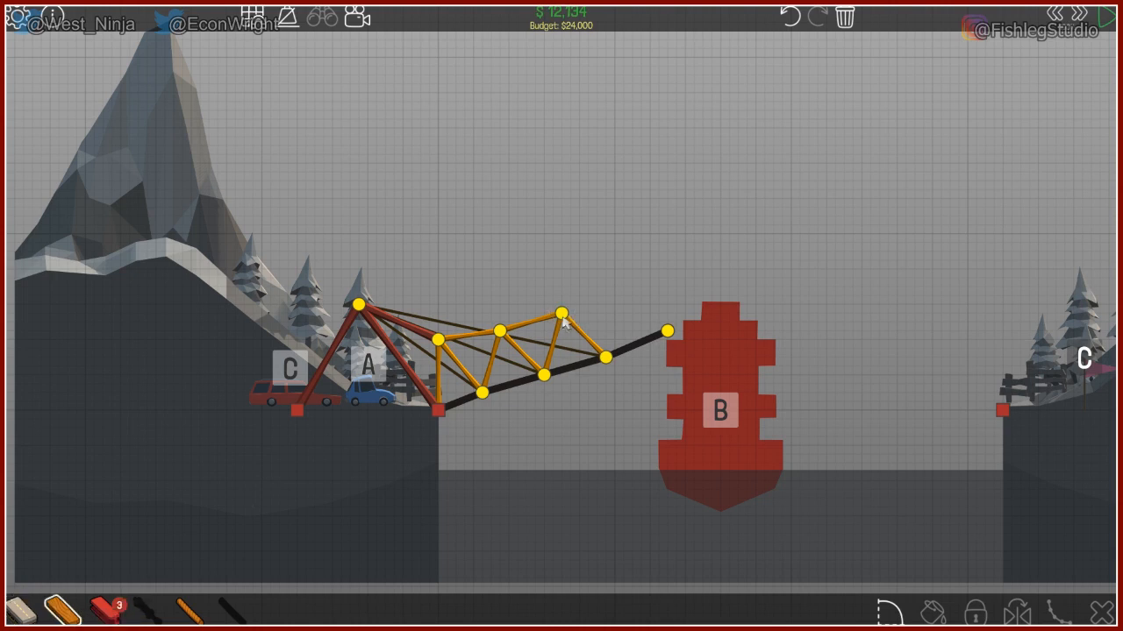
# Add a truss triangle at the new deck end, try a short ramp at the tip, then remove the extra members
pyautogui.moveTo(605, 358); pyautogui.dragTo(628, 295)
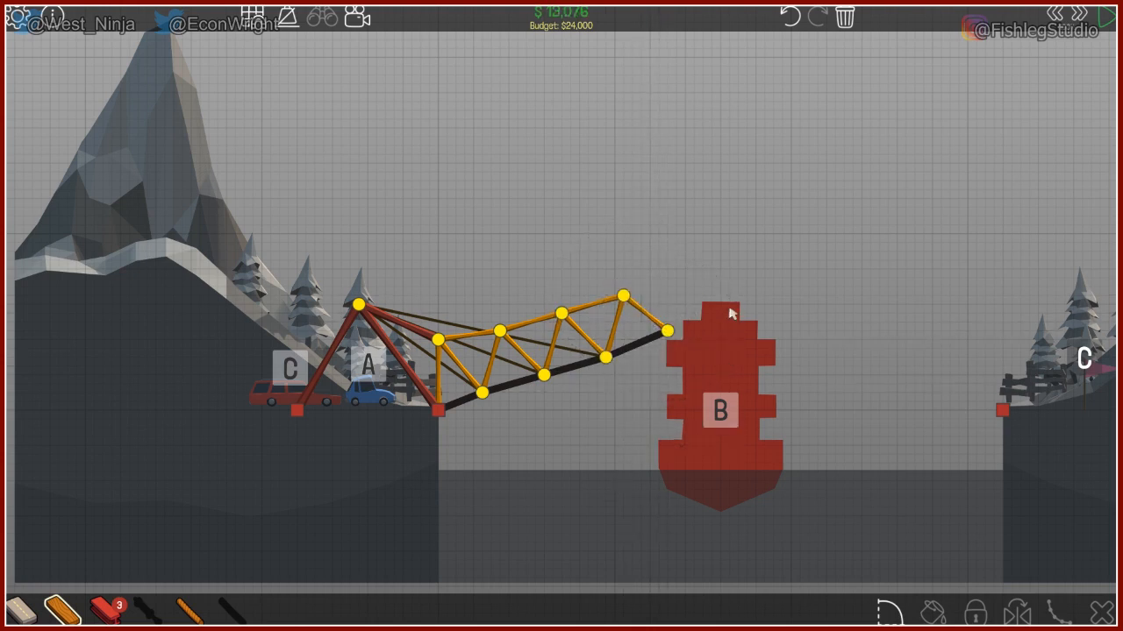
pyautogui.moveTo(665, 344)
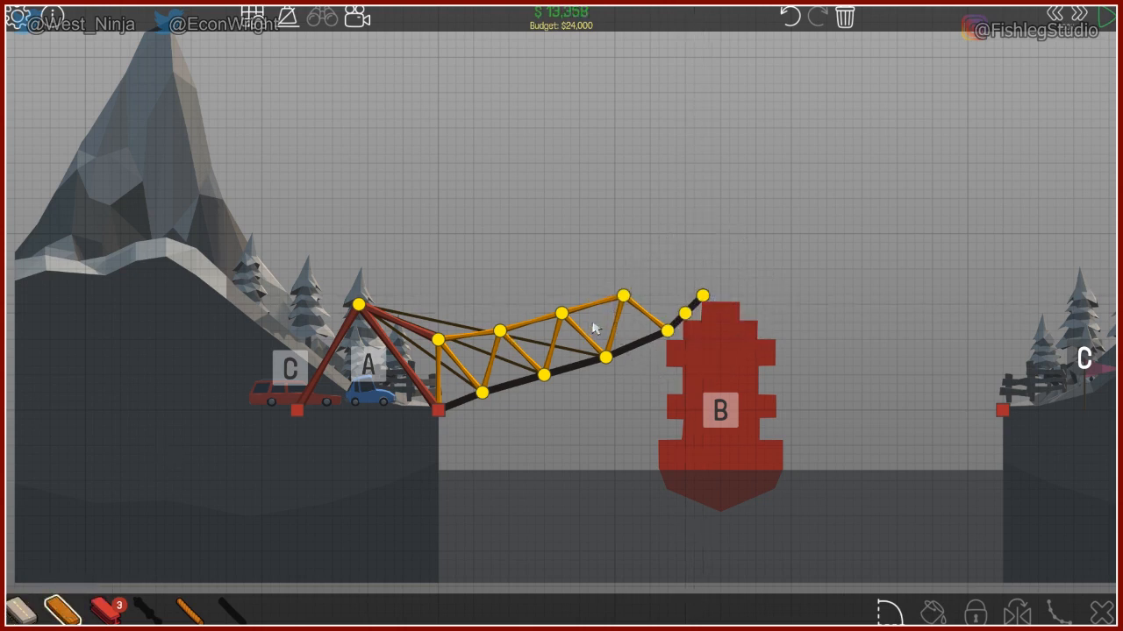
pyautogui.click(684, 281)
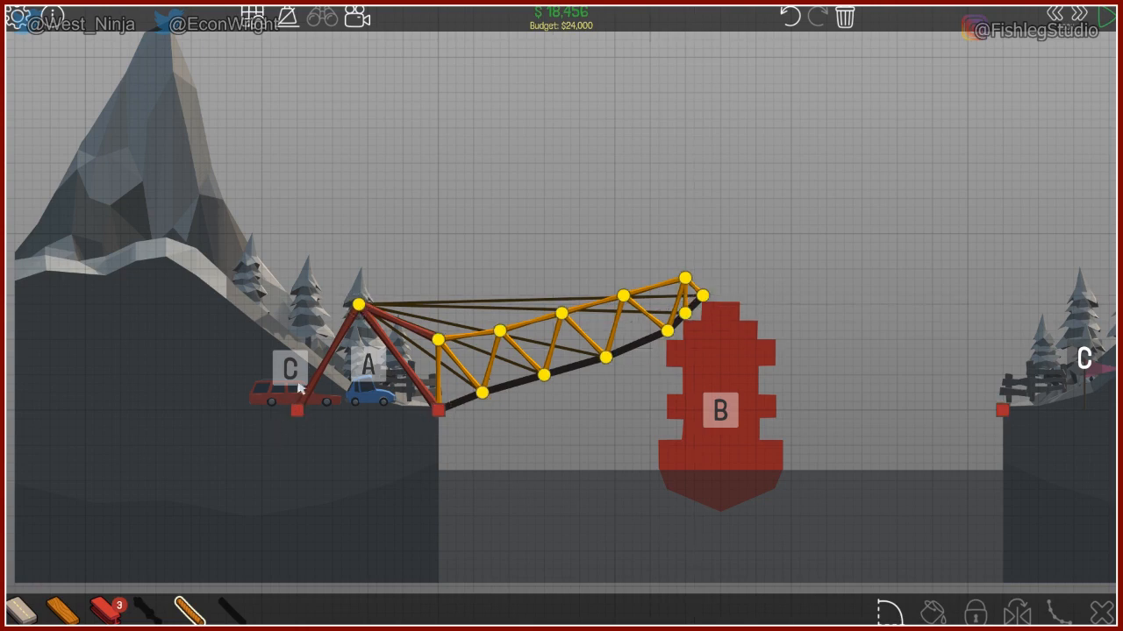
pyautogui.moveTo(821, 341)
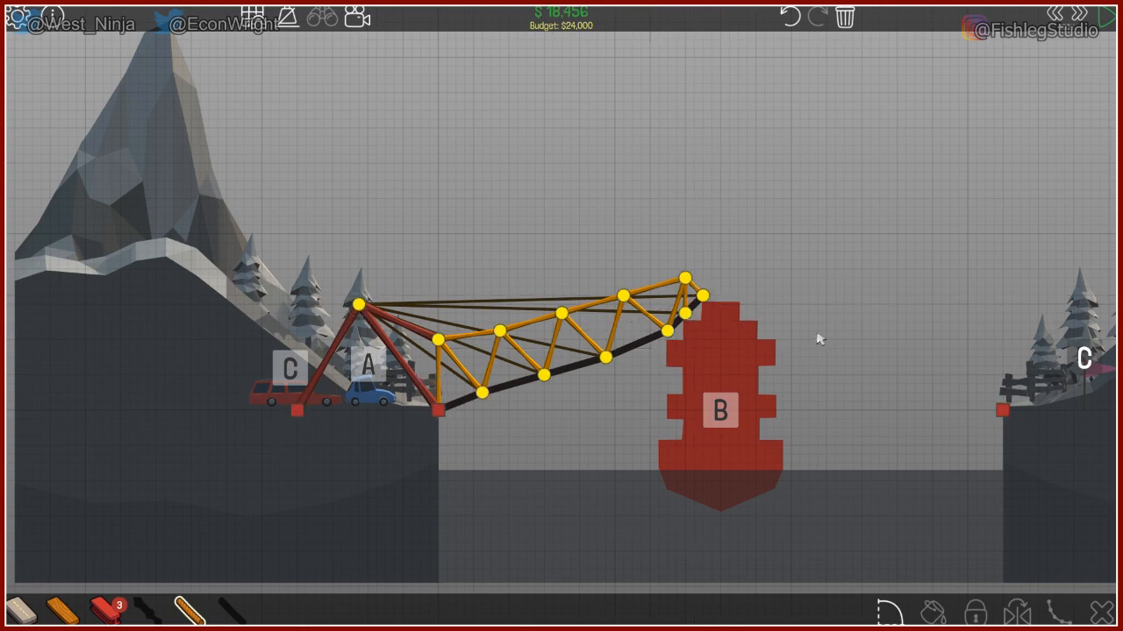
pyautogui.click(1122, 19)
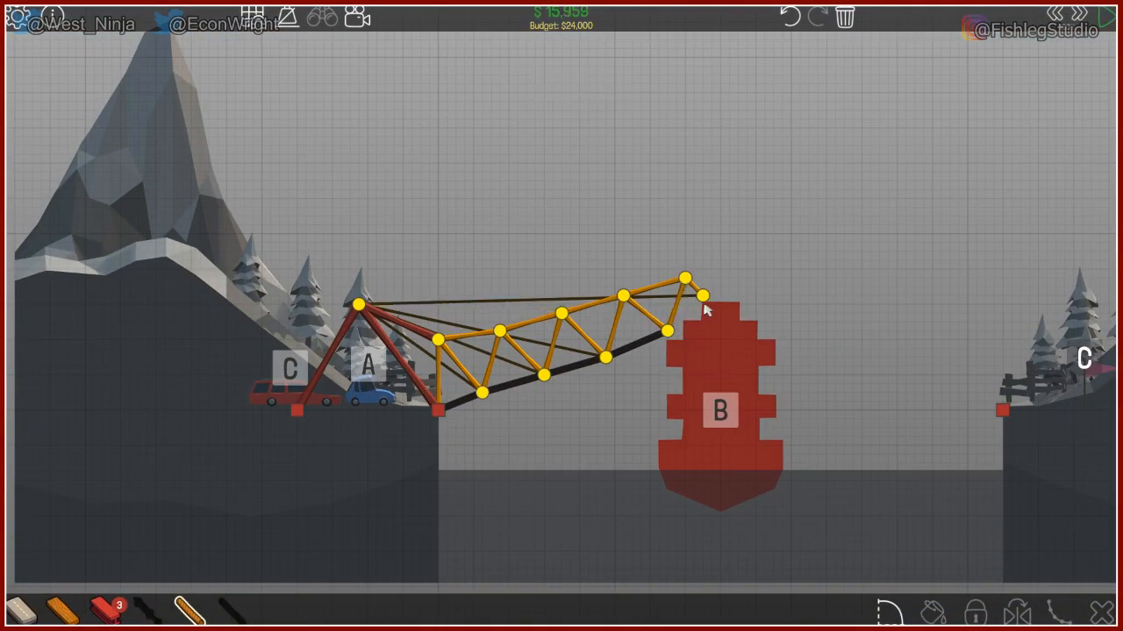
pyautogui.click(702, 294)
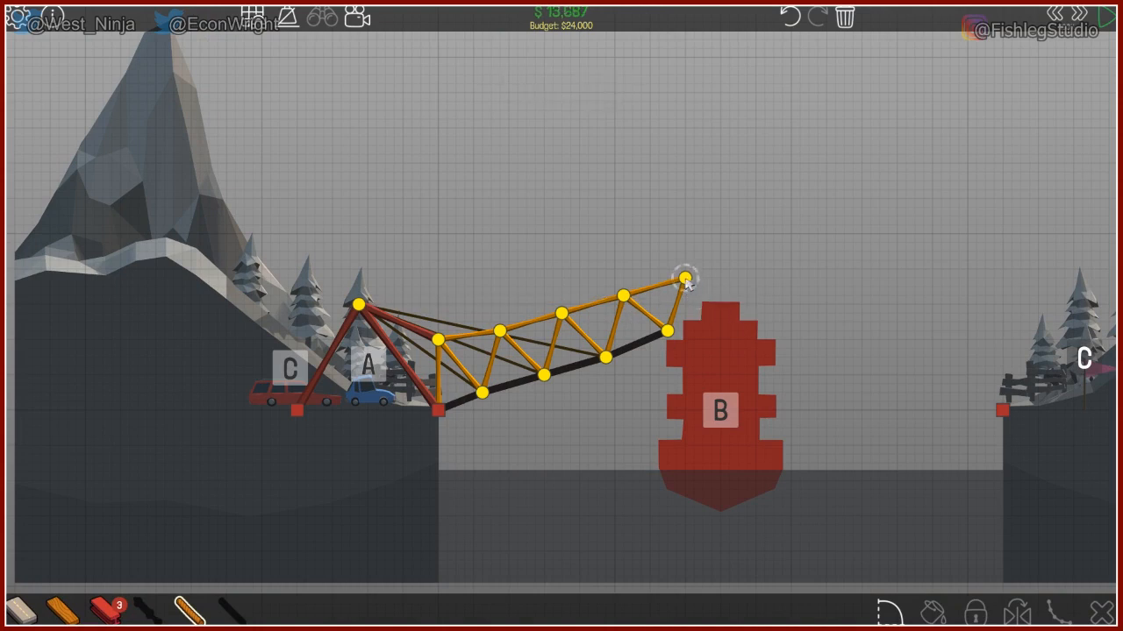
pyautogui.moveTo(186, 395)
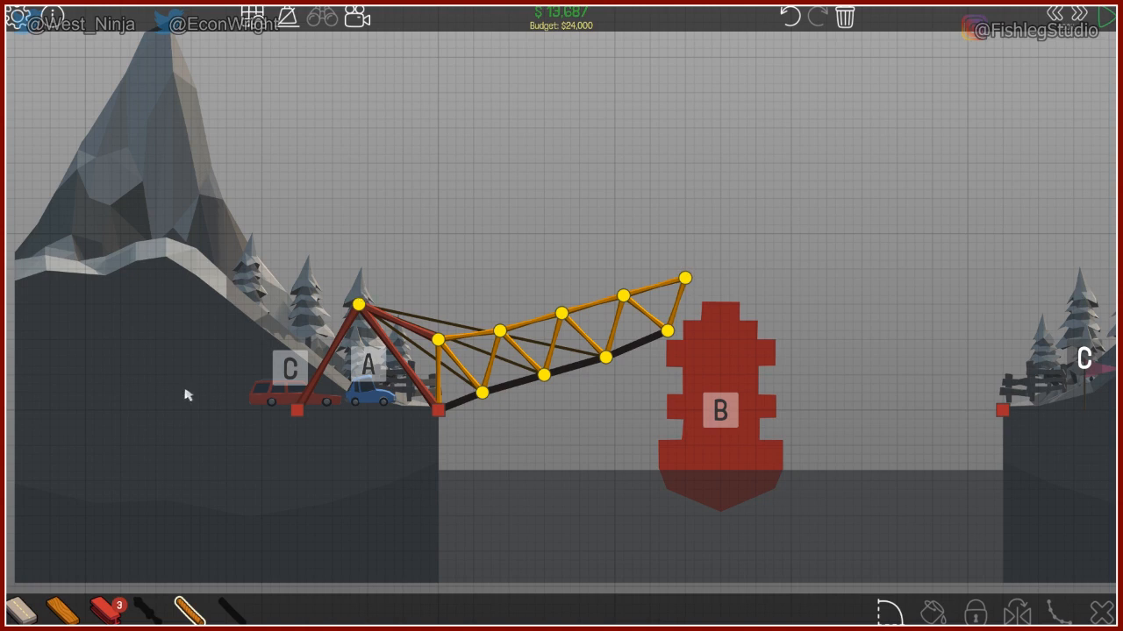
pyautogui.moveTo(225, 556)
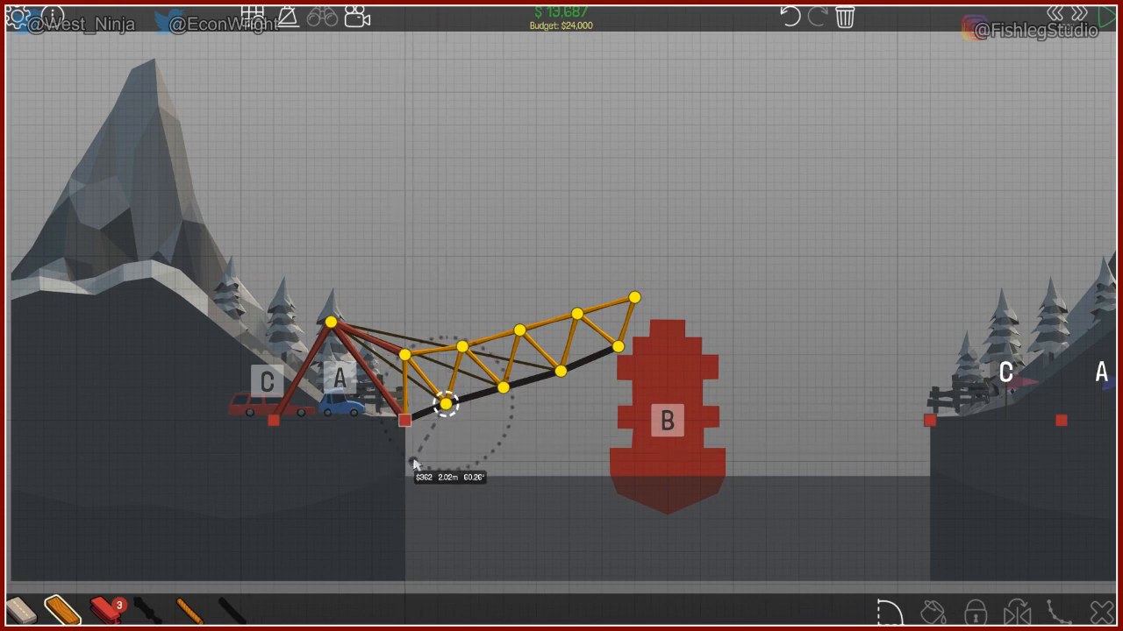
# Add a strut below the cliff-edge anchor and a tie from the frame top to the truss tip
pyautogui.moveTo(445, 403); pyautogui.dragTo(412, 463)
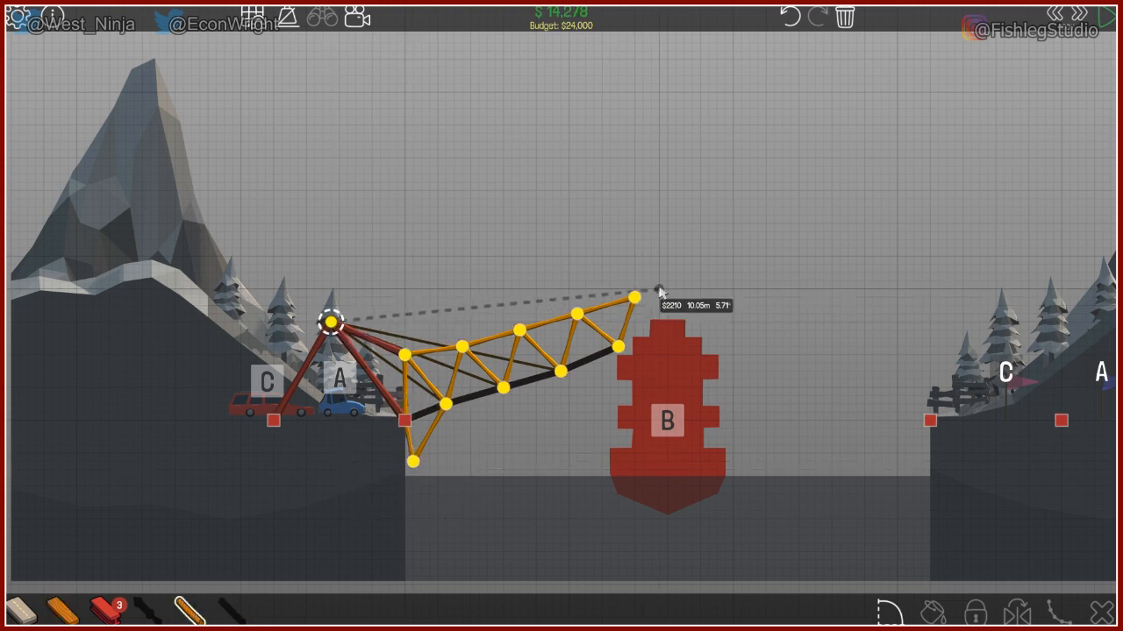
pyautogui.click(635, 296)
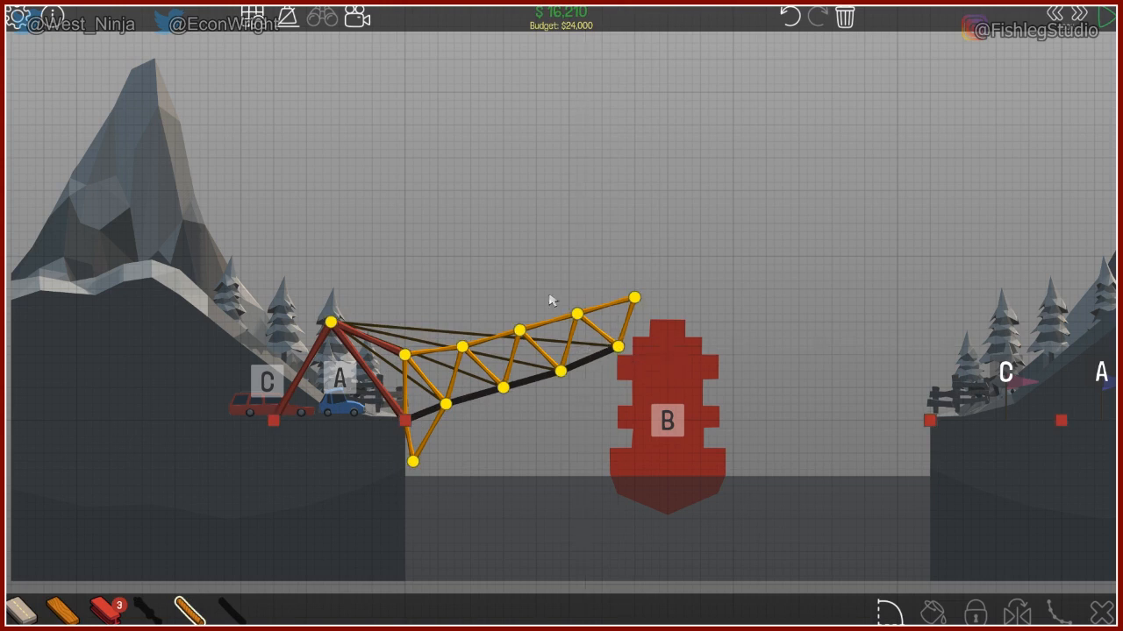
pyautogui.moveTo(456, 397)
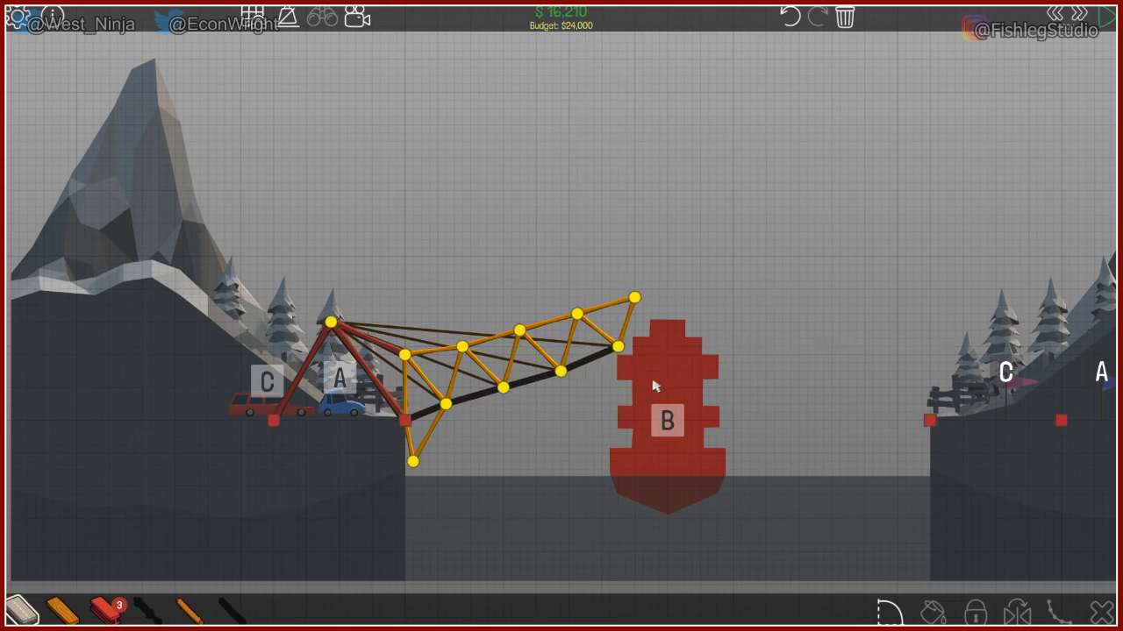
pyautogui.moveTo(649, 330)
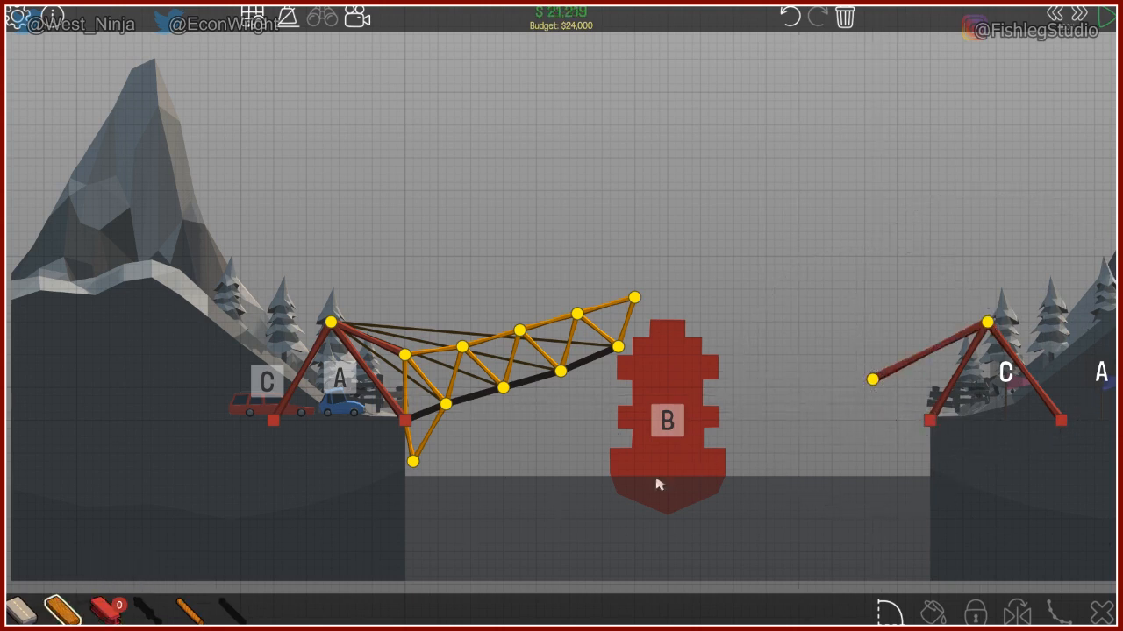
pyautogui.moveTo(867, 505)
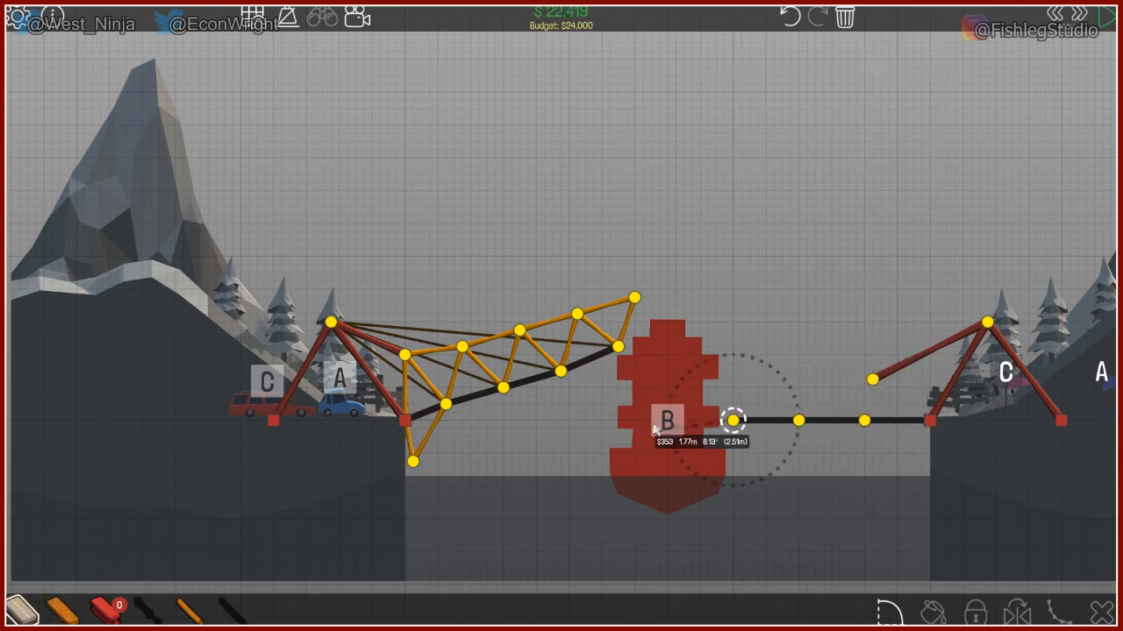
pyautogui.moveTo(706, 418)
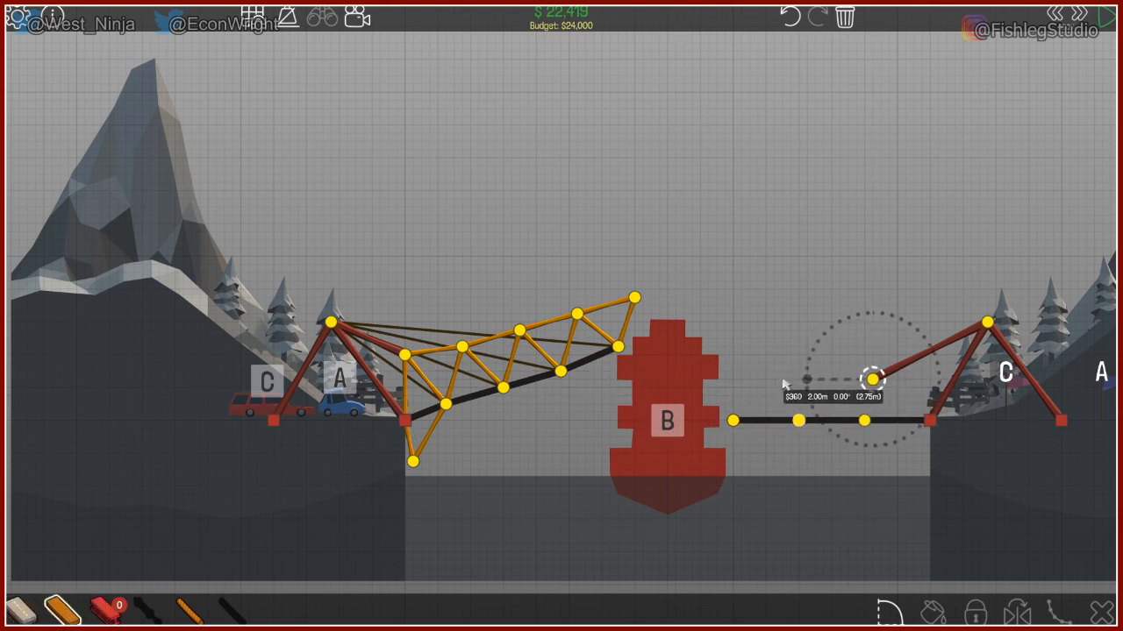
# Add an upright and a short ramp member at the right deck end
pyautogui.moveTo(873, 378); pyautogui.dragTo(737, 379)
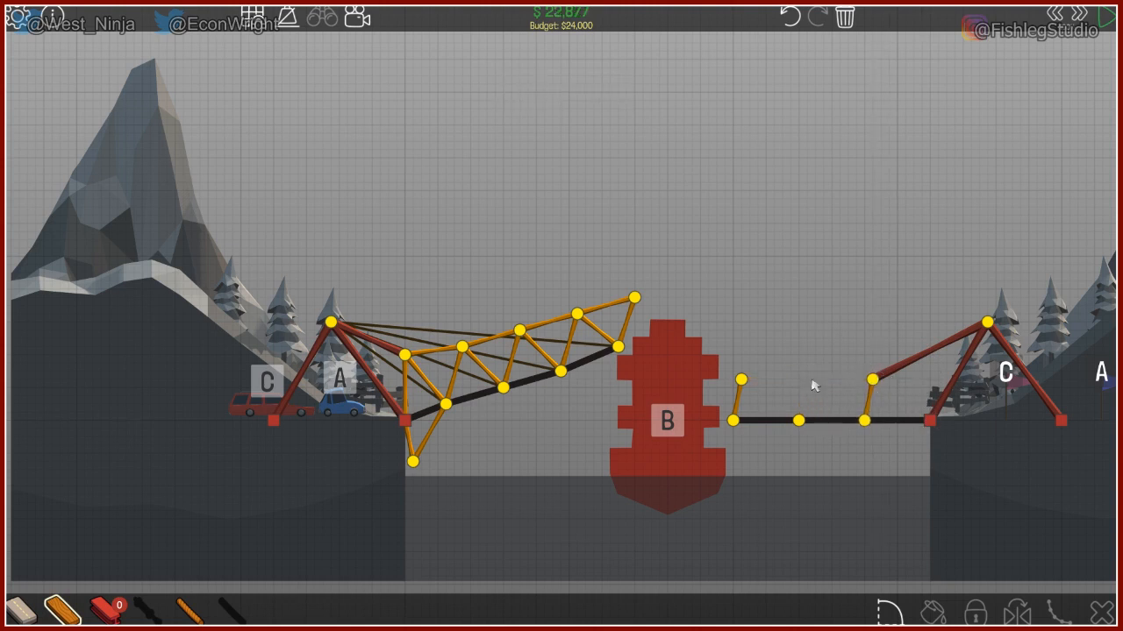
pyautogui.click(873, 379)
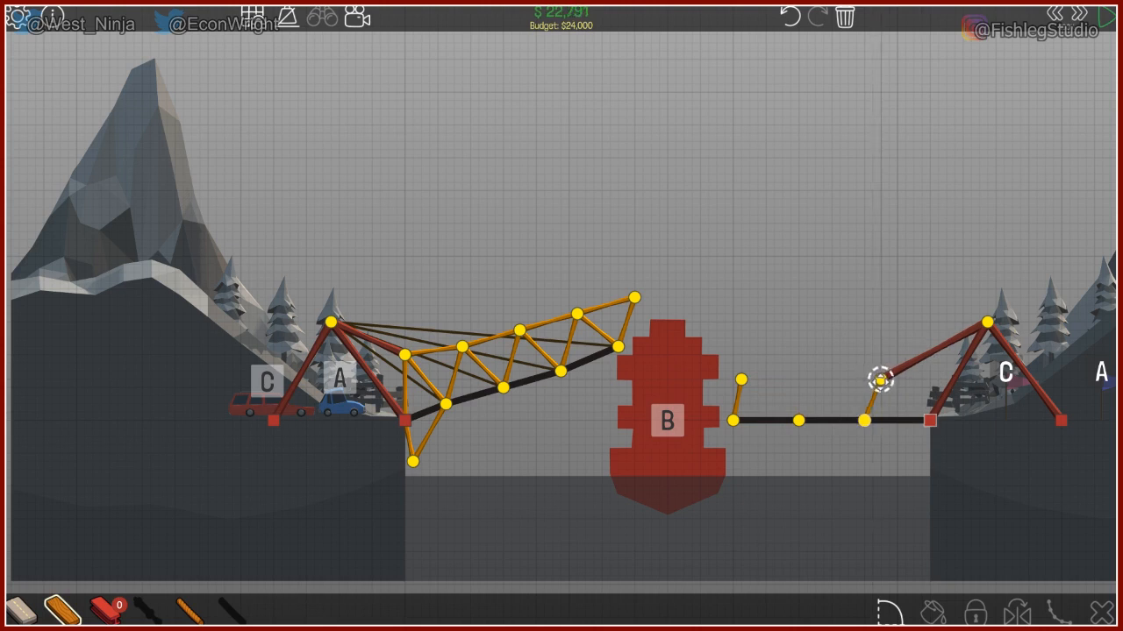
pyautogui.moveTo(880, 383); pyautogui.dragTo(926, 421)
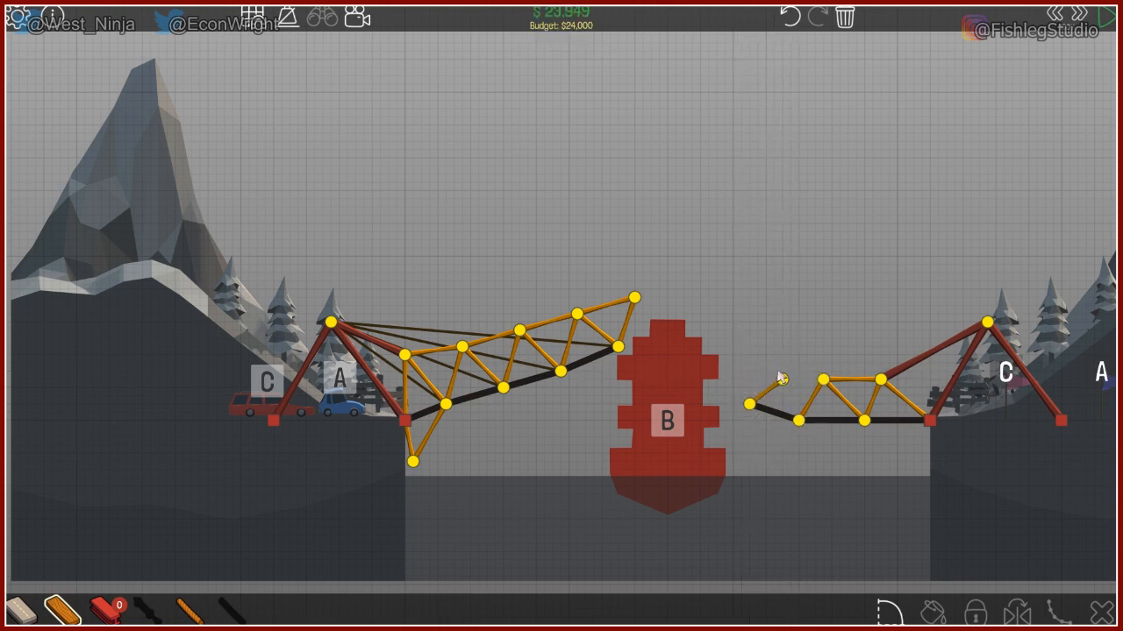
# Add a truss member over the right deck and tie the right anchor tower top to it
pyautogui.click(775, 377)
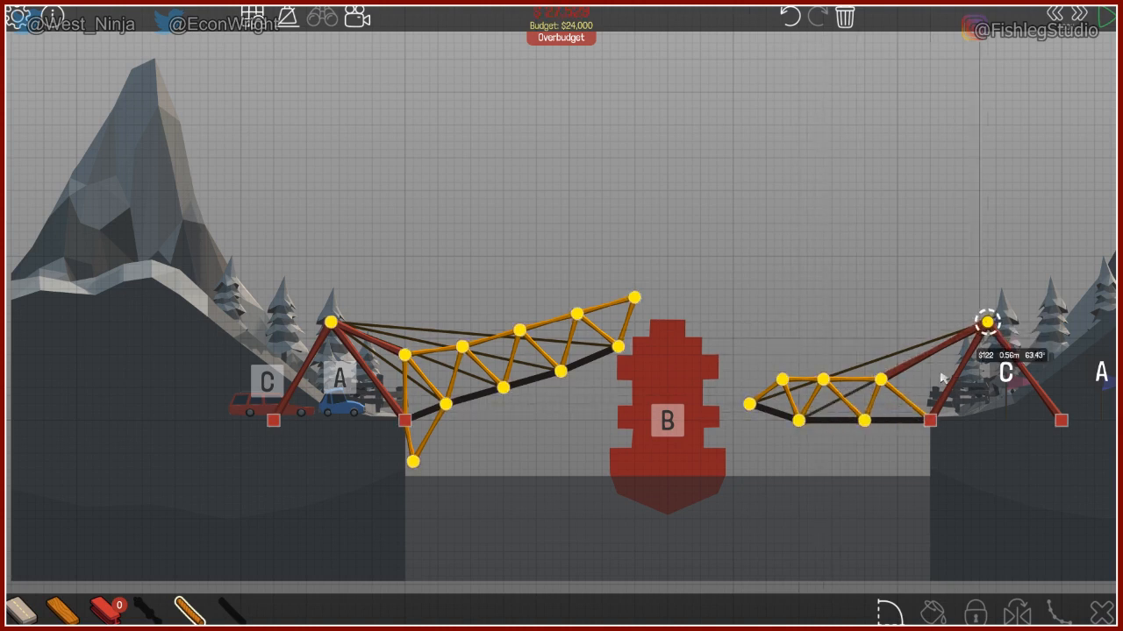
pyautogui.moveTo(869, 421); pyautogui.dragTo(986, 323)
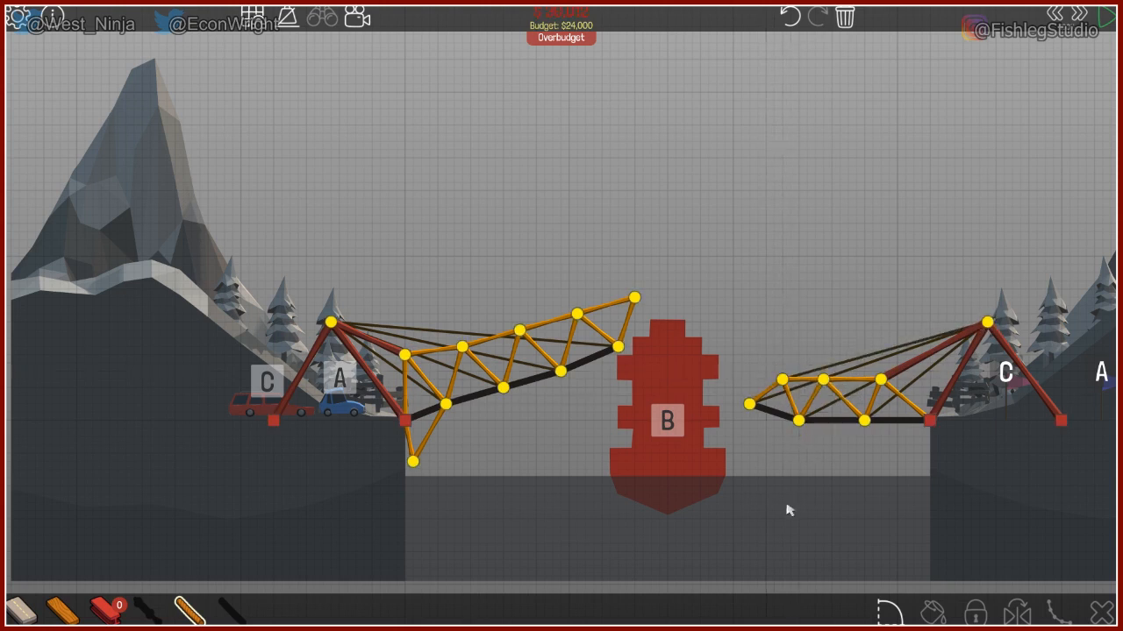
pyautogui.moveTo(717, 410)
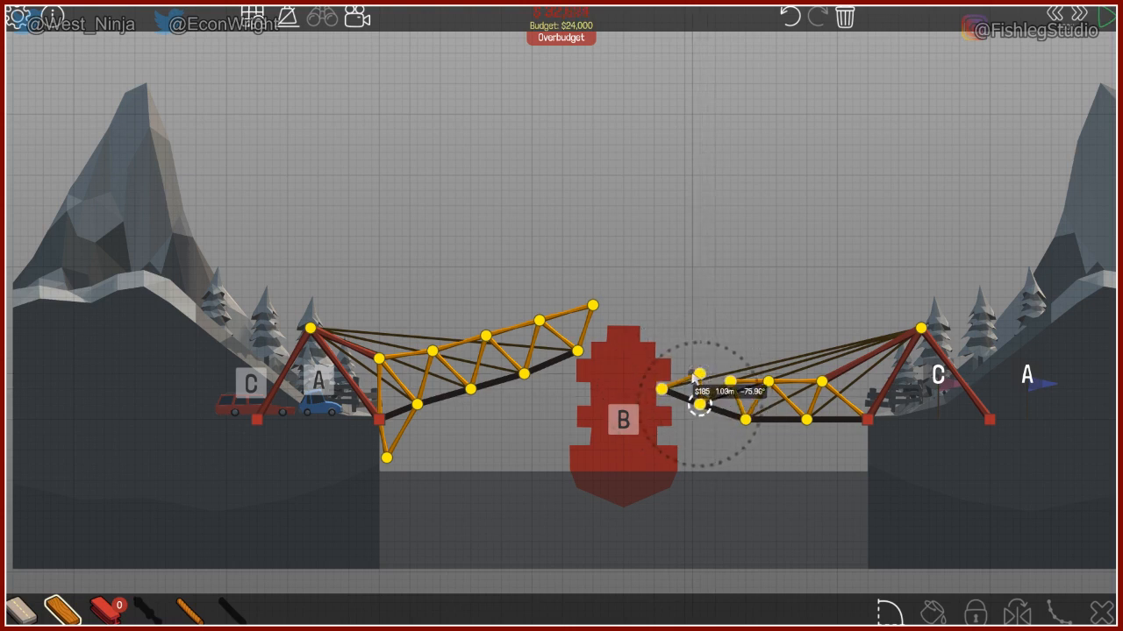
pyautogui.click(698, 404)
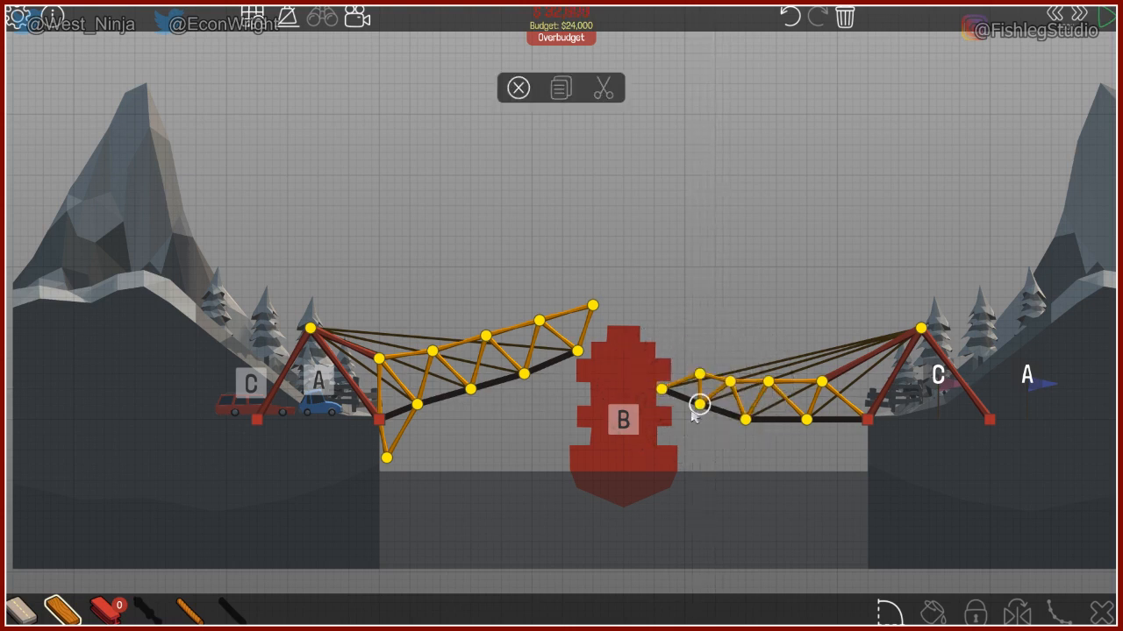
pyautogui.moveTo(693, 417)
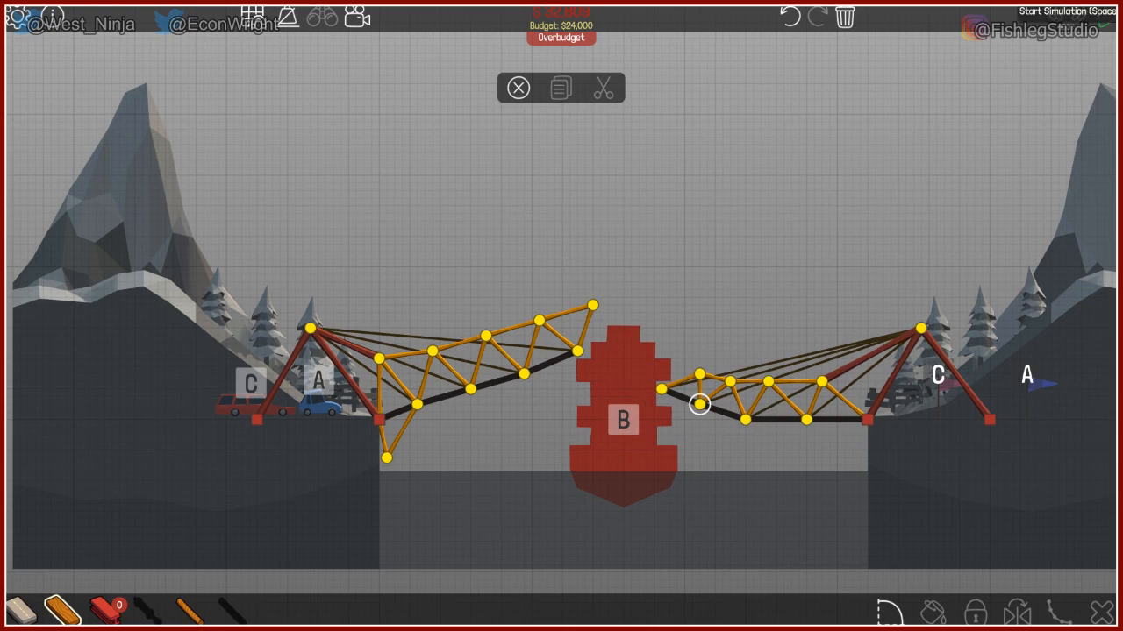
# Run the simulation, watch the bridge fail, and choose Try Again to keep building
pyautogui.press('space')
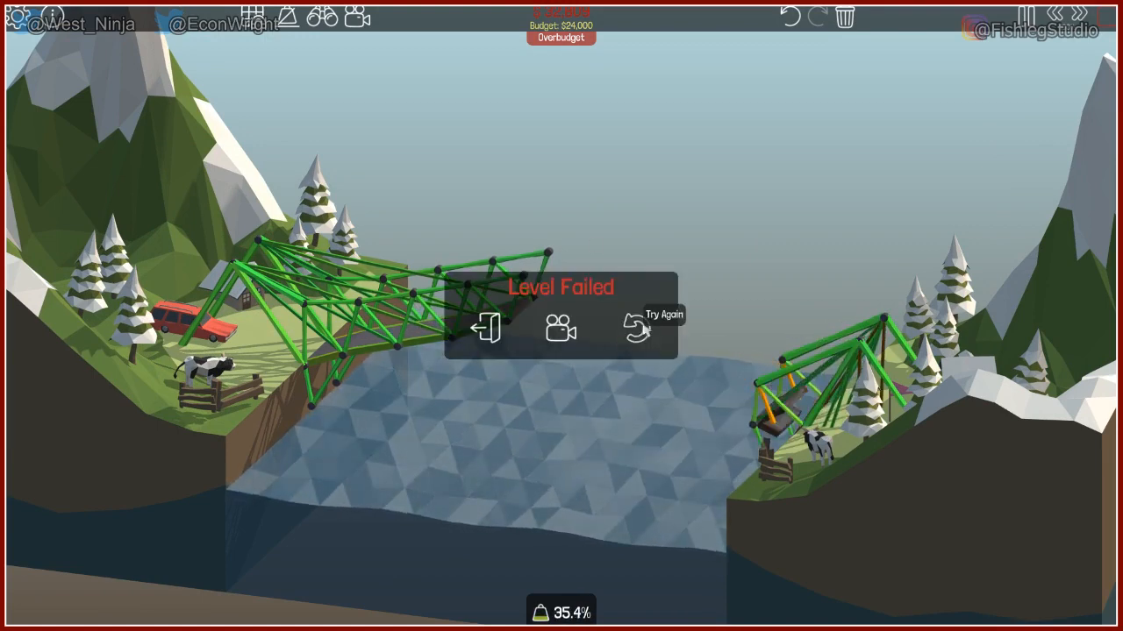
pyautogui.click(635, 328)
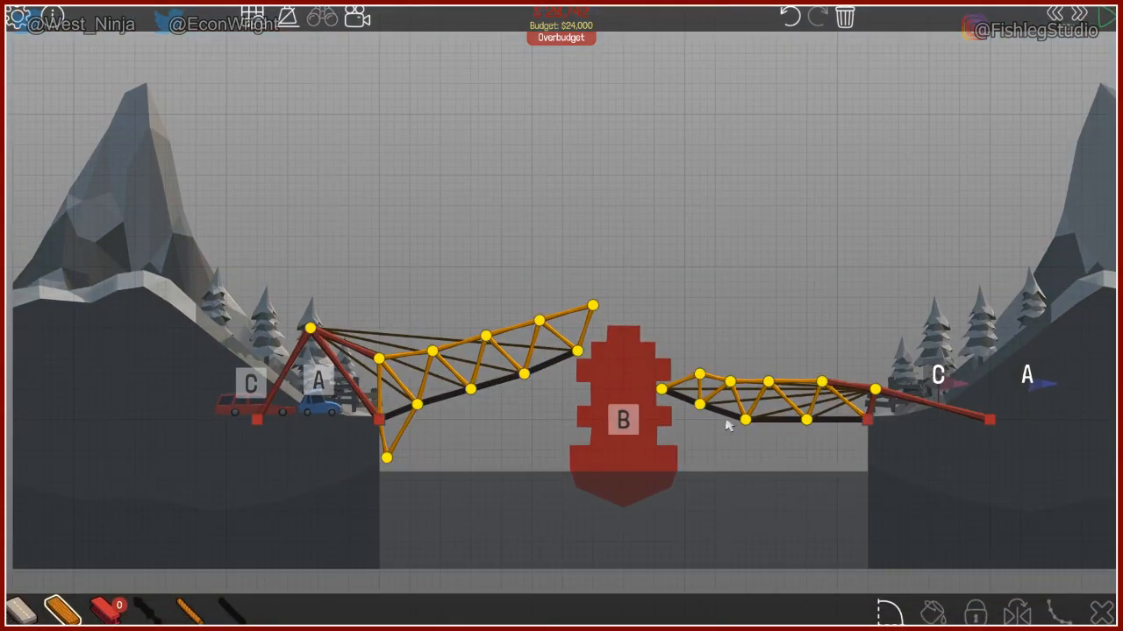
pyautogui.moveTo(653, 322)
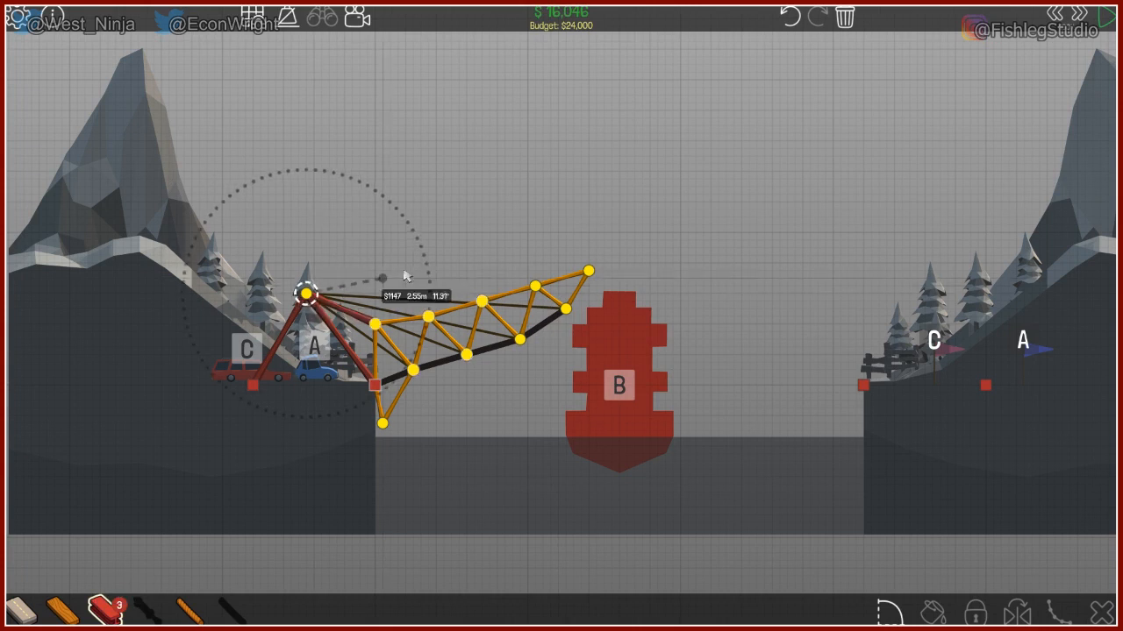
# Draw a braced member from the left anchor tower top to a new joint above the left truss
pyautogui.moveTo(302, 295); pyautogui.dragTo(421, 263)
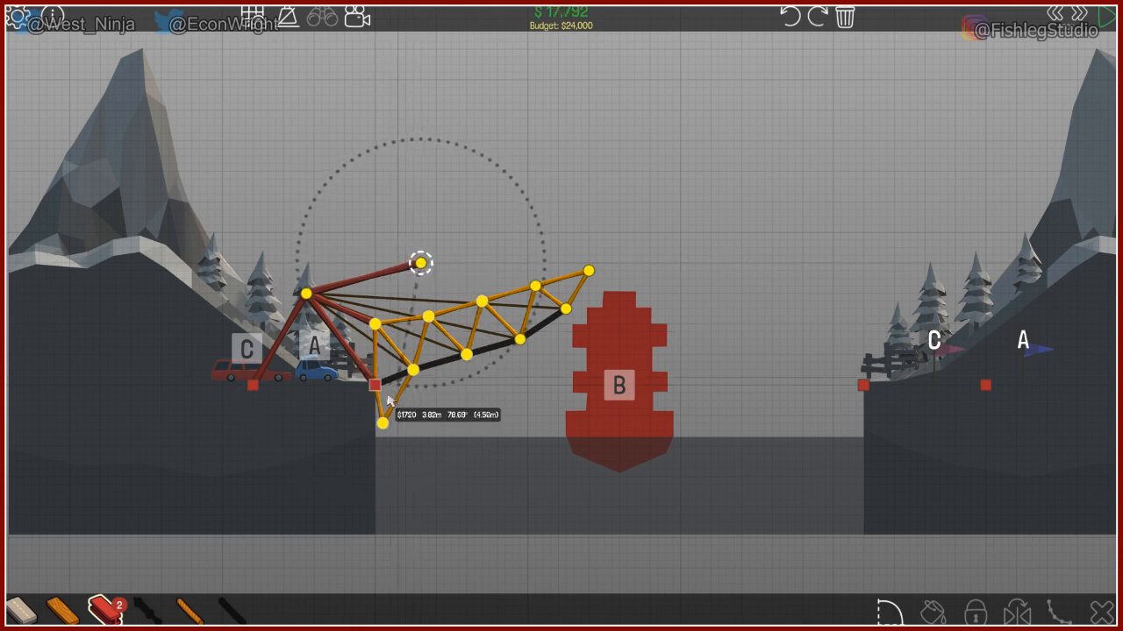
pyautogui.click(372, 383)
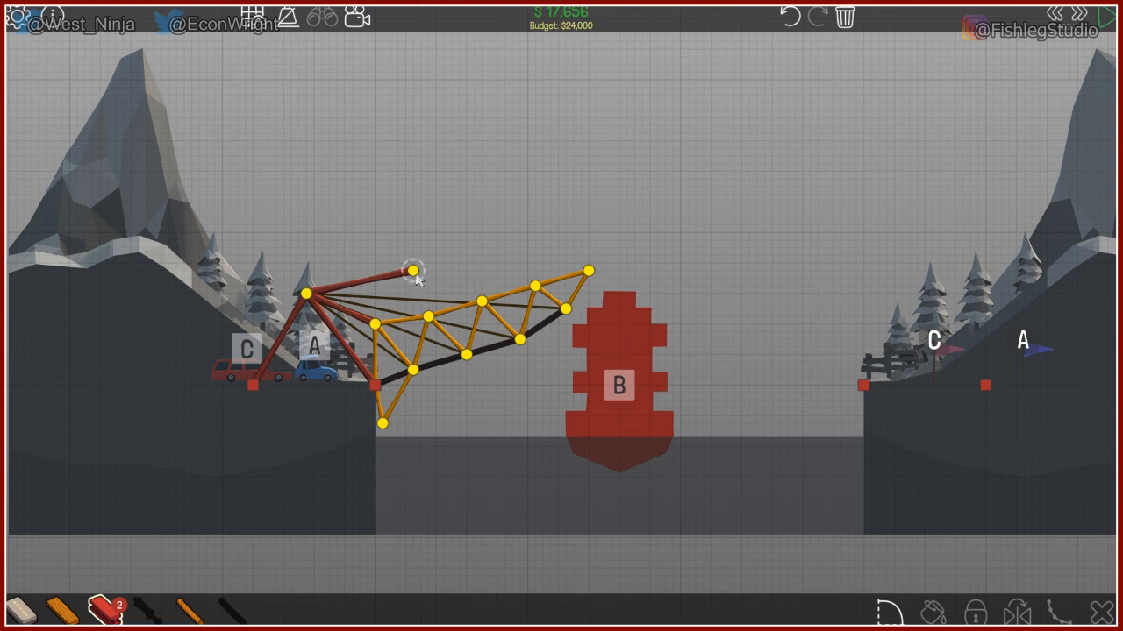
pyautogui.click(369, 383)
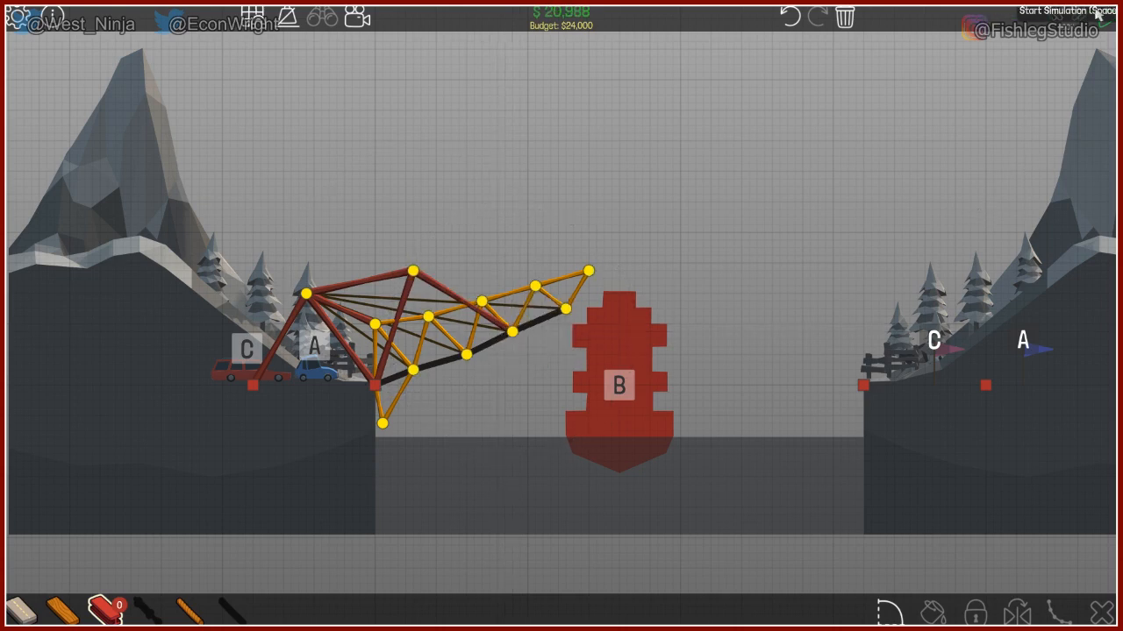
# Extend the left truss top toward the centre with two members, test it, and return after failure
pyautogui.click(1049, 7)
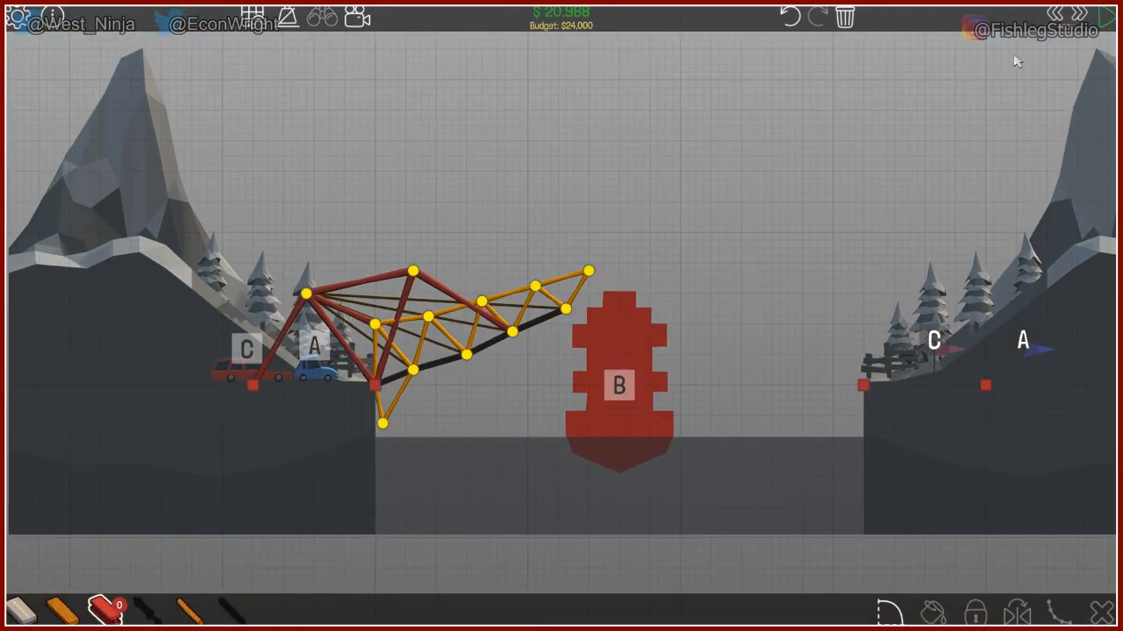
pyautogui.moveTo(568, 249)
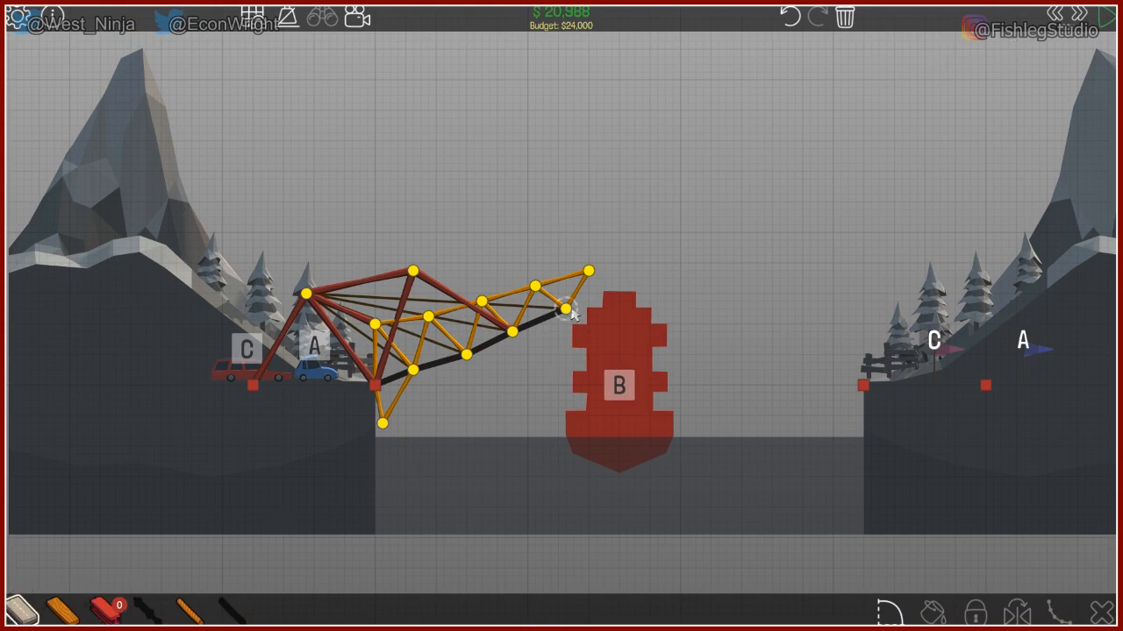
pyautogui.moveTo(559, 307); pyautogui.dragTo(610, 289)
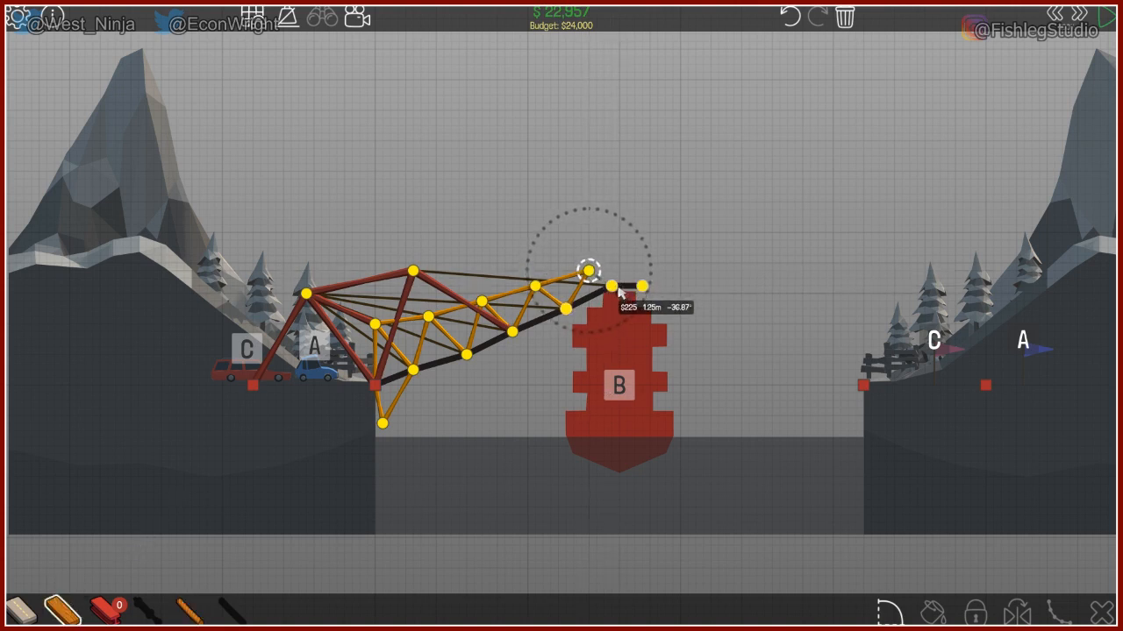
pyautogui.moveTo(589, 270); pyautogui.dragTo(638, 282)
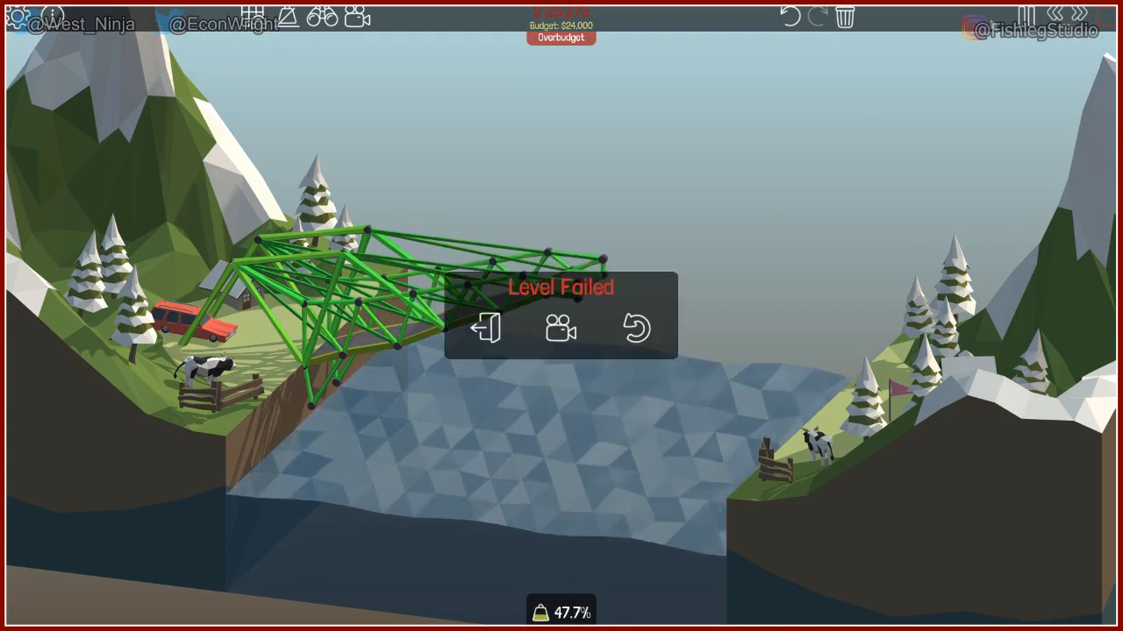
pyautogui.click(635, 328)
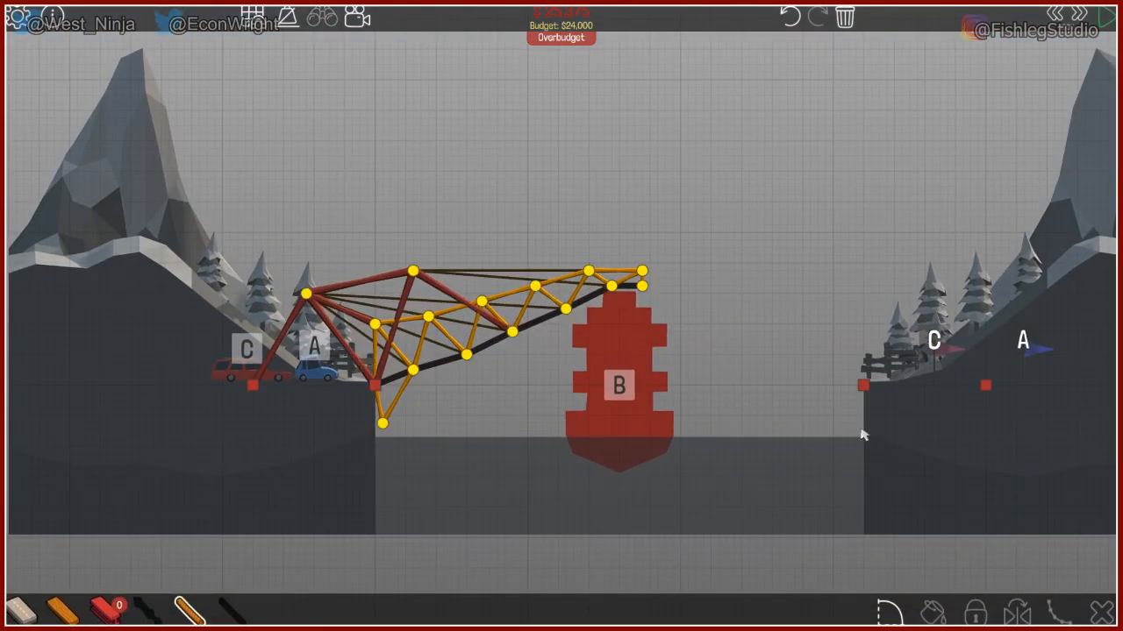
pyautogui.moveTo(554, 441)
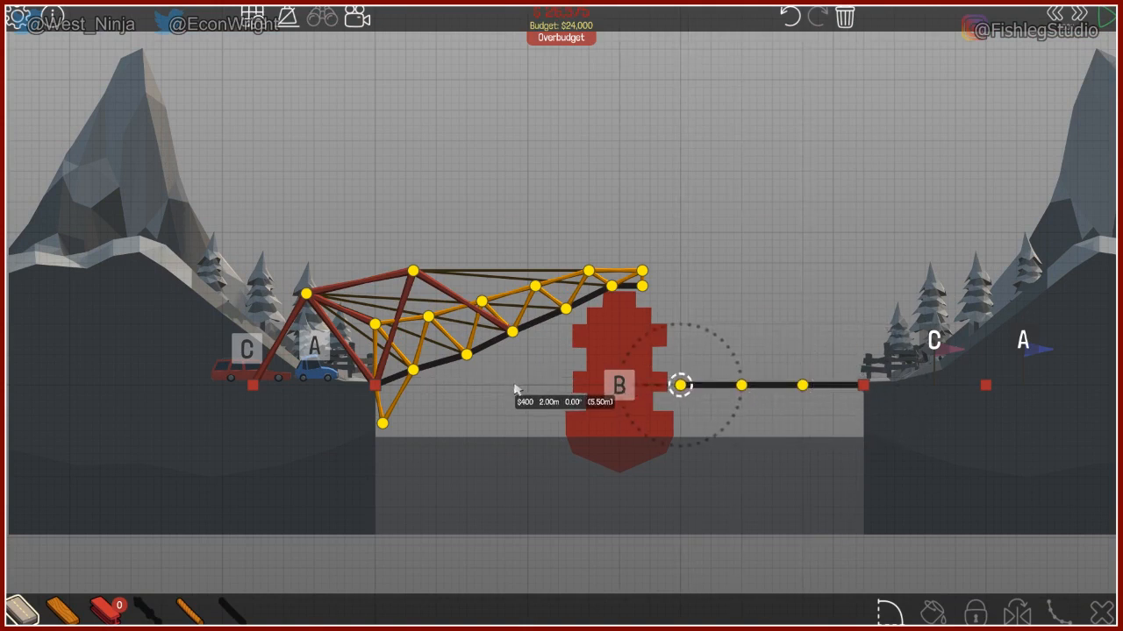
pyautogui.moveTo(357, 463)
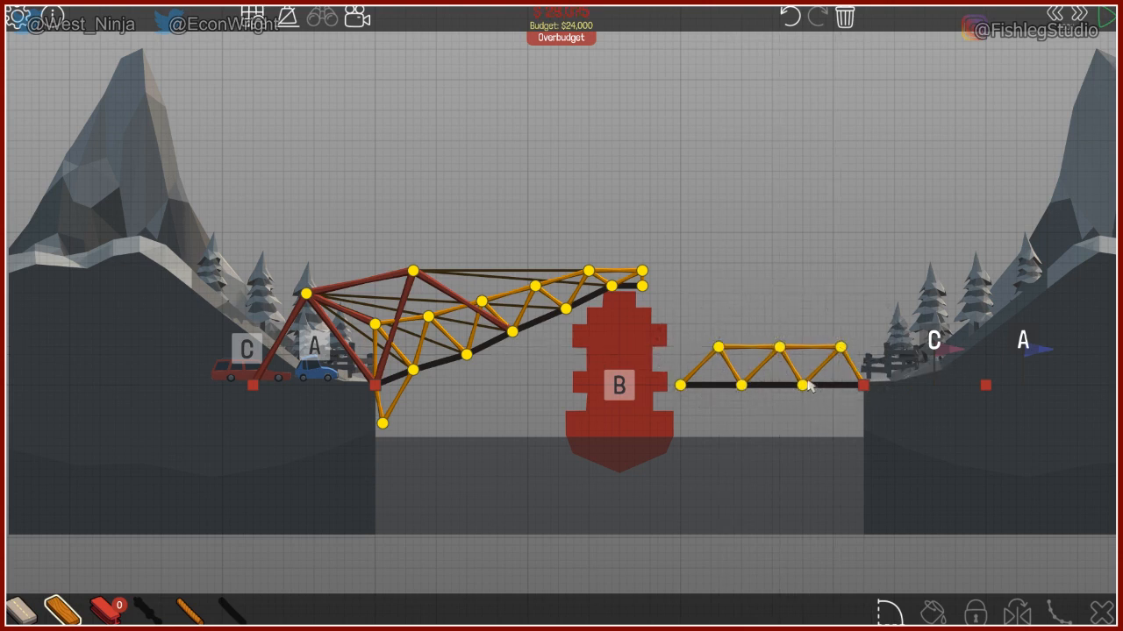
# Add a hanging member, a brace toward the bank and a diagonal under the right deck section
pyautogui.moveTo(803, 386); pyautogui.dragTo(839, 423)
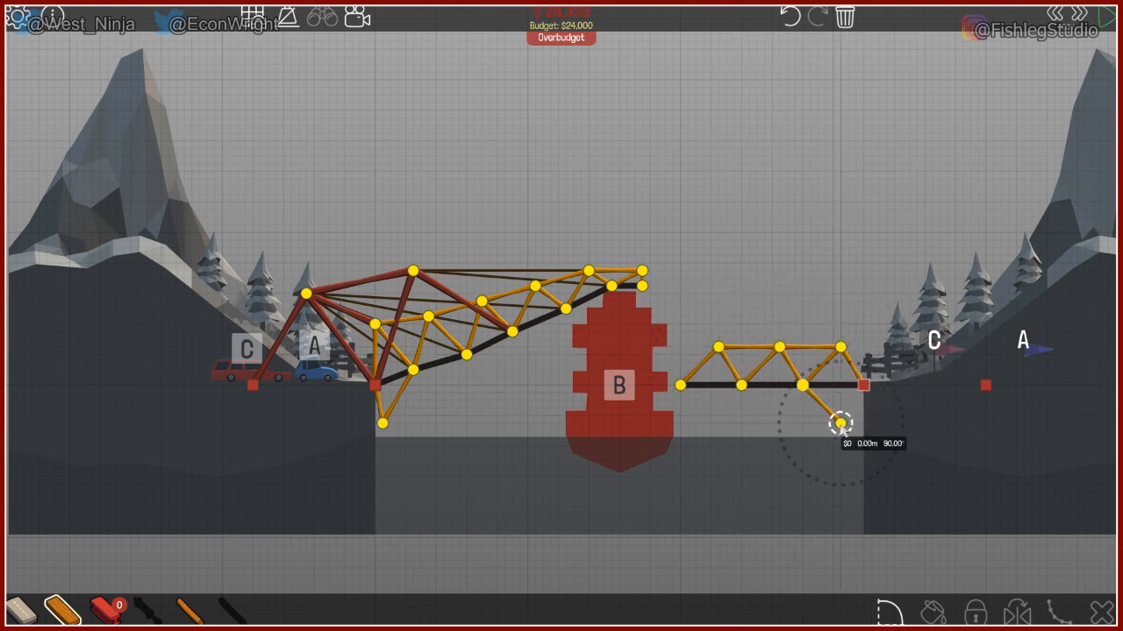
pyautogui.moveTo(840, 421); pyautogui.dragTo(863, 384)
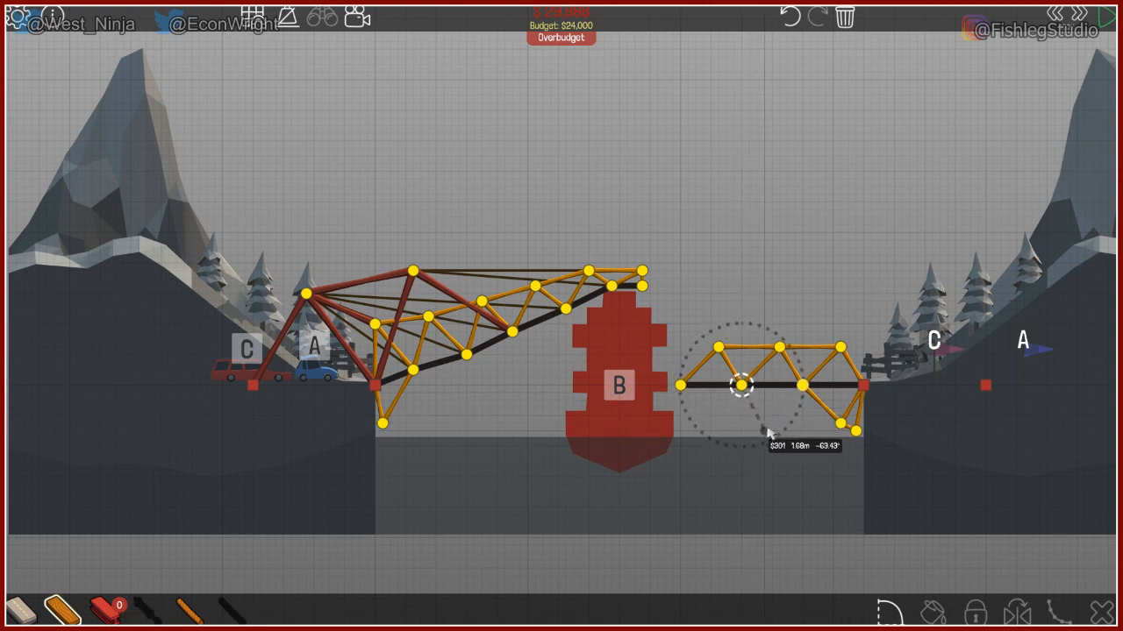
pyautogui.moveTo(746, 386); pyautogui.dragTo(804, 417)
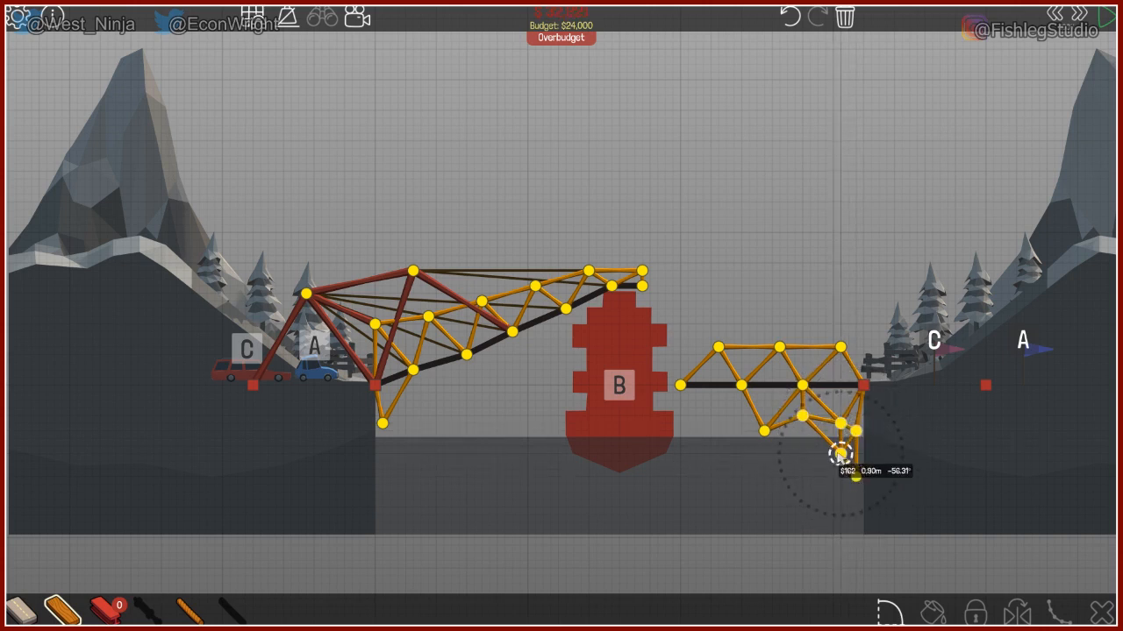
# Finish the last underside brace, then draw an arch of members toward the left truss tip
pyautogui.click(1028, 20)
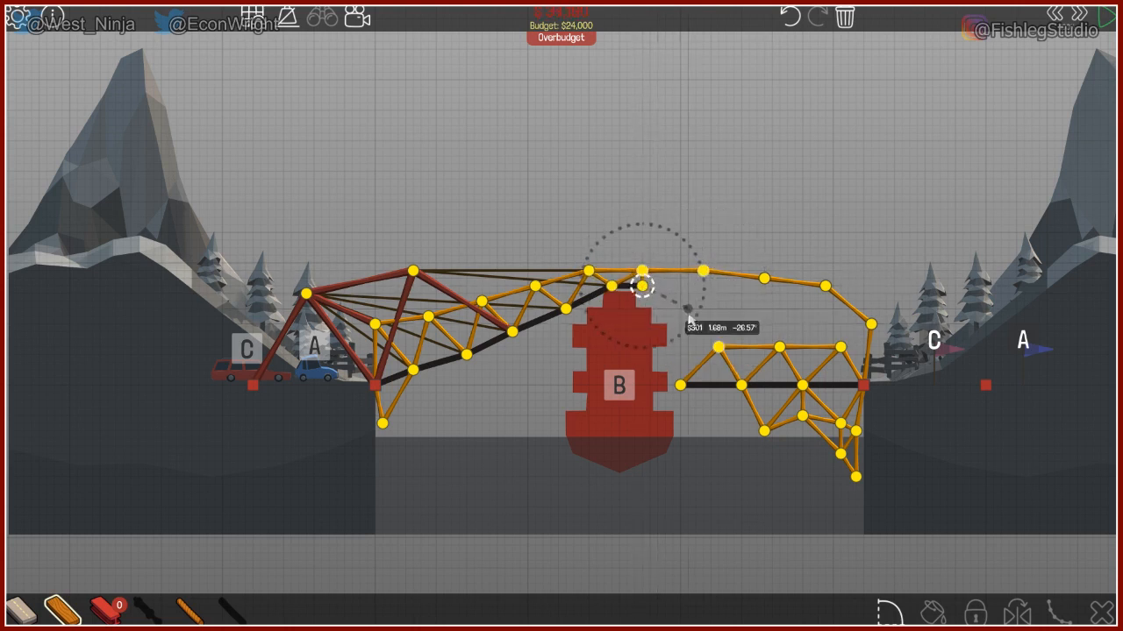
pyautogui.moveTo(640, 290); pyautogui.dragTo(680, 385)
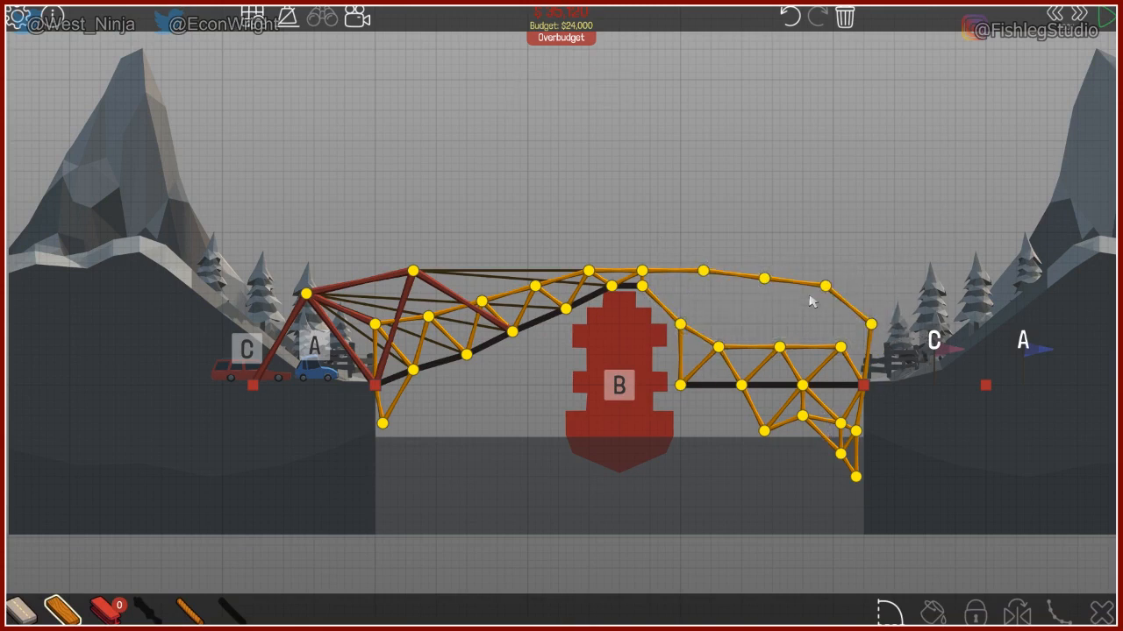
pyautogui.moveTo(712, 241)
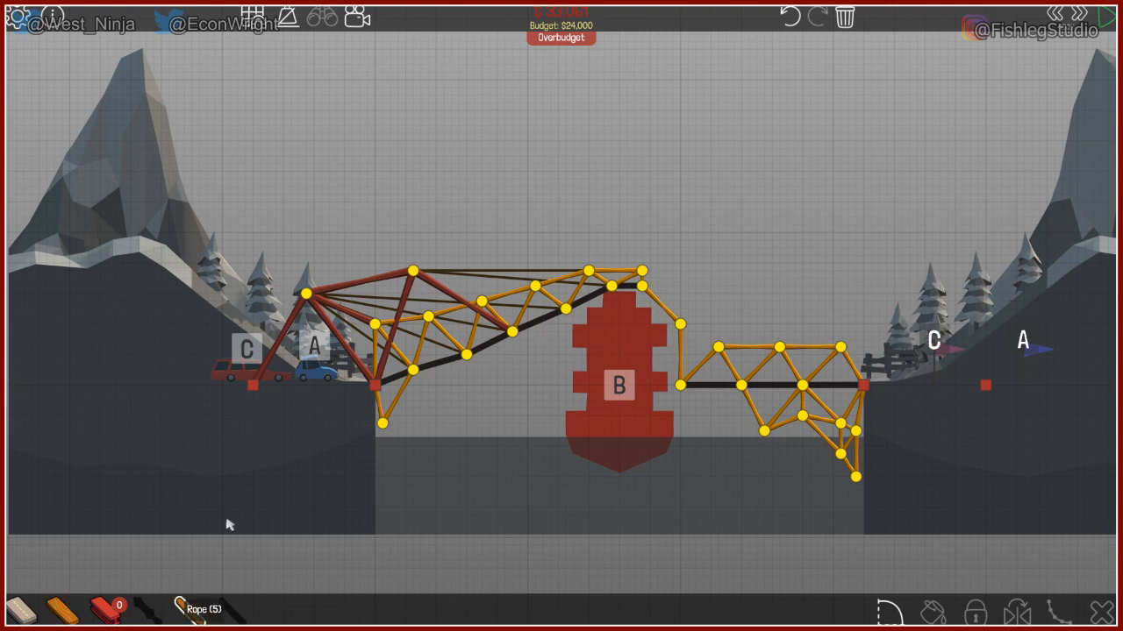
# Redraw the link from the left truss tip down to a new joint above the right deck start
pyautogui.moveTo(411, 270); pyautogui.dragTo(680, 332)
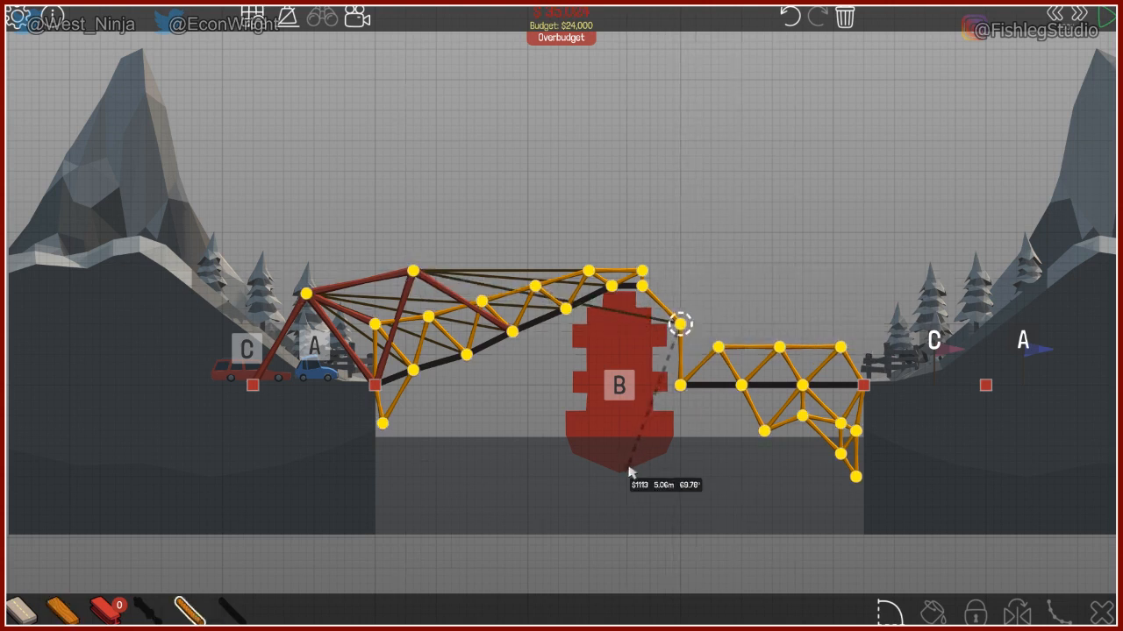
pyautogui.click(681, 325)
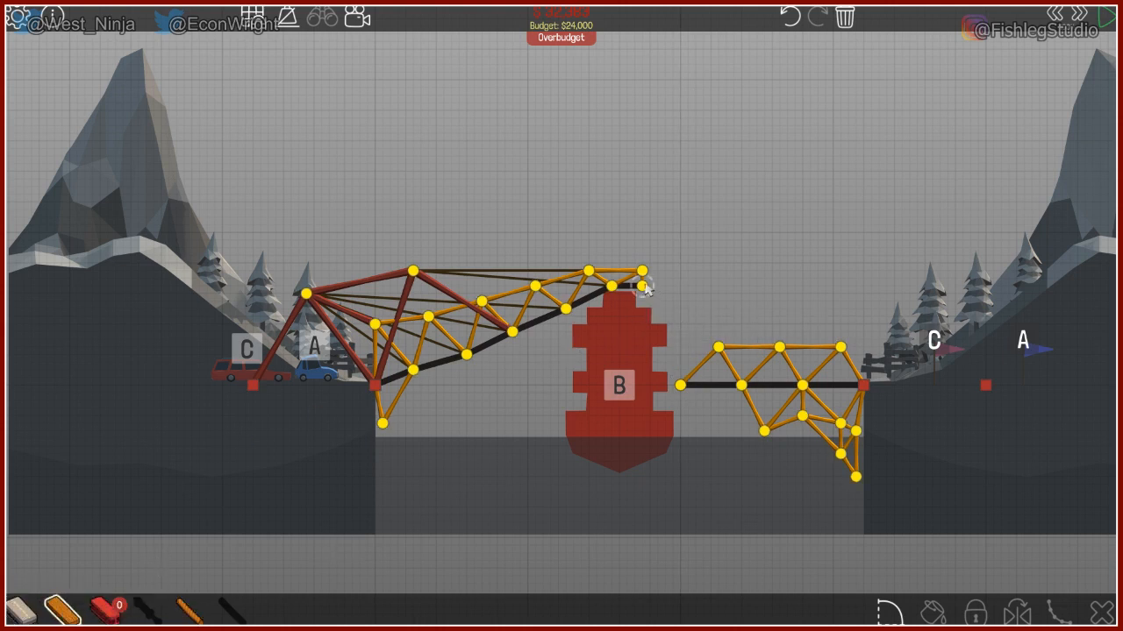
pyautogui.moveTo(646, 288); pyautogui.dragTo(684, 390)
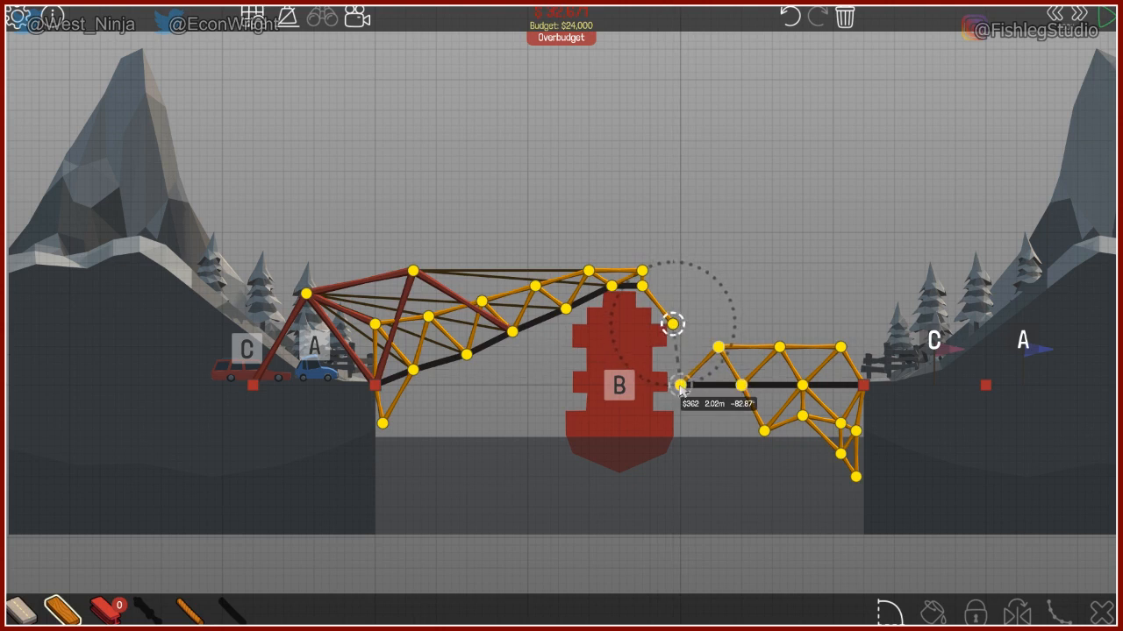
pyautogui.click(680, 386)
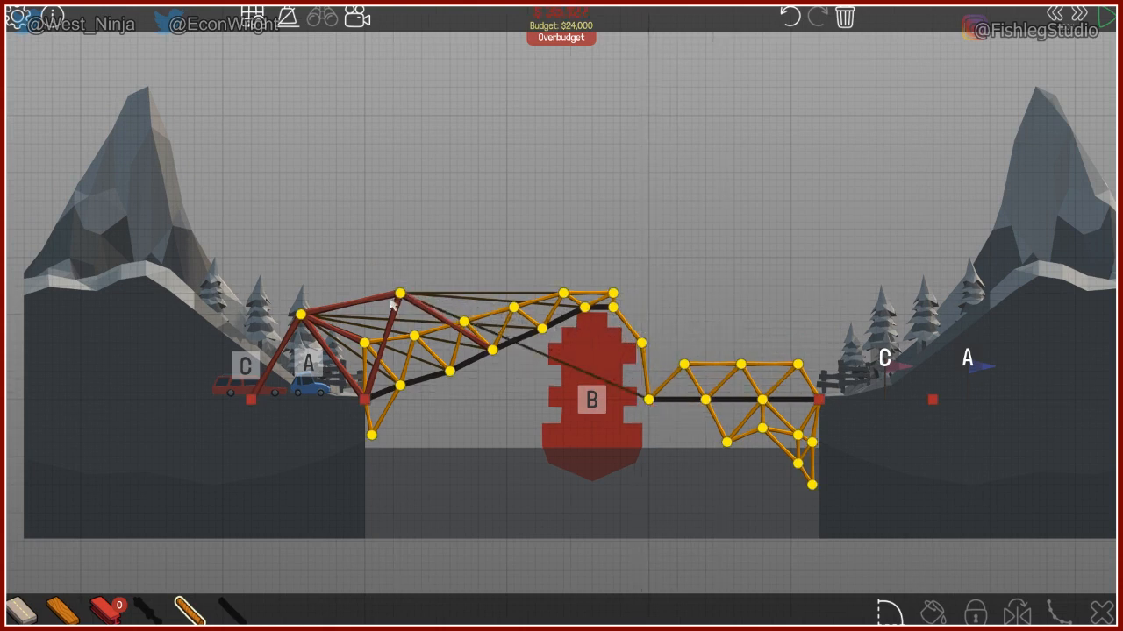
# Run the bridge test, watch it fail, and return to building
pyautogui.click(684, 400)
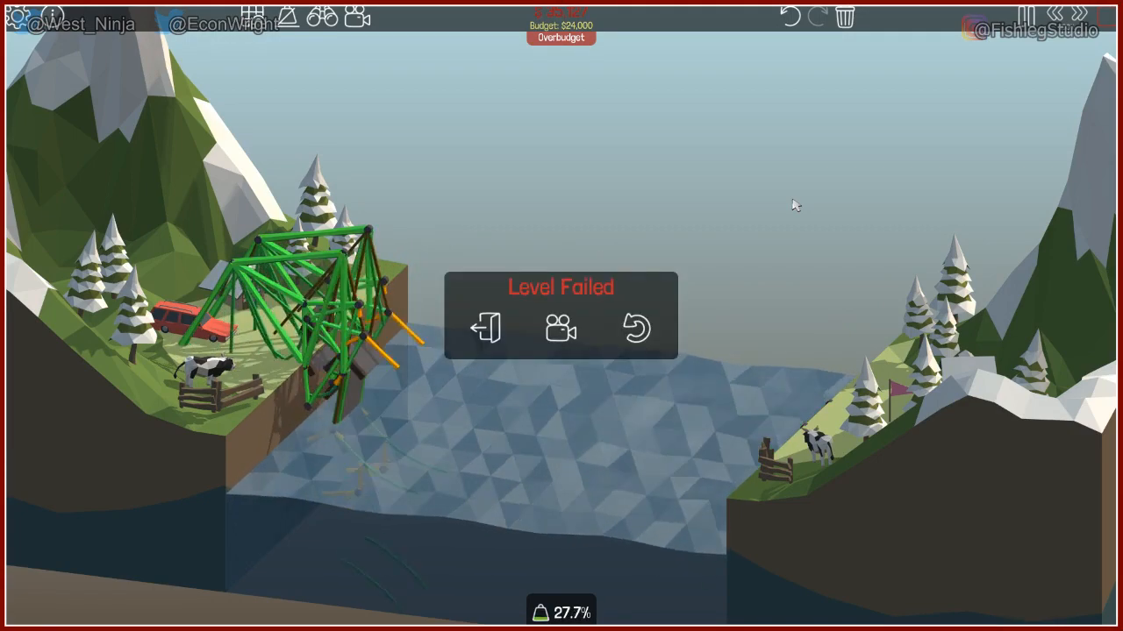
pyautogui.click(637, 330)
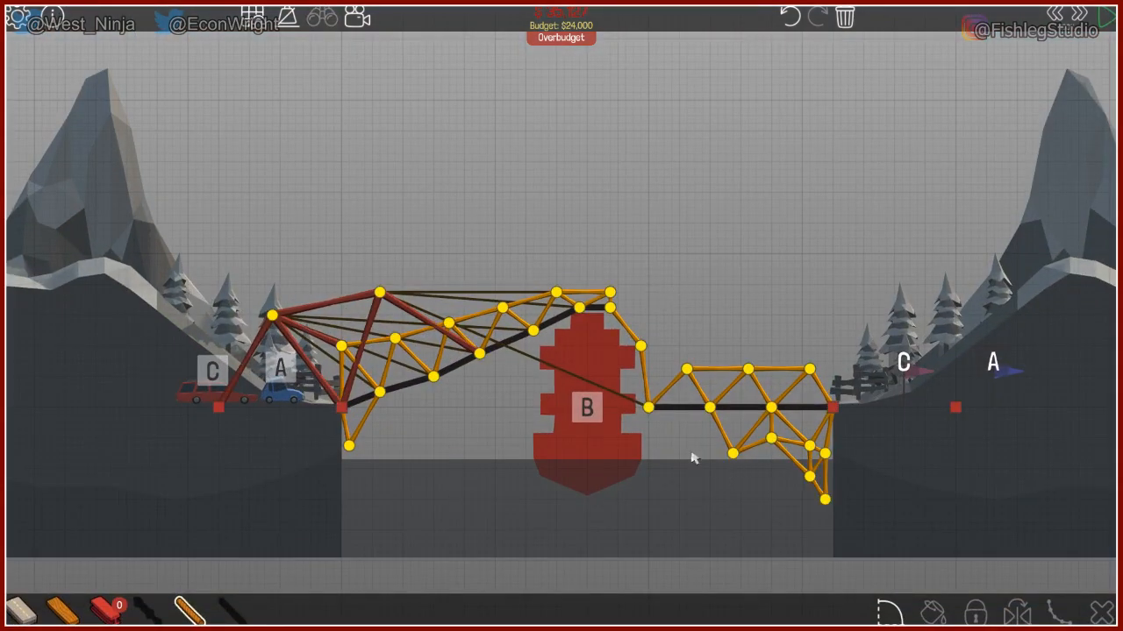
pyautogui.moveTo(933, 516)
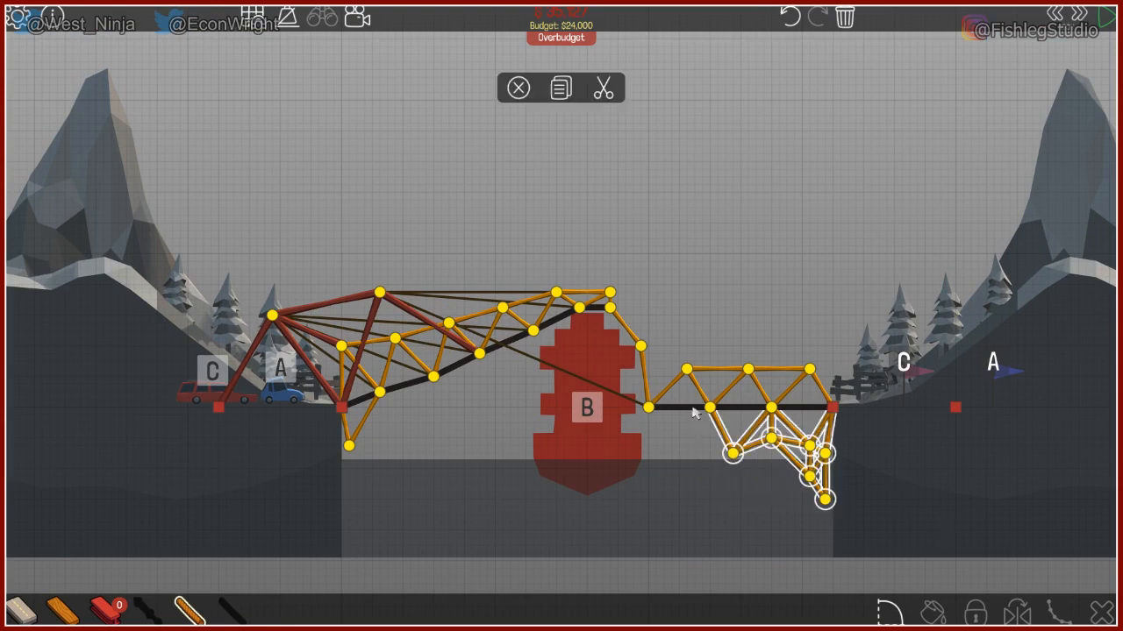
# Delete the underside bracing, add a short brace to the deck, retest and return after the failure
pyautogui.click(603, 88)
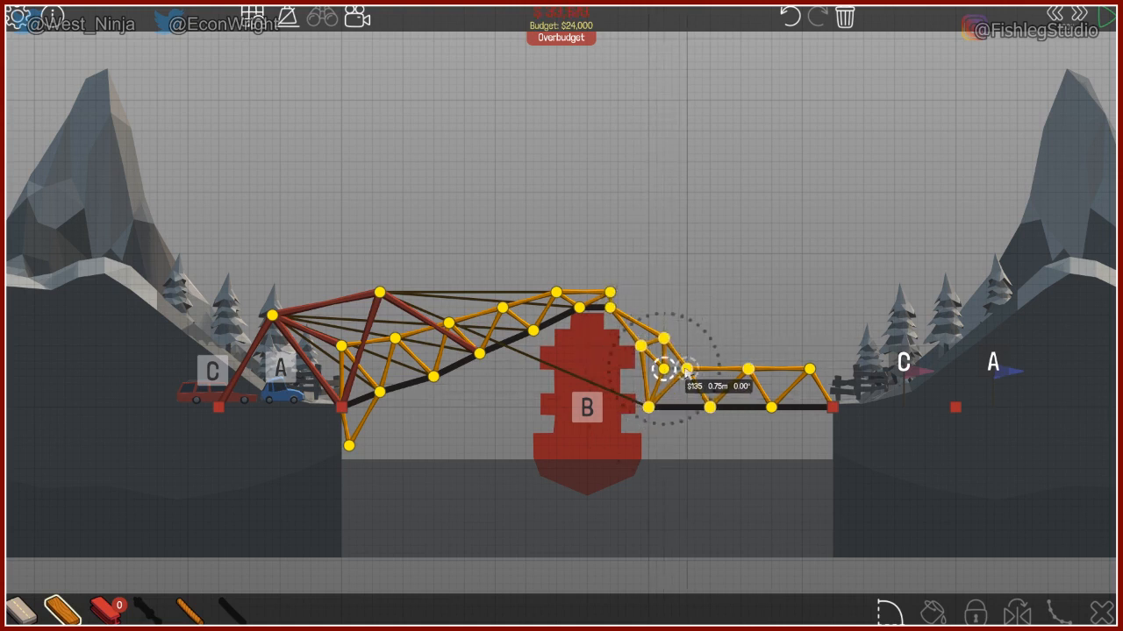
pyautogui.click(665, 368)
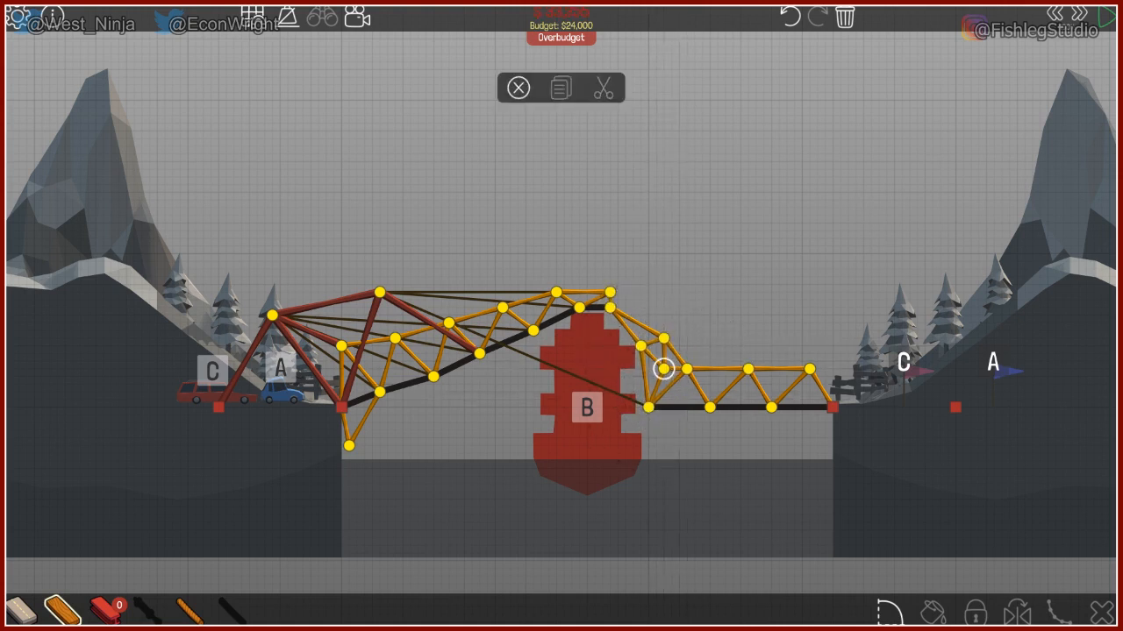
pyautogui.click(1032, 16)
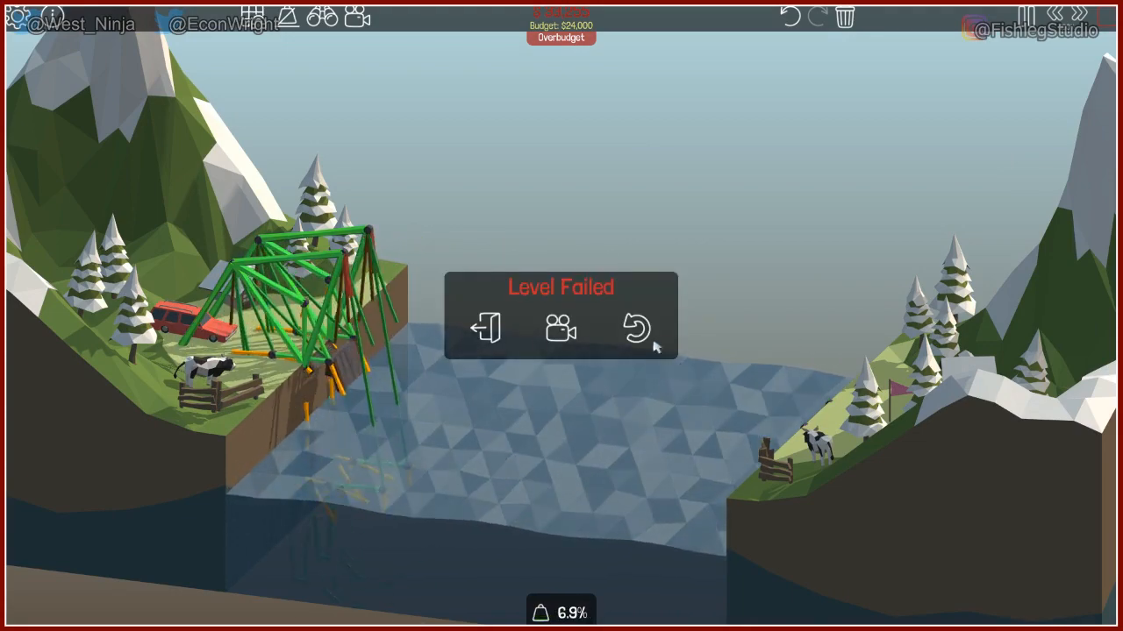
pyautogui.click(637, 329)
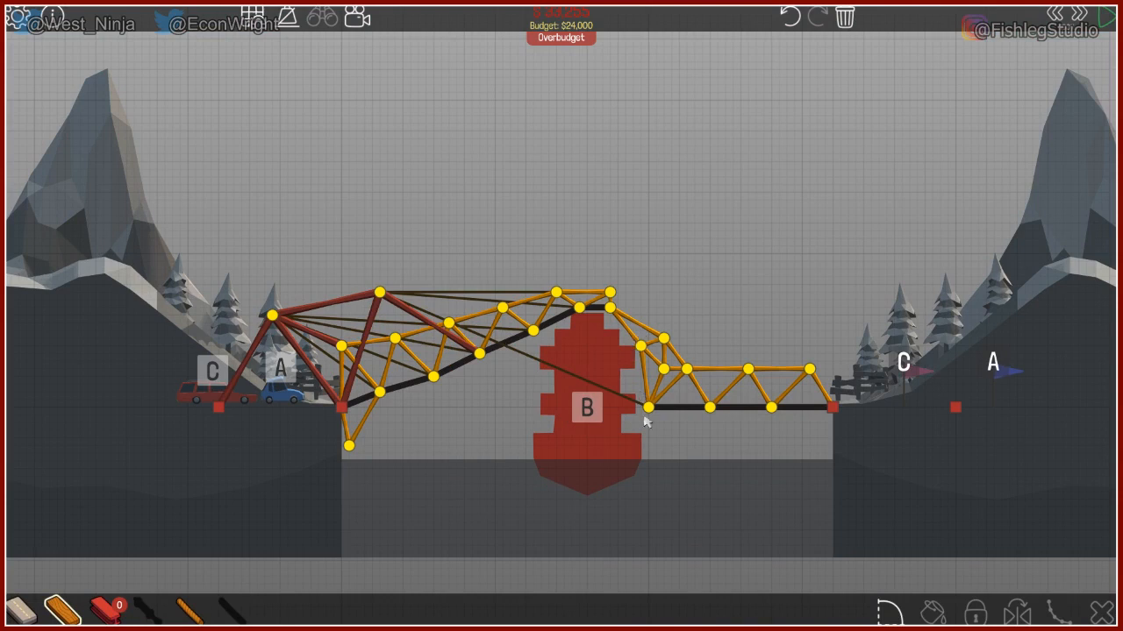
pyautogui.moveTo(597, 301)
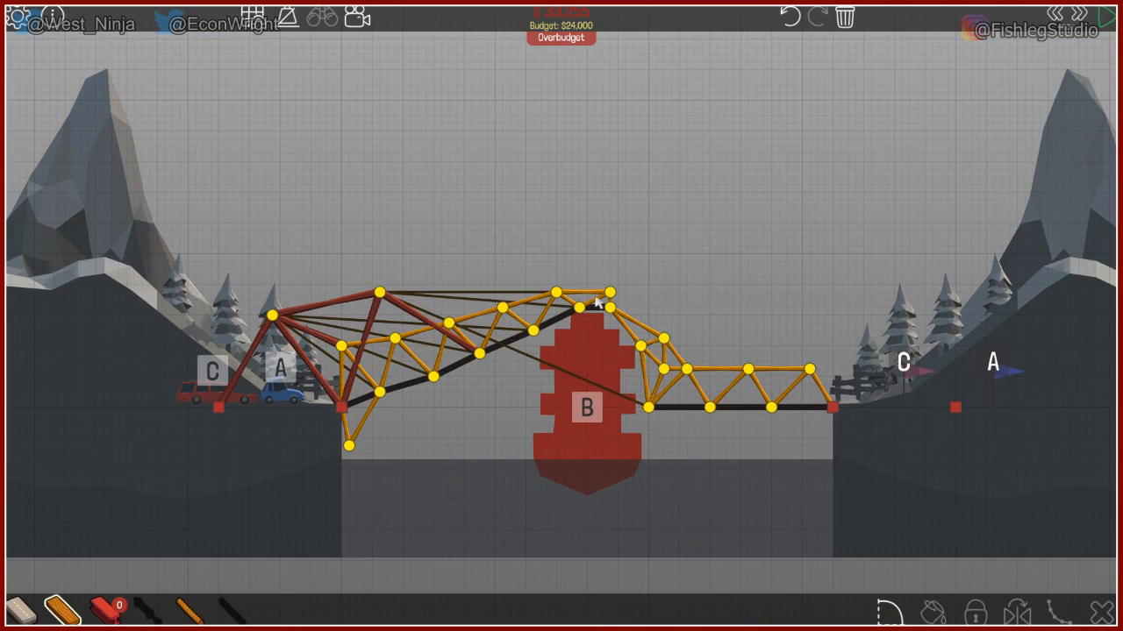
# Connect the right deck onto the right anchor with ramp members, test, and return to editing
pyautogui.click(600, 307)
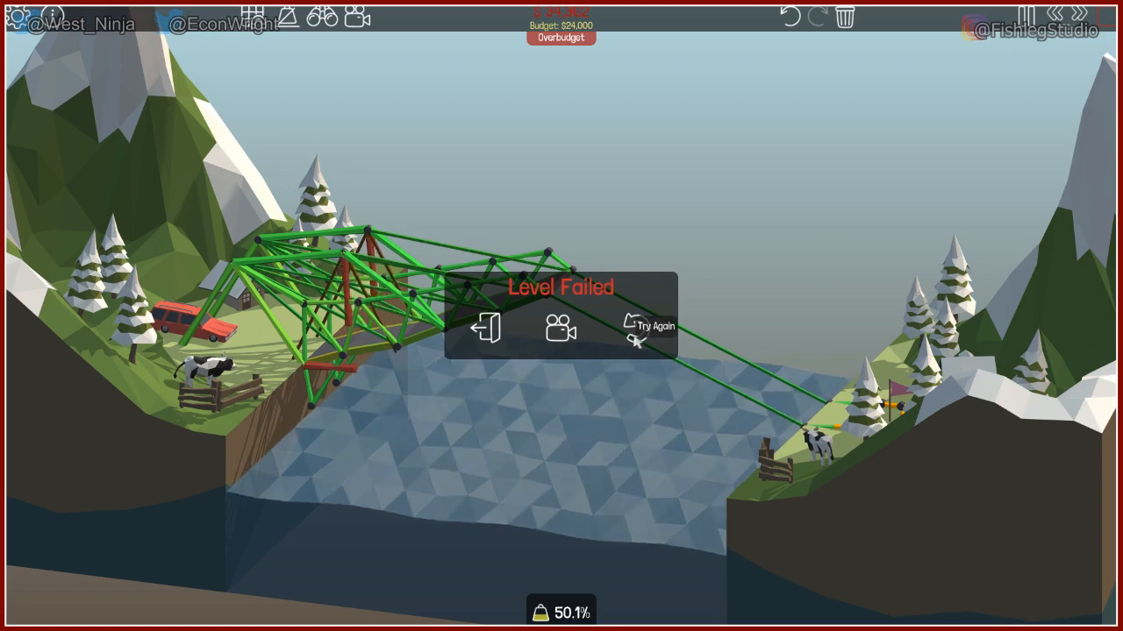
pyautogui.click(652, 326)
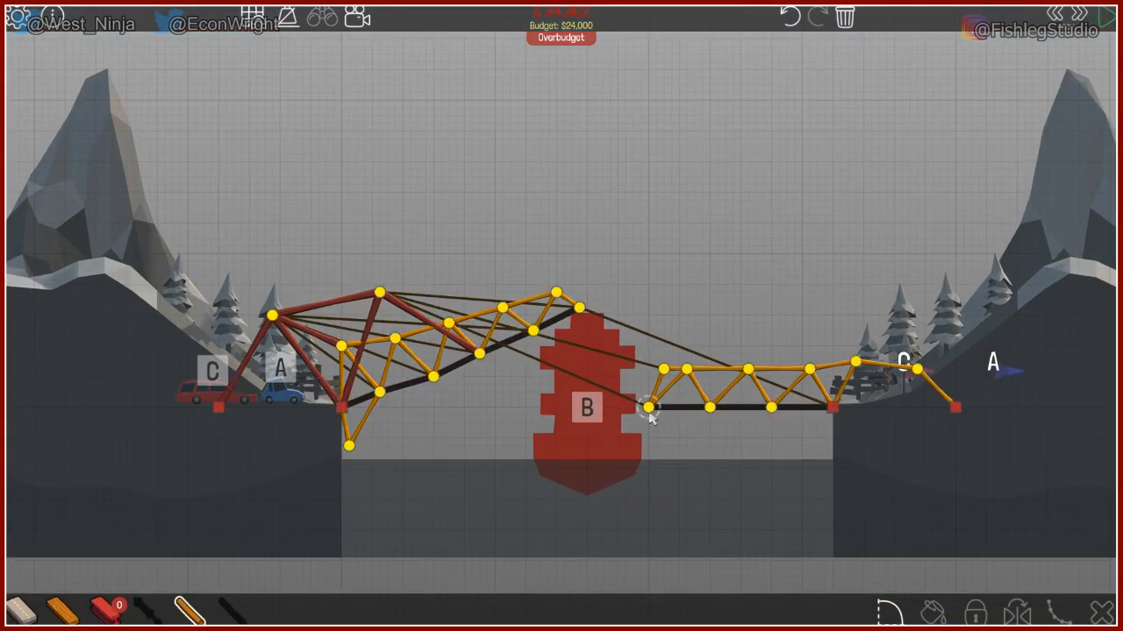
# Lay a sloped road to the right anchor and tie an arched truss member to the left truss top
pyautogui.click(648, 407)
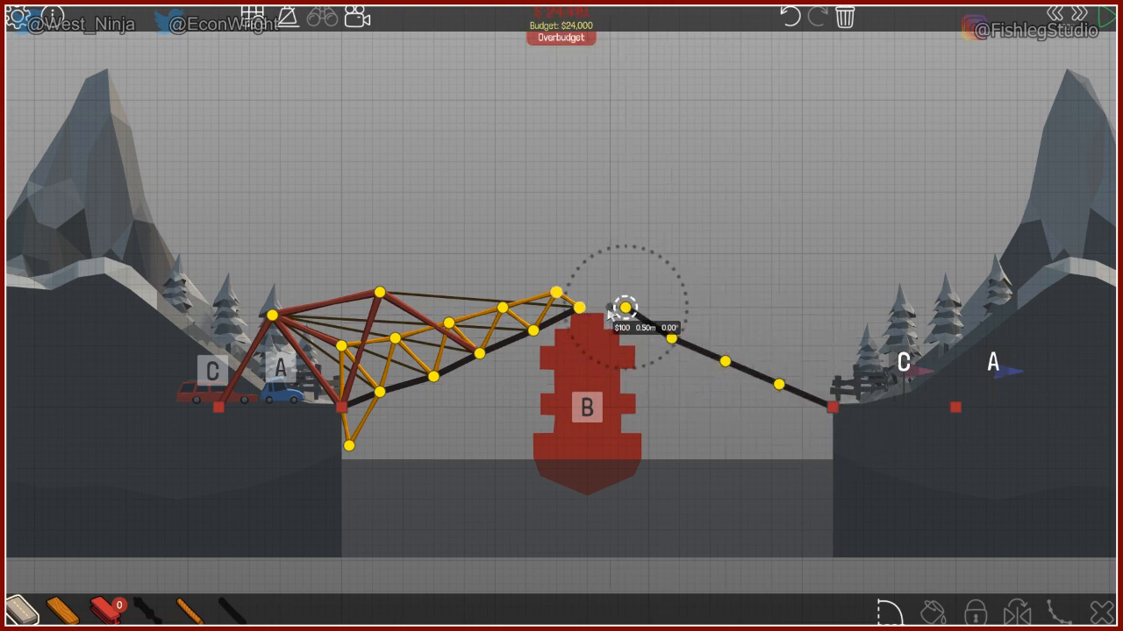
pyautogui.click(579, 307)
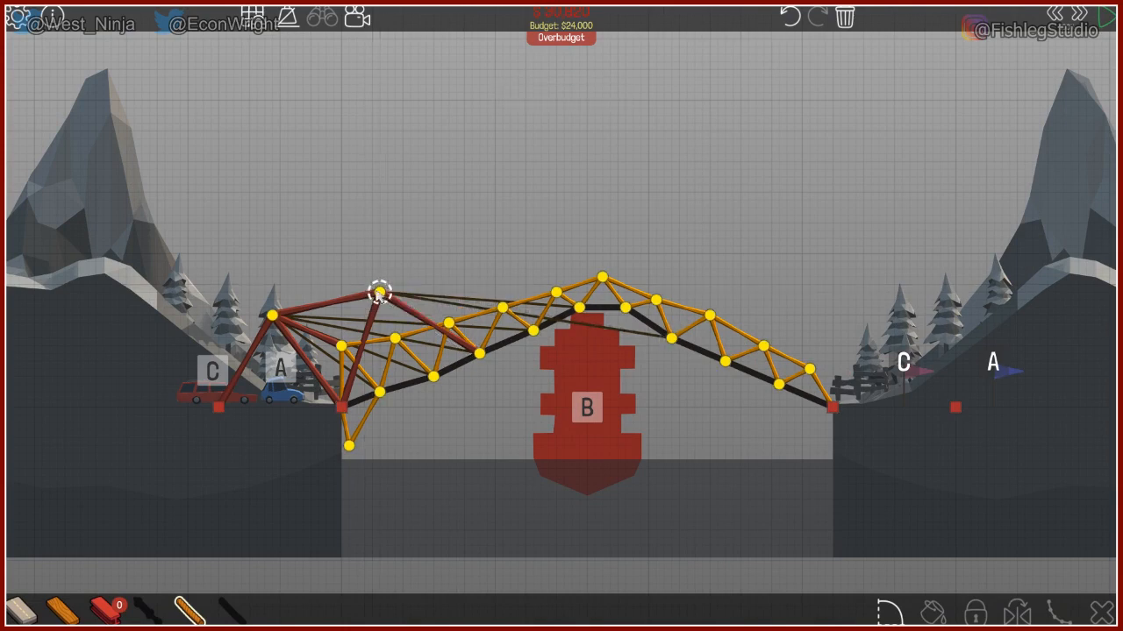
pyautogui.moveTo(379, 289); pyautogui.dragTo(719, 363)
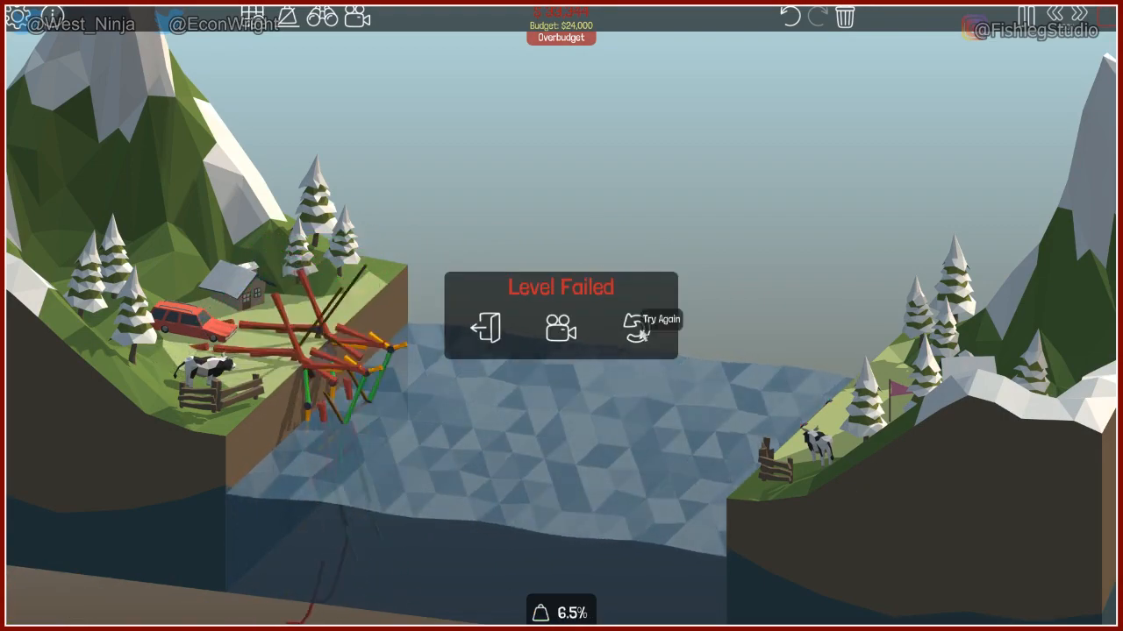
# Leave the failed test and add a long tie from the arched truss to the far right anchor
pyautogui.click(635, 326)
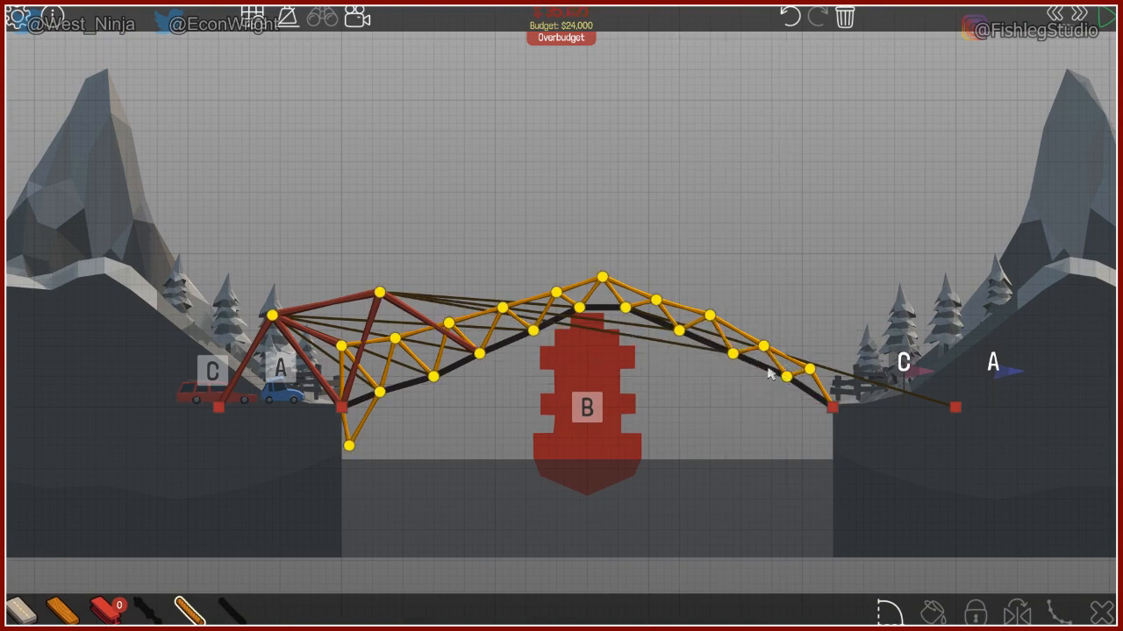
pyautogui.moveTo(299, 478)
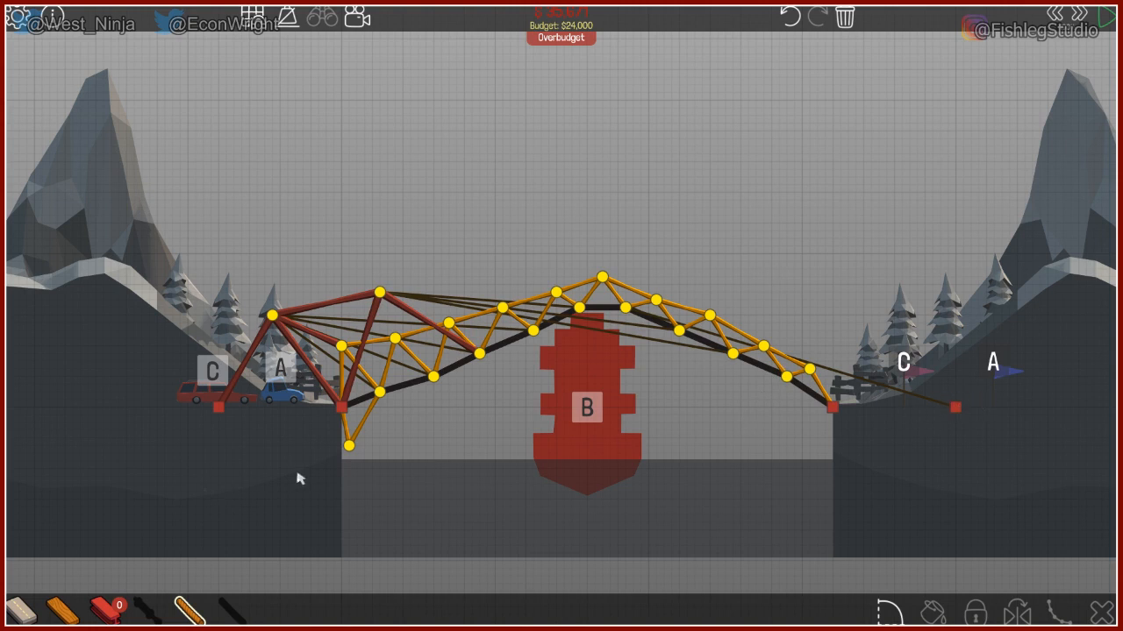
pyautogui.moveTo(916, 447)
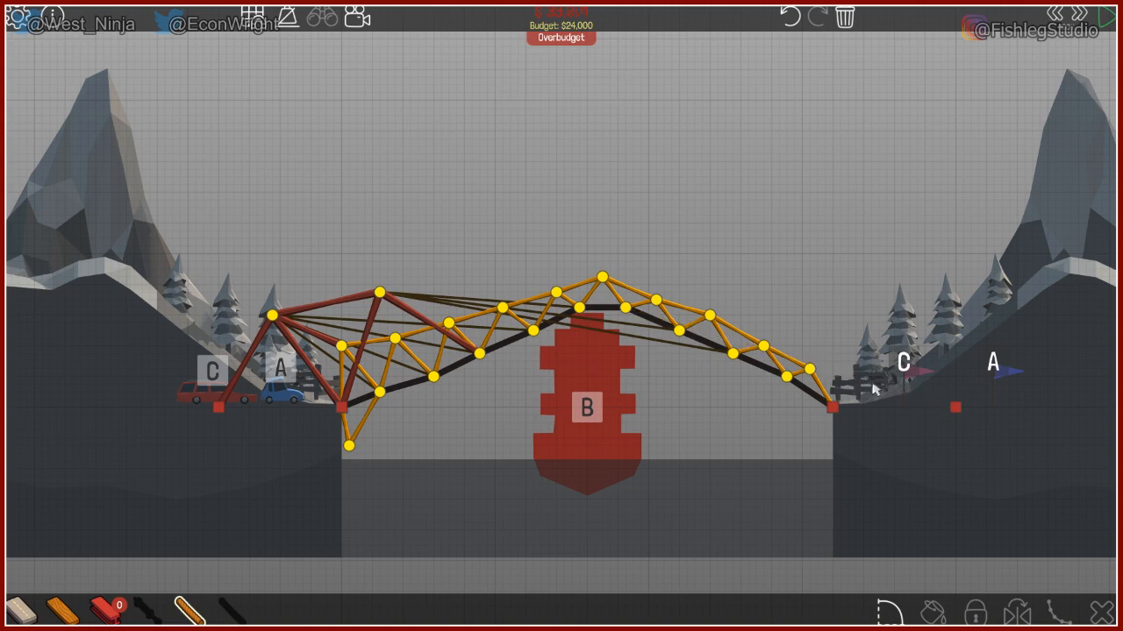
pyautogui.moveTo(680, 330); pyautogui.dragTo(956, 407)
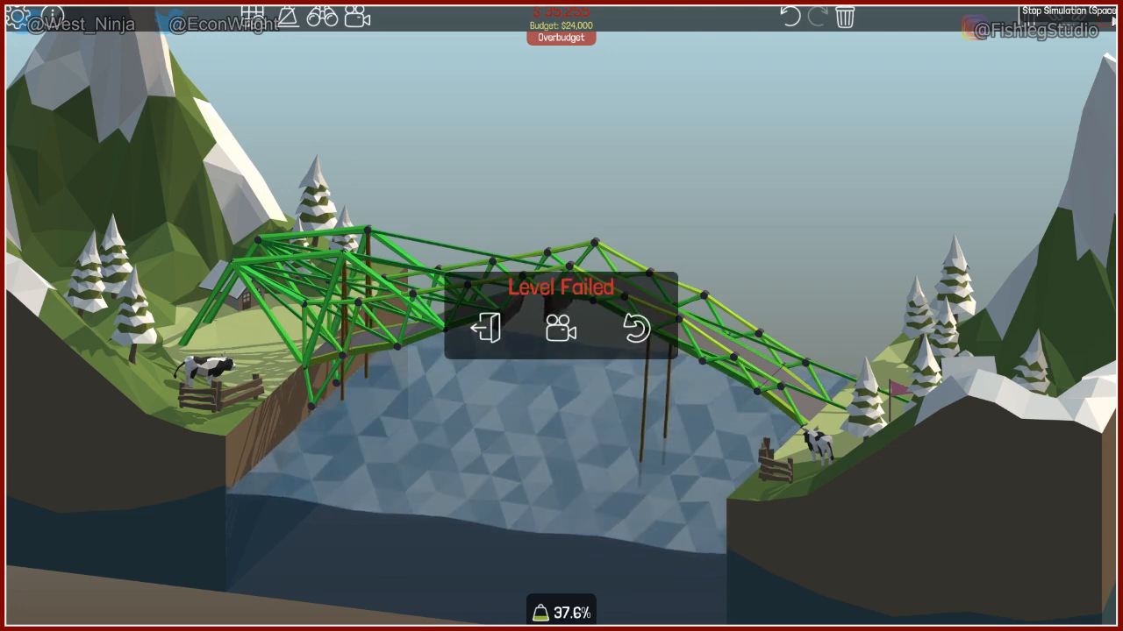
# Retest until Level Complete, then advance to level 1-9 Paddleboat Drawbridge
pyautogui.click(635, 330)
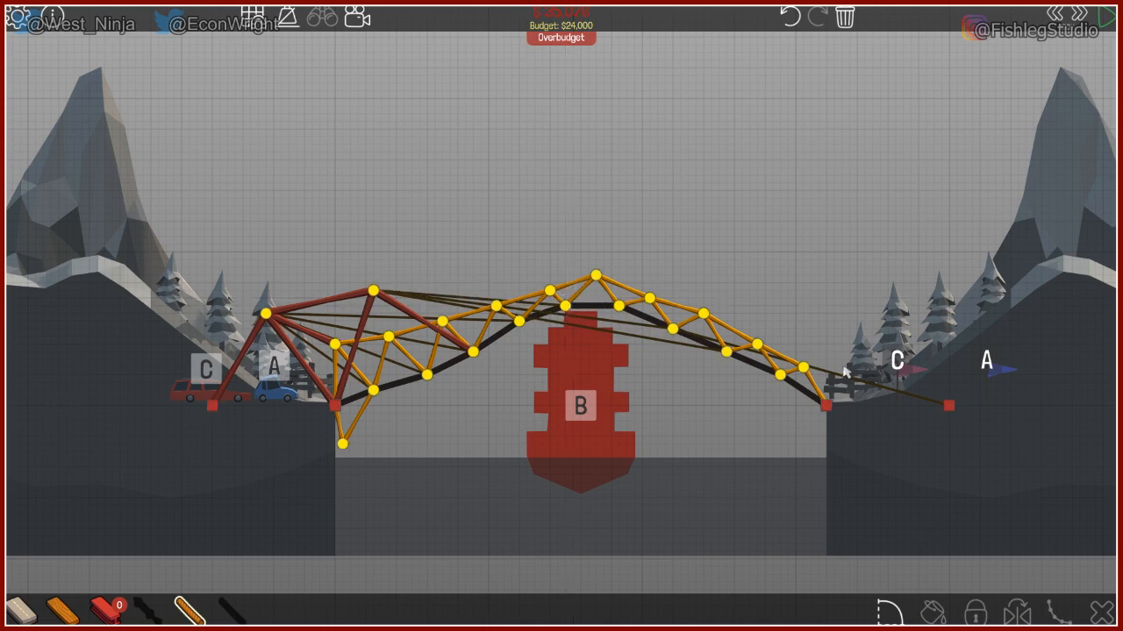
pyautogui.click(1122, 16)
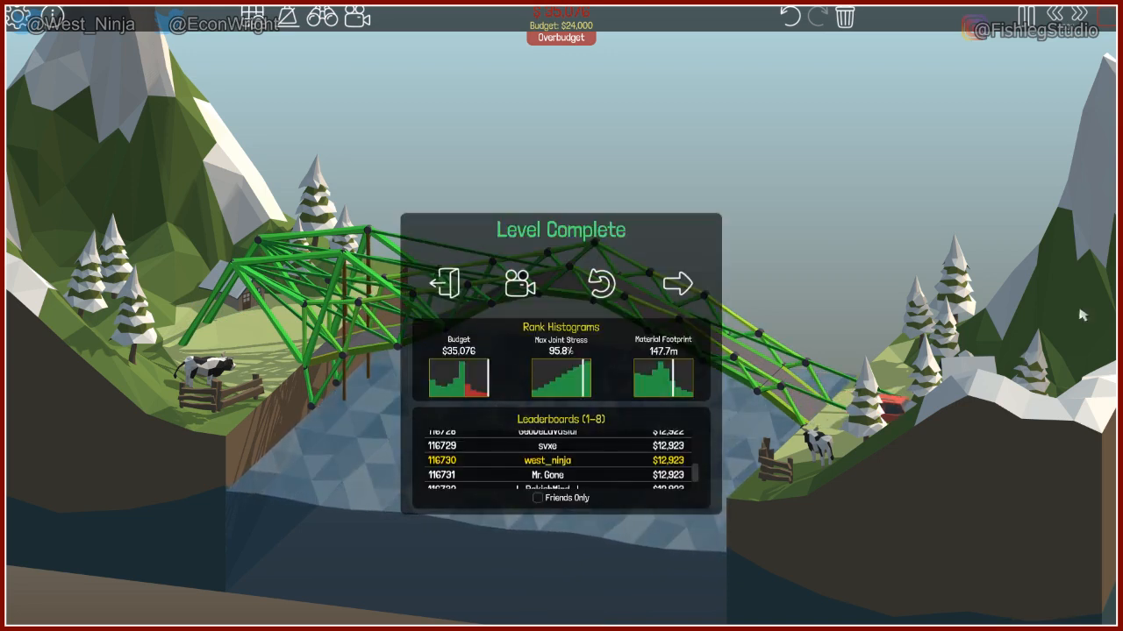
pyautogui.moveTo(677, 294)
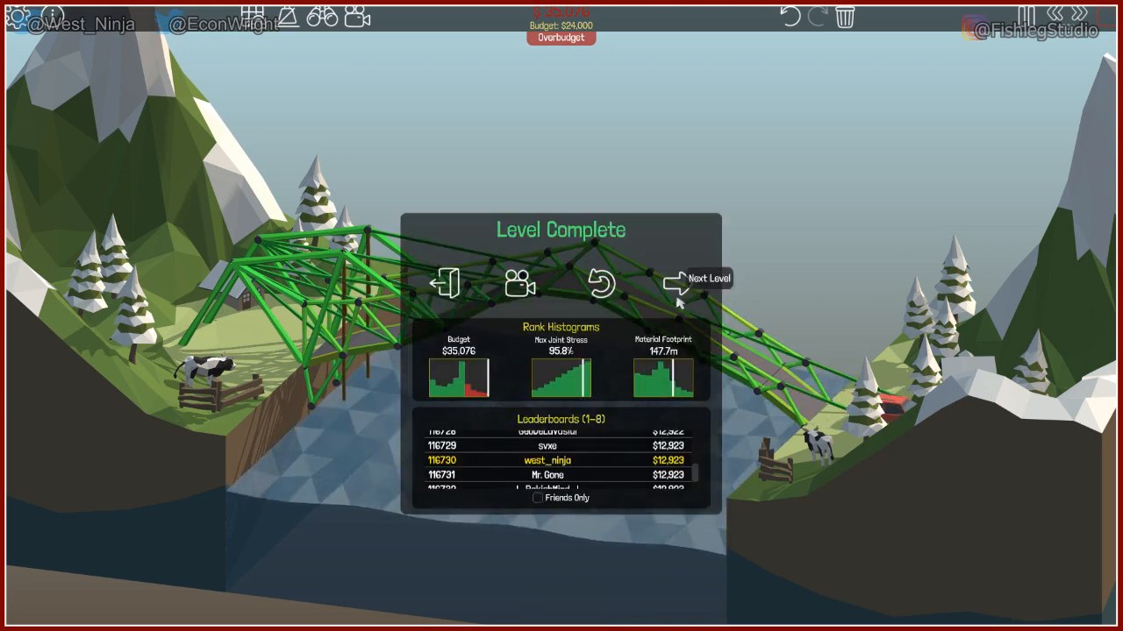
pyautogui.click(675, 280)
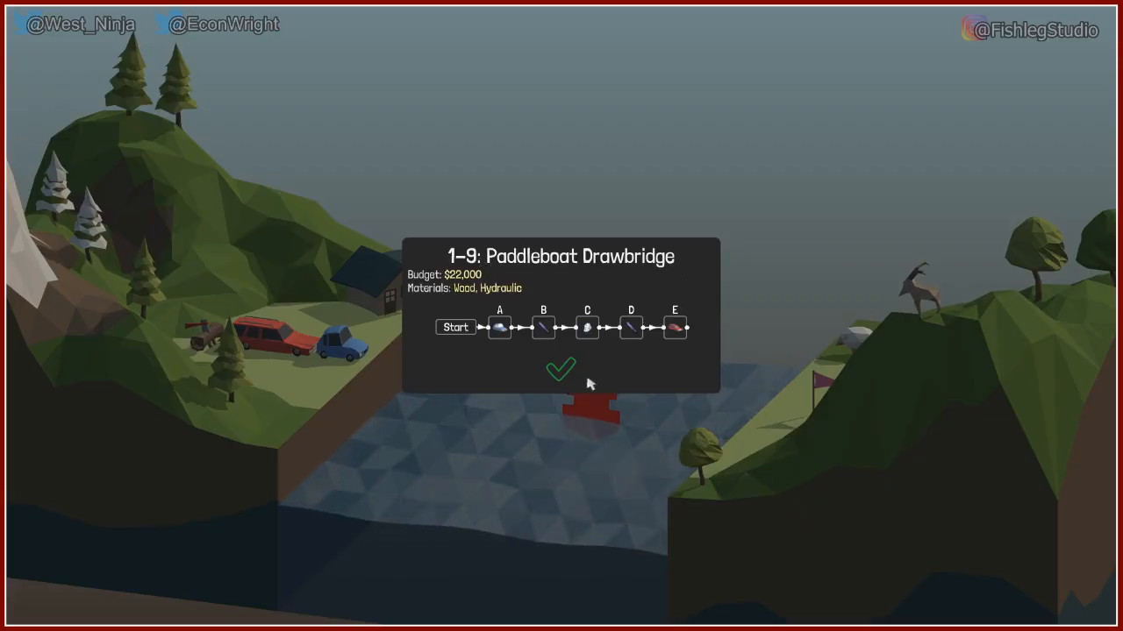
# Start level 1-9 and lay a road deck across the gap above the boat
pyautogui.click(562, 368)
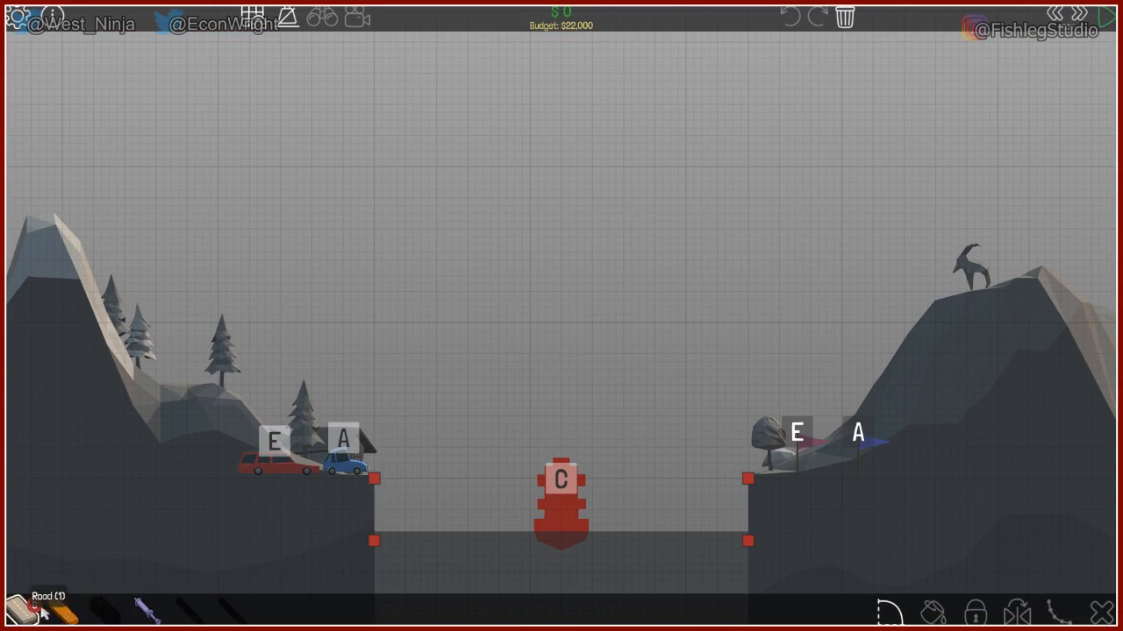
pyautogui.click(376, 478)
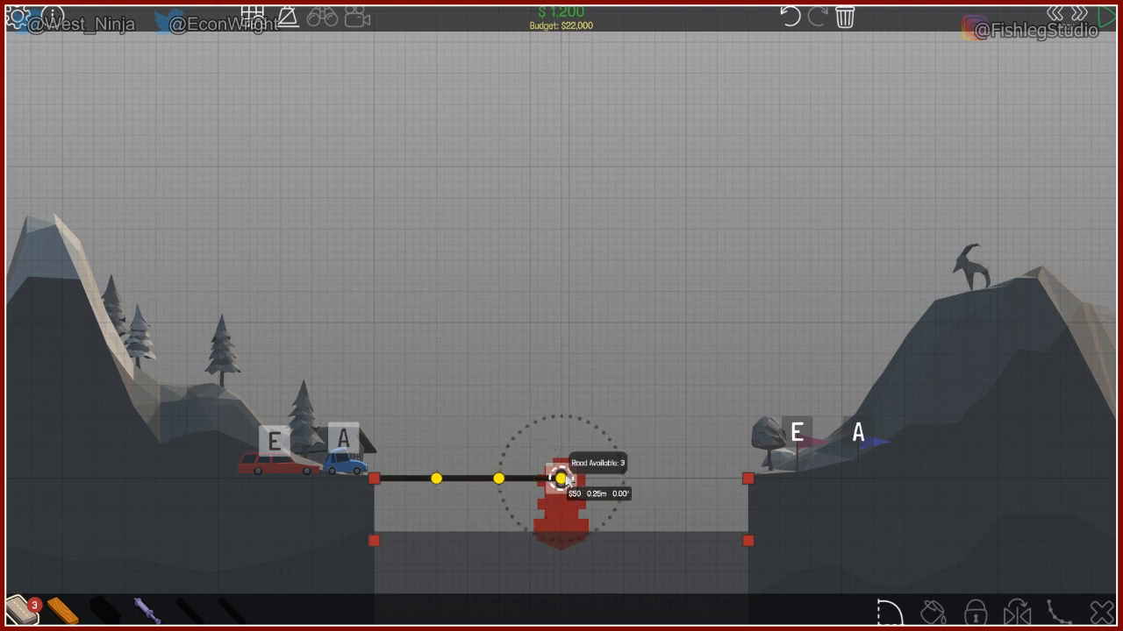
pyautogui.click(559, 479)
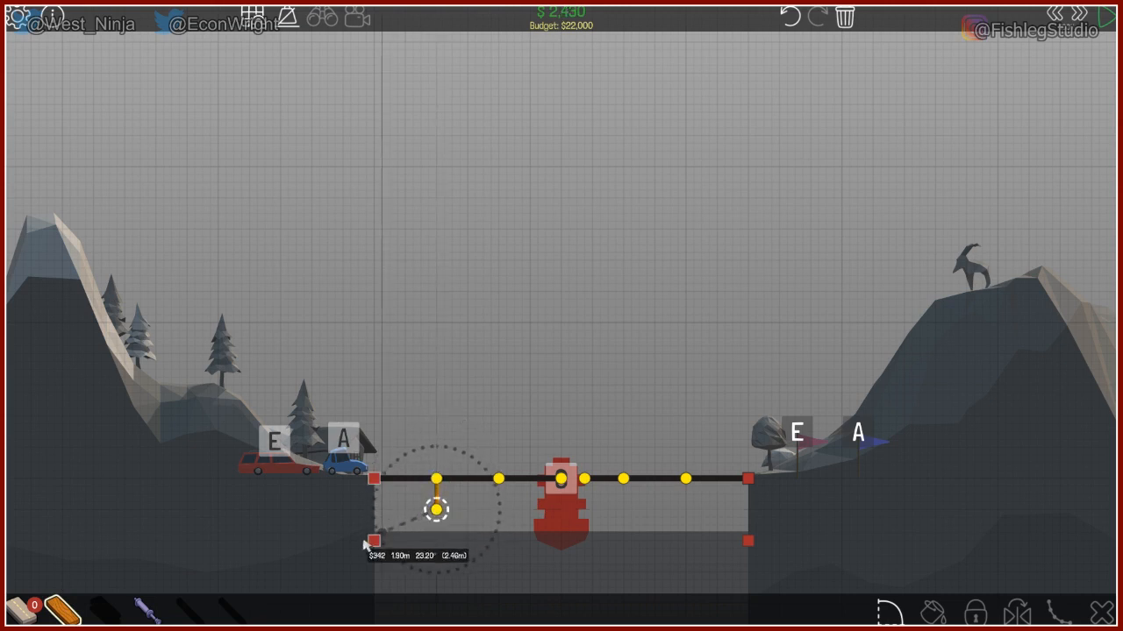
# Begin support members from the lower left anchor under the deck's left end
pyautogui.click(373, 479)
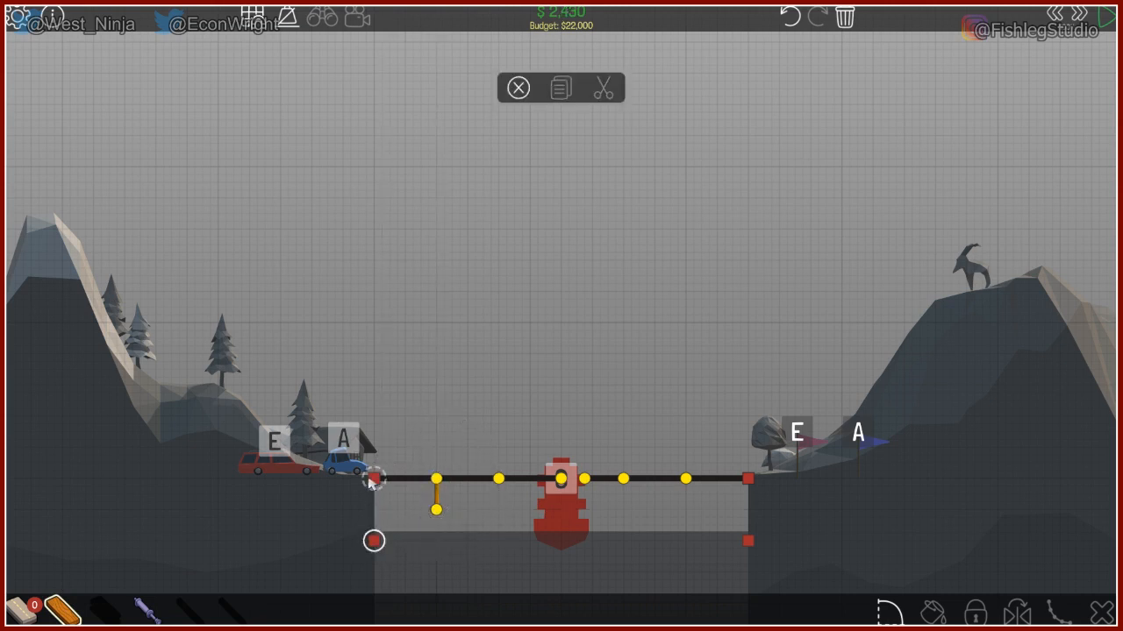
pyautogui.moveTo(372, 540); pyautogui.dragTo(407, 526)
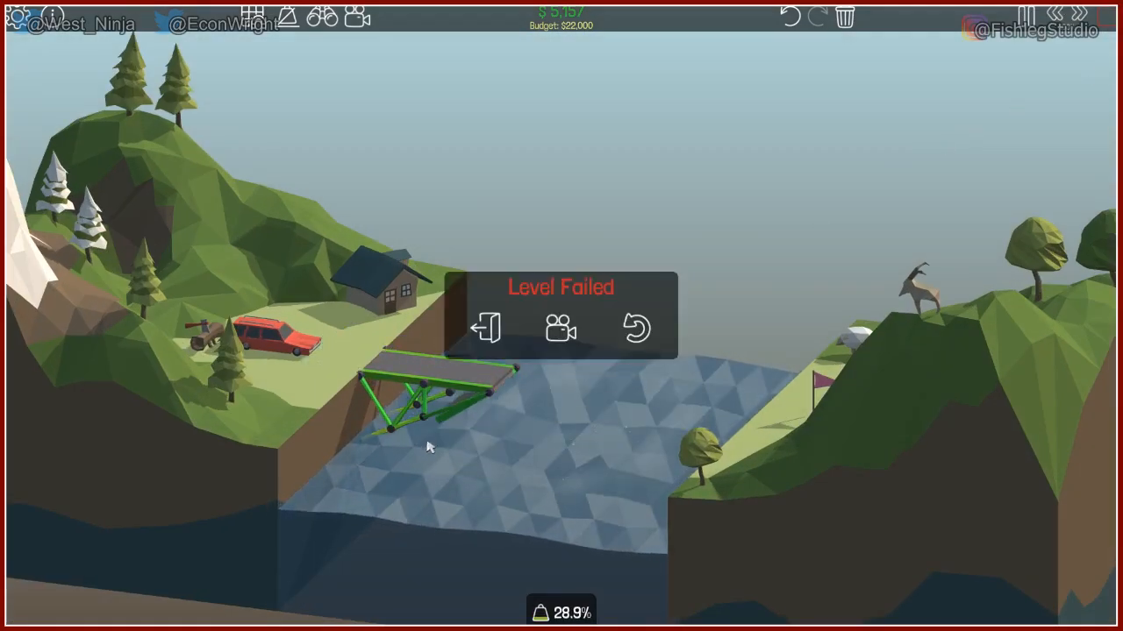
# Return from the failed test and select the deck section just left of the centre joint
pyautogui.click(637, 330)
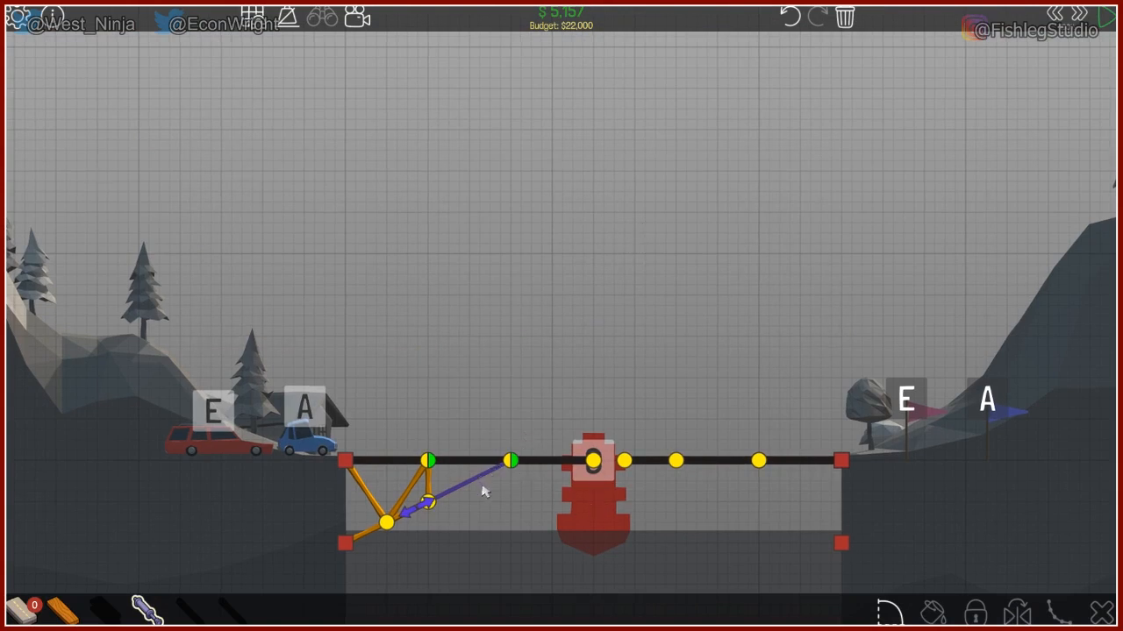
pyautogui.moveTo(586, 435)
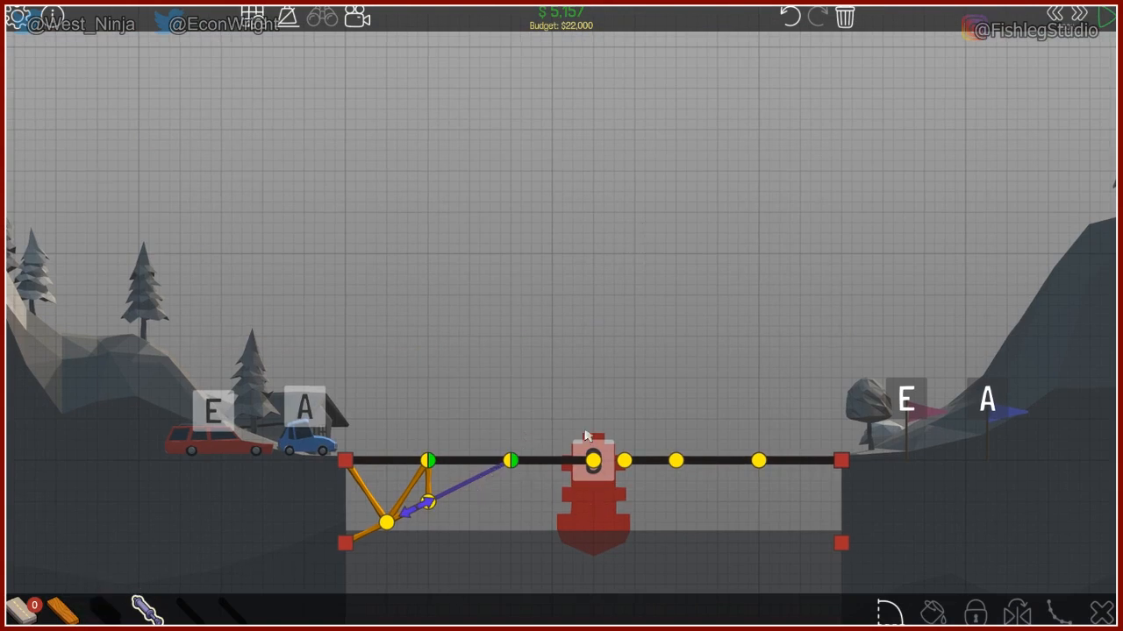
pyautogui.click(512, 460)
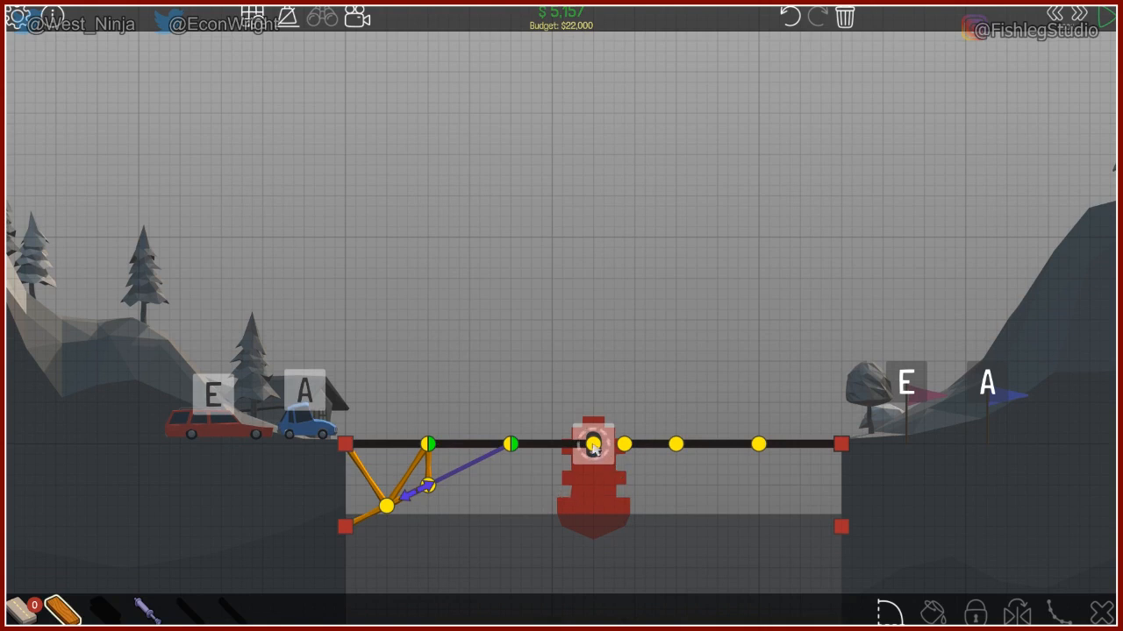
pyautogui.click(593, 444)
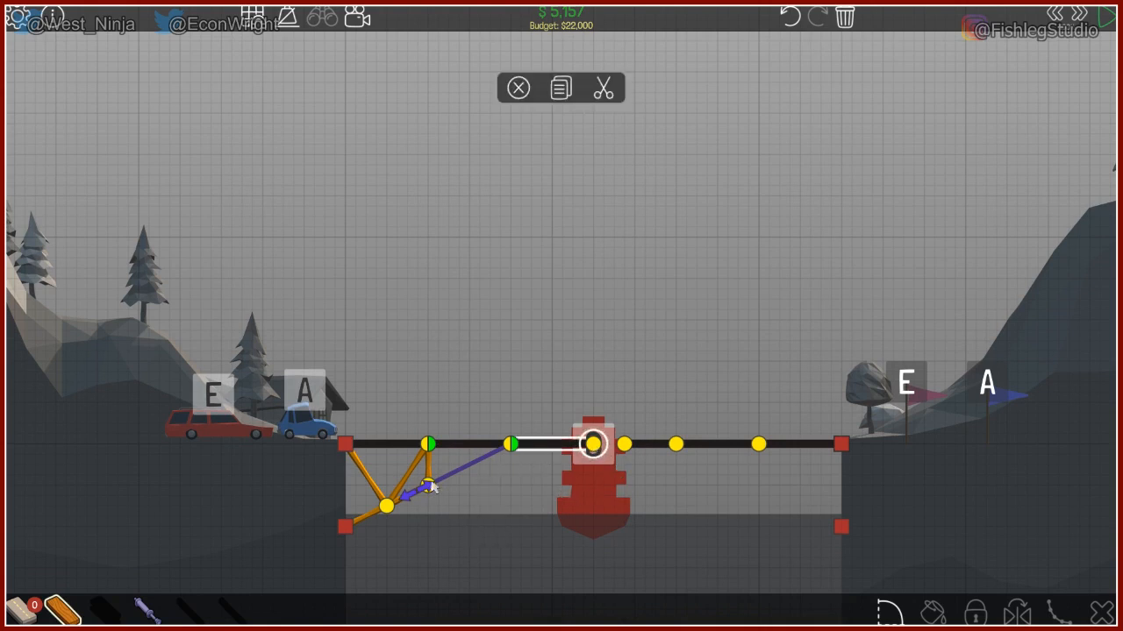
pyautogui.moveTo(313, 395)
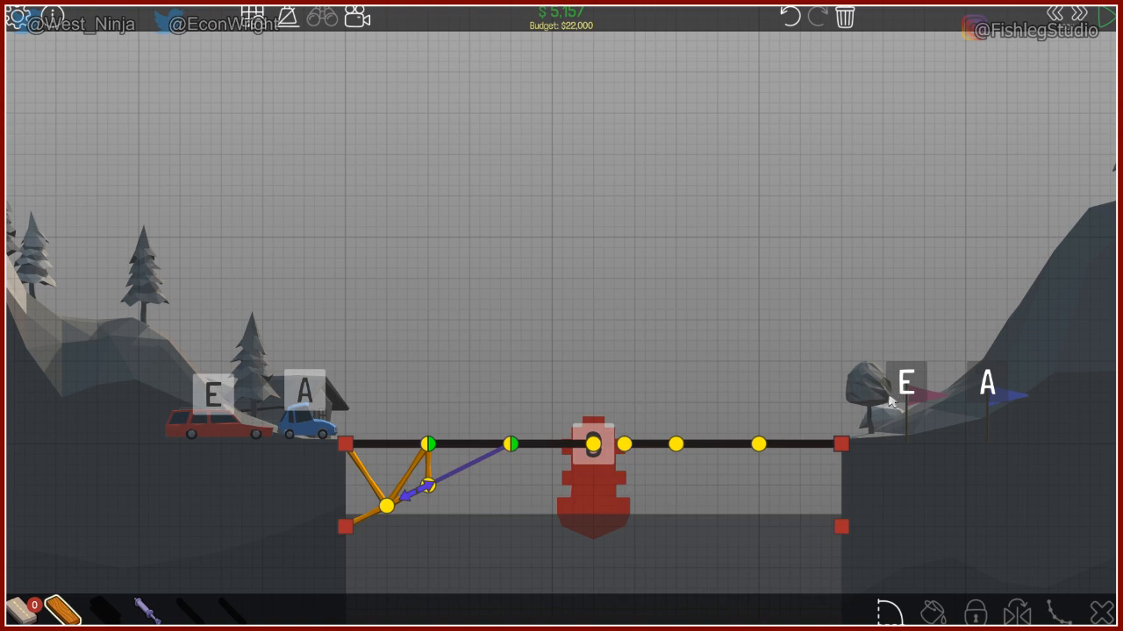
pyautogui.moveTo(467, 512)
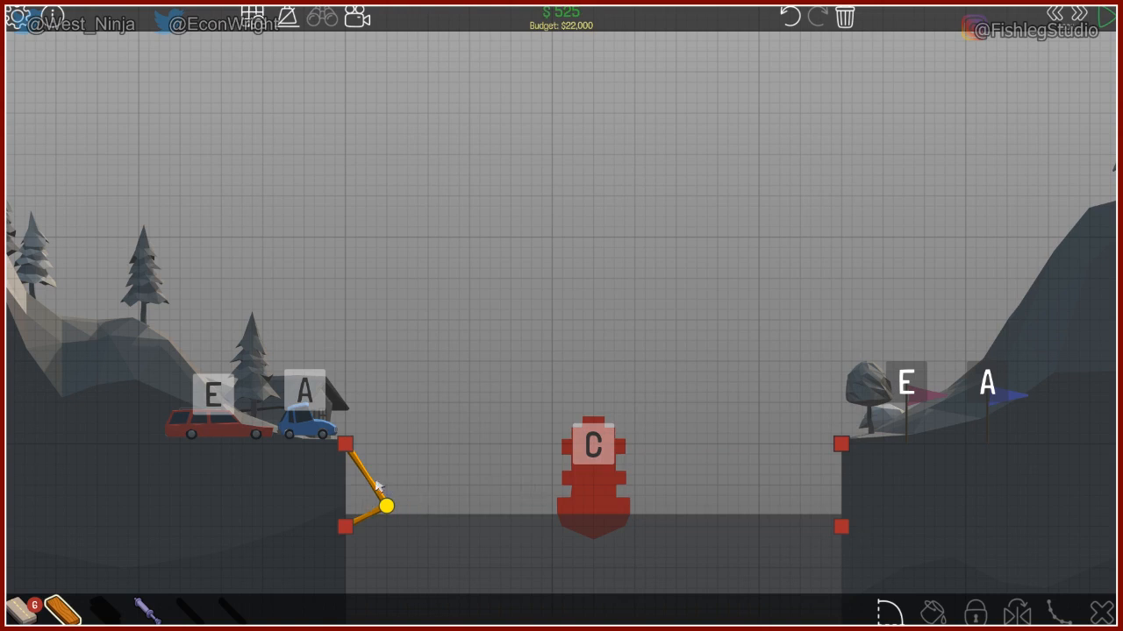
# Delete the remaining supports, lay a new road deck and dismiss the split joint tip
pyautogui.click(372, 492)
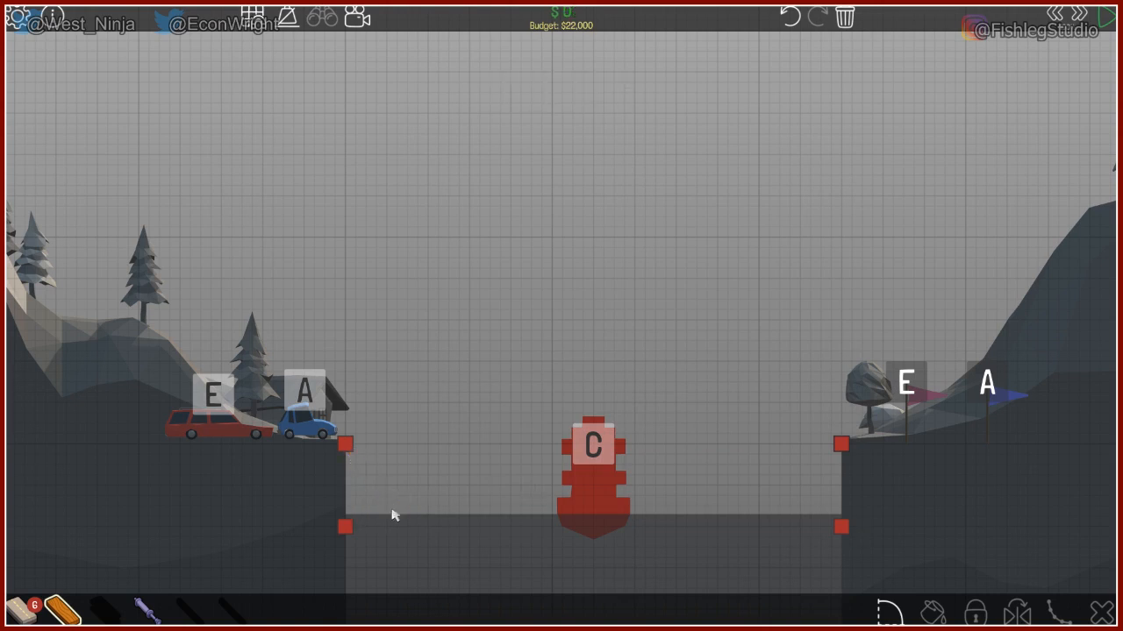
pyautogui.moveTo(144, 611)
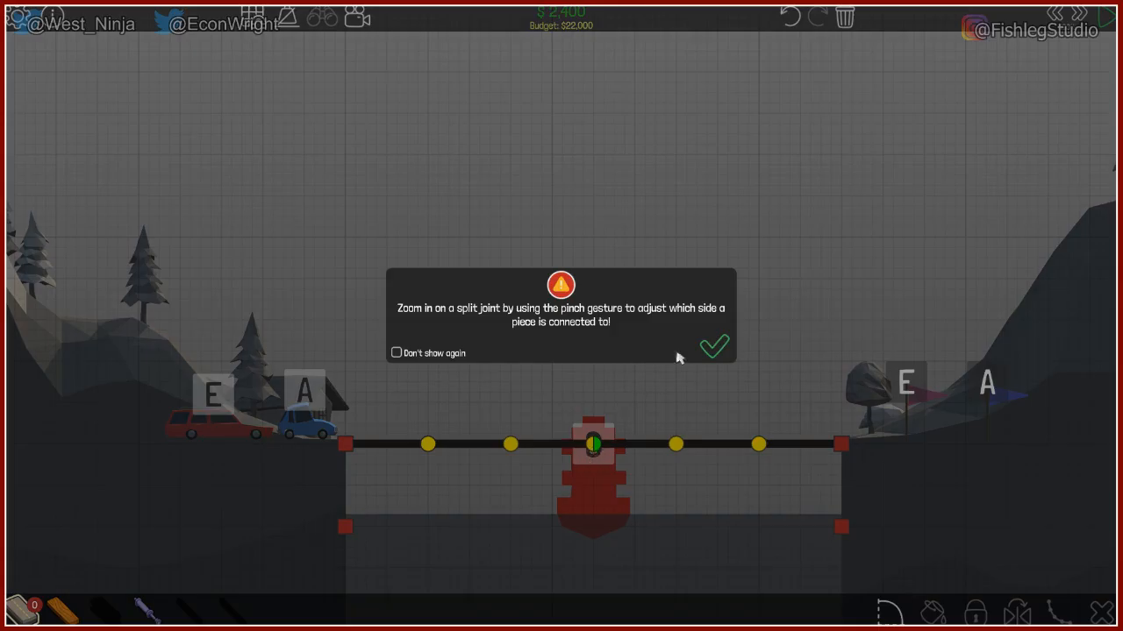
pyautogui.click(712, 345)
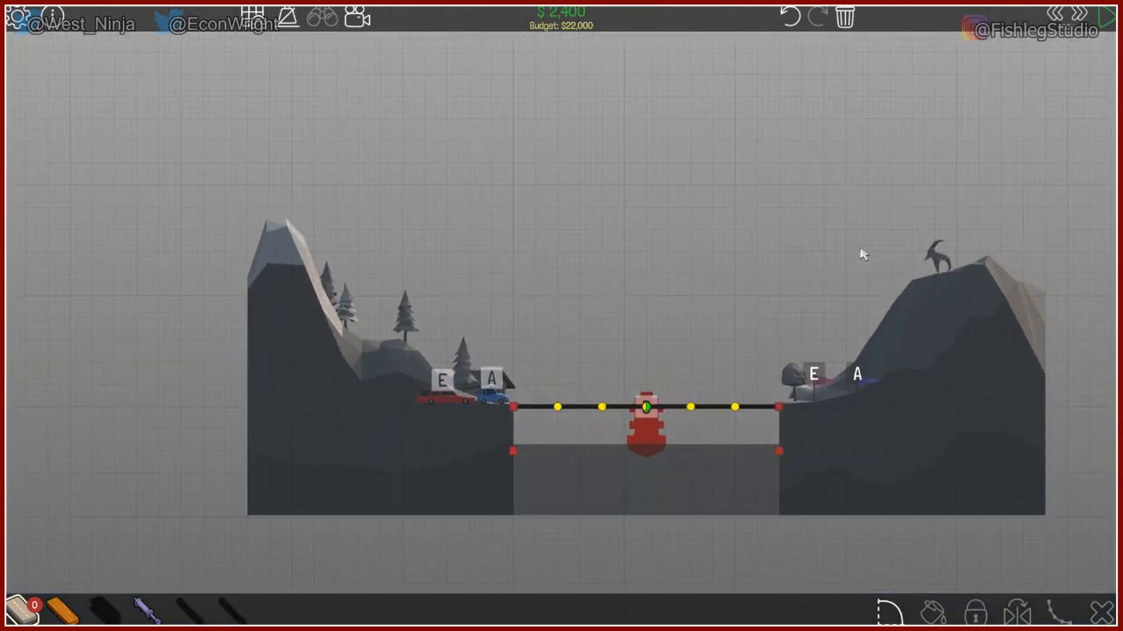
# Build a wood truss from the lower left anchor with a hydraulic up to the centre split joint
pyautogui.click(1091, 16)
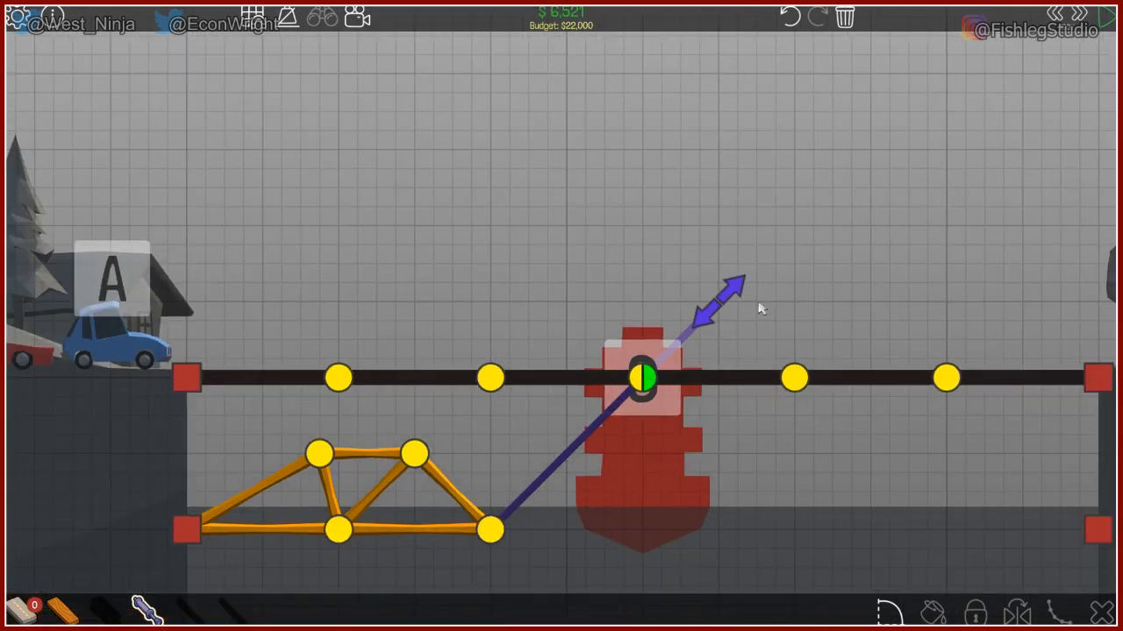
pyautogui.moveTo(466, 465)
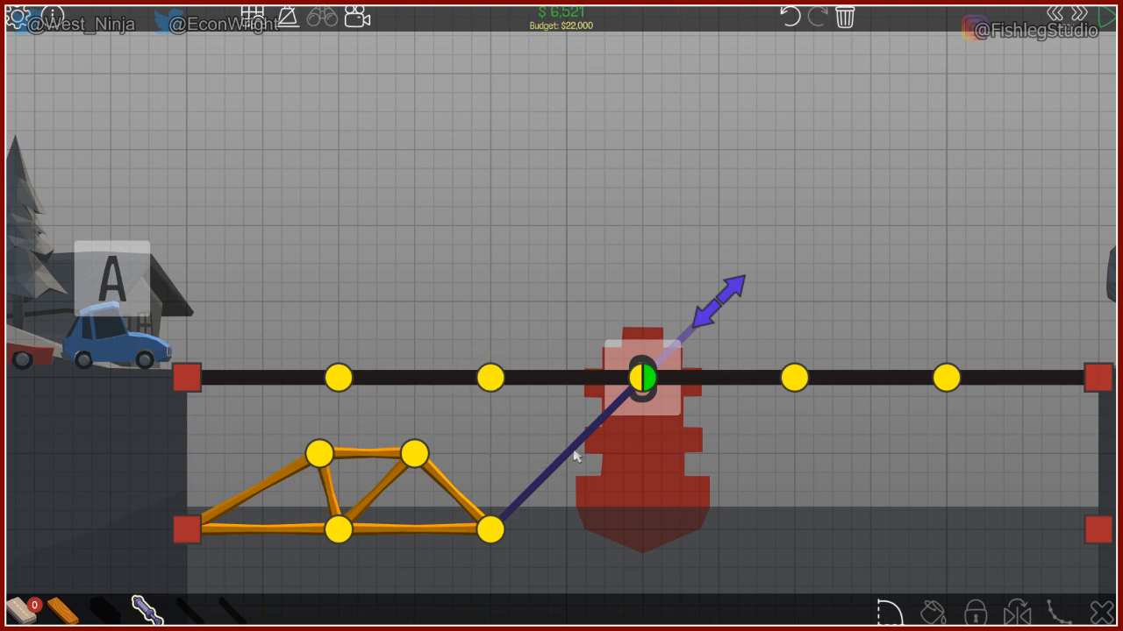
# Draw triangulated wood trusses over the road and under the right deck half with anchor posts
pyautogui.click(564, 456)
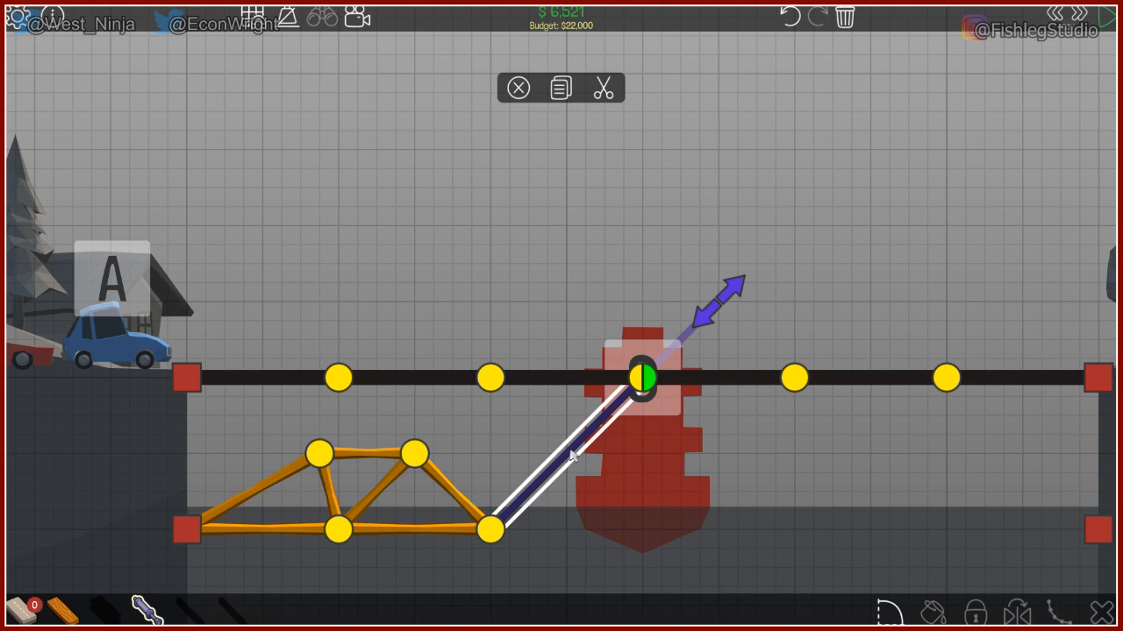
pyautogui.moveTo(330, 524)
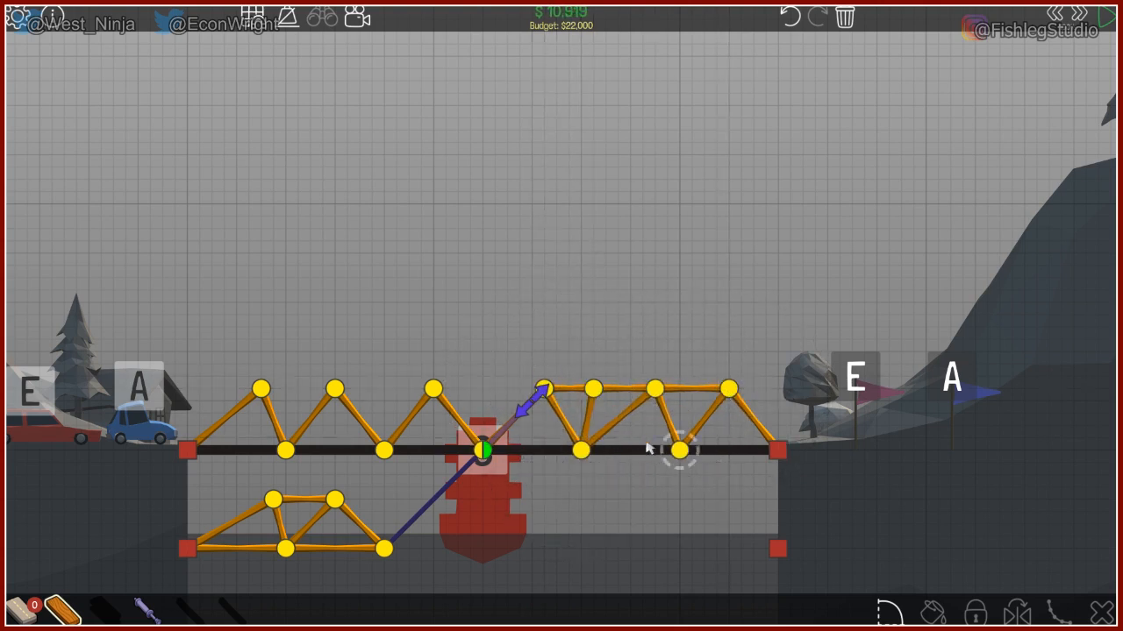
pyautogui.moveTo(765, 558)
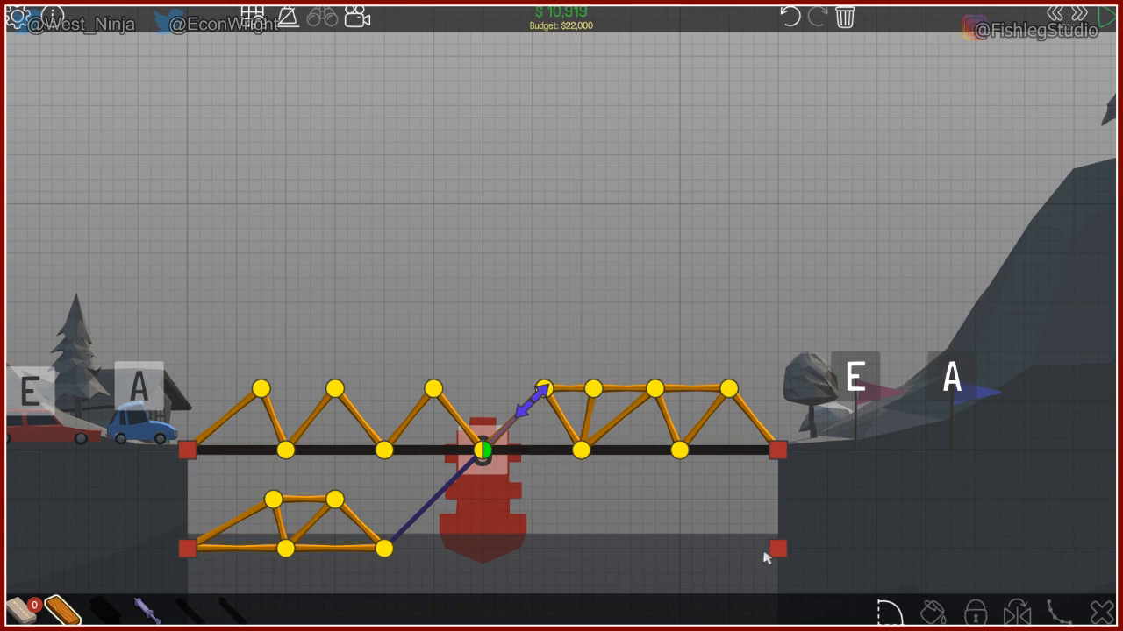
pyautogui.click(1094, 16)
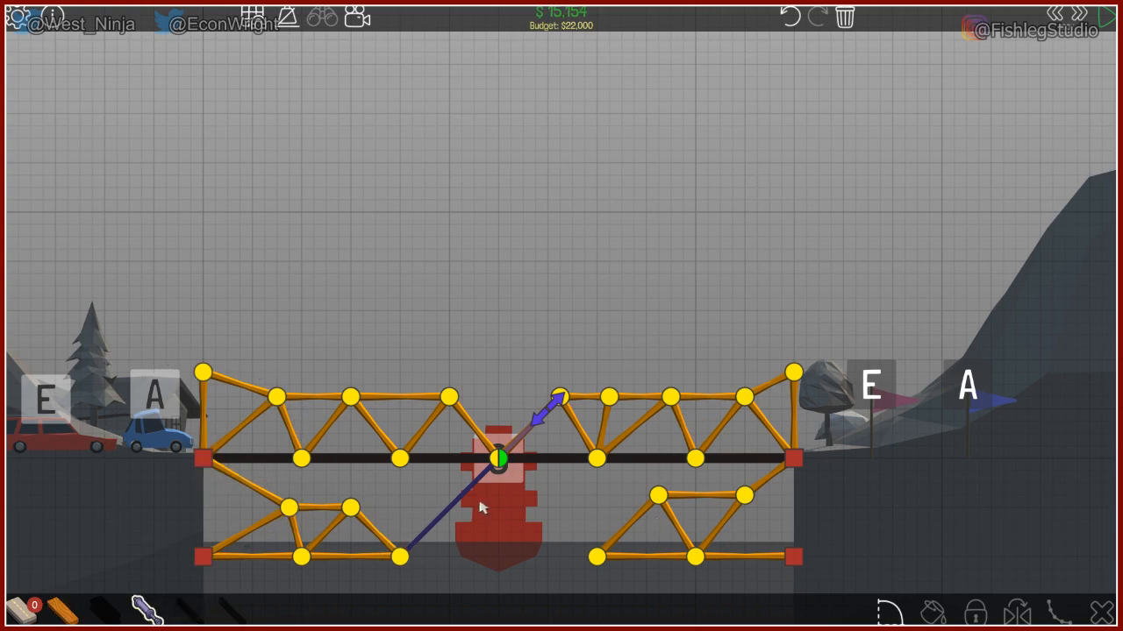
# Add a second hydraulic to the right half's split joint and box-select the whole bridge
pyautogui.click(498, 458)
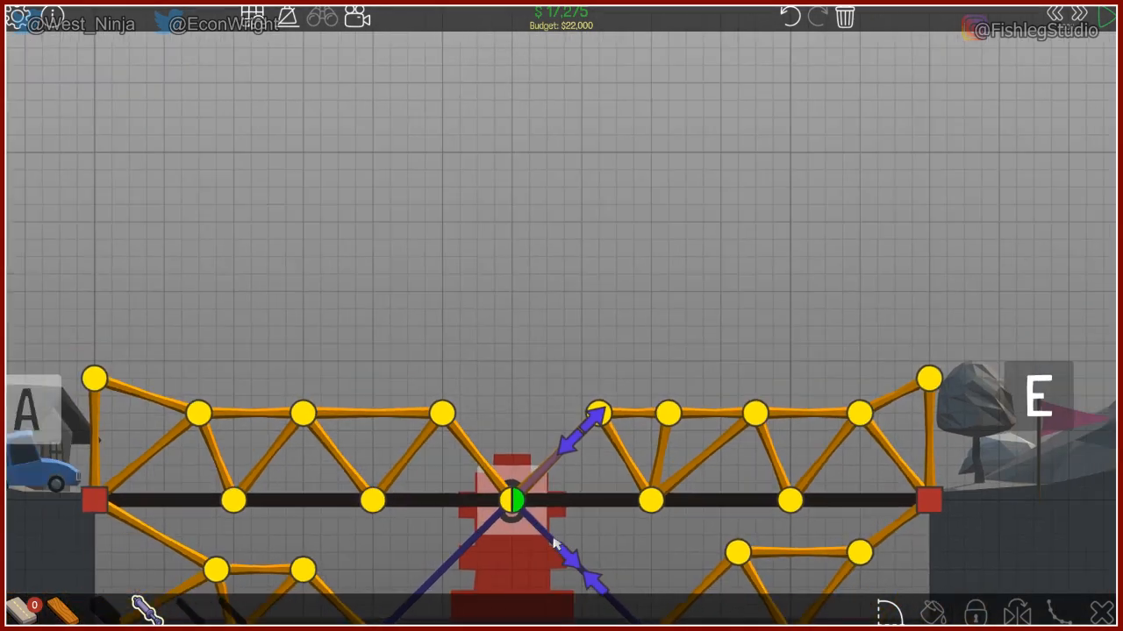
pyautogui.scroll(-3)
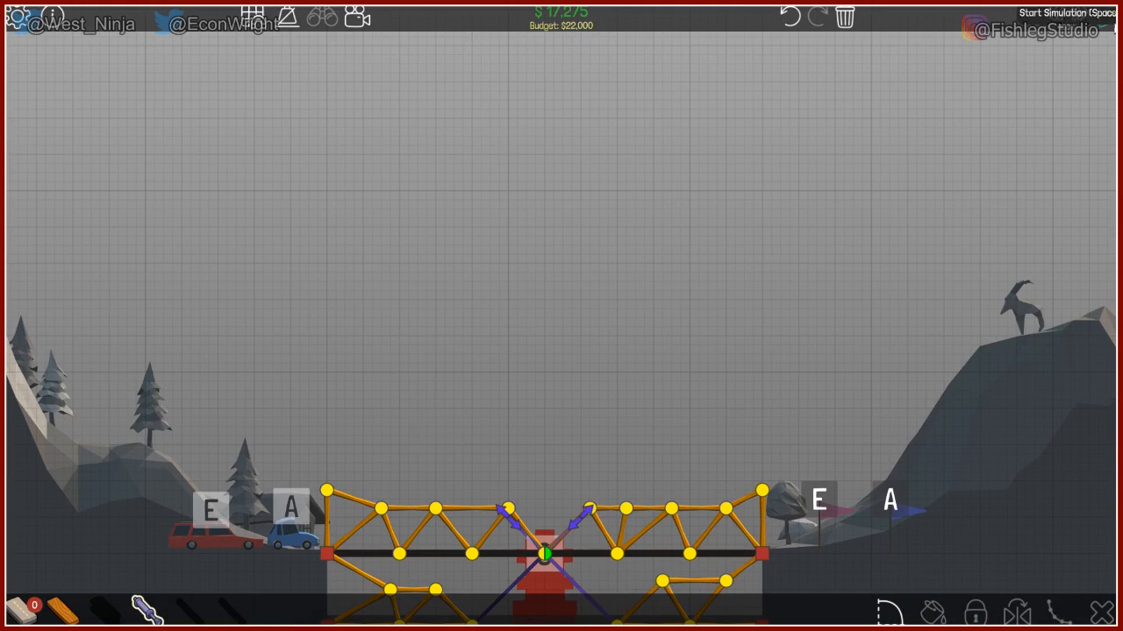
pyautogui.click(1066, 16)
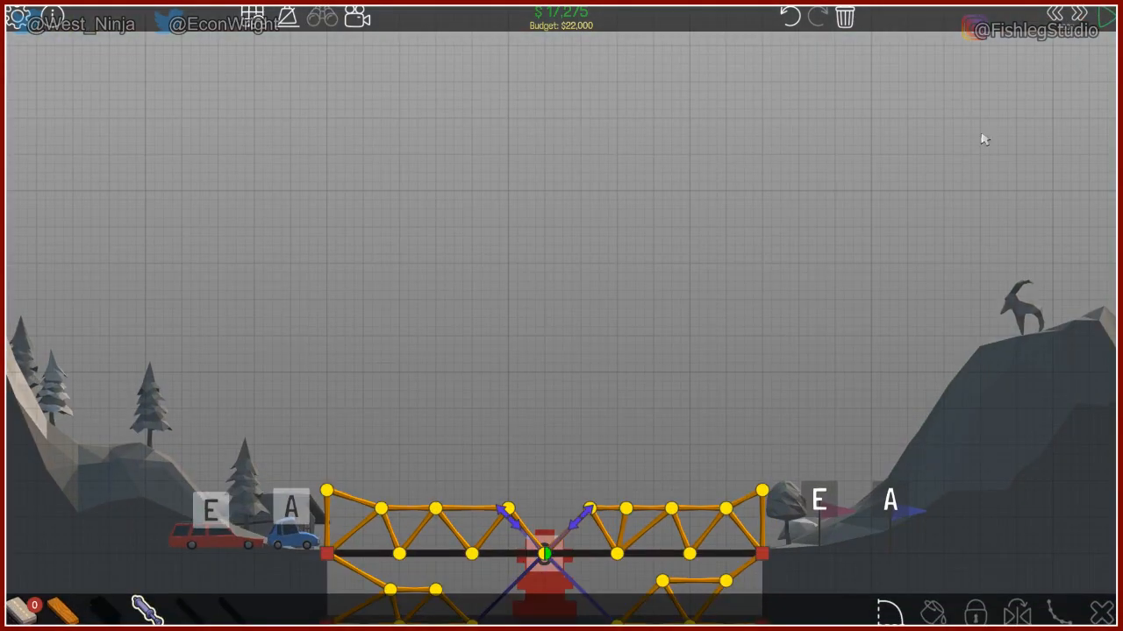
pyautogui.moveTo(842, 260)
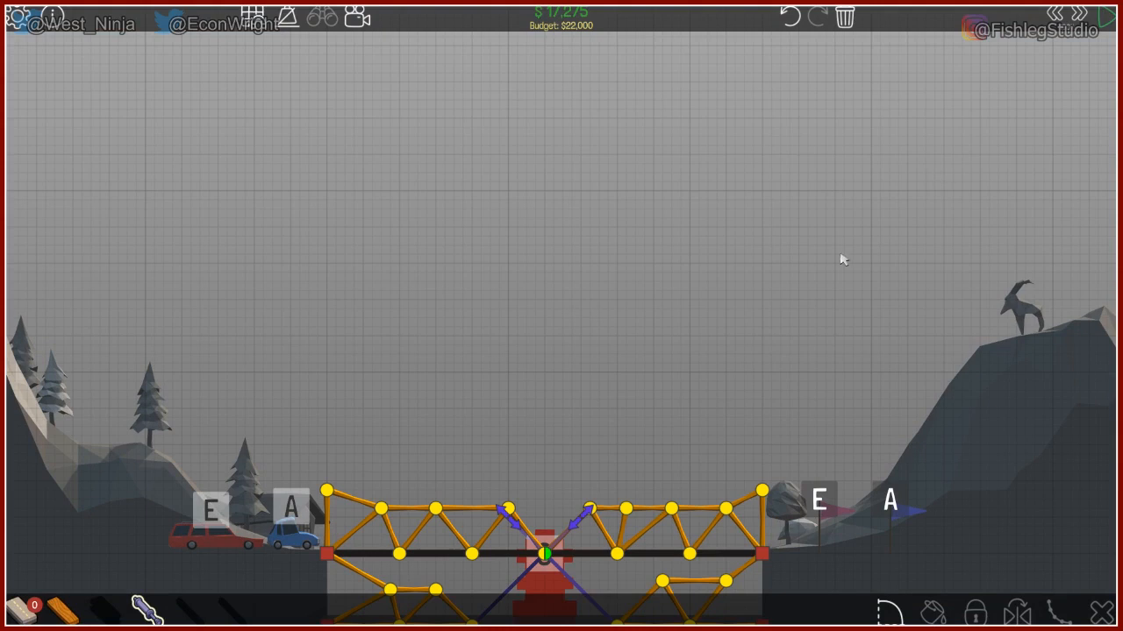
pyautogui.moveTo(610, 421)
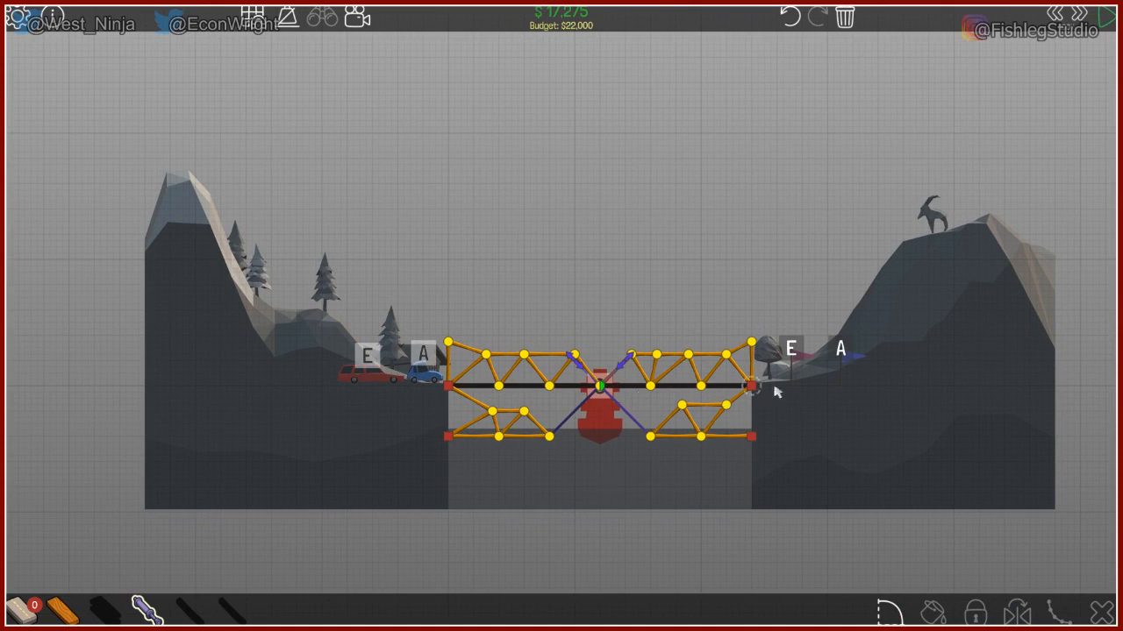
pyautogui.moveTo(391, 295)
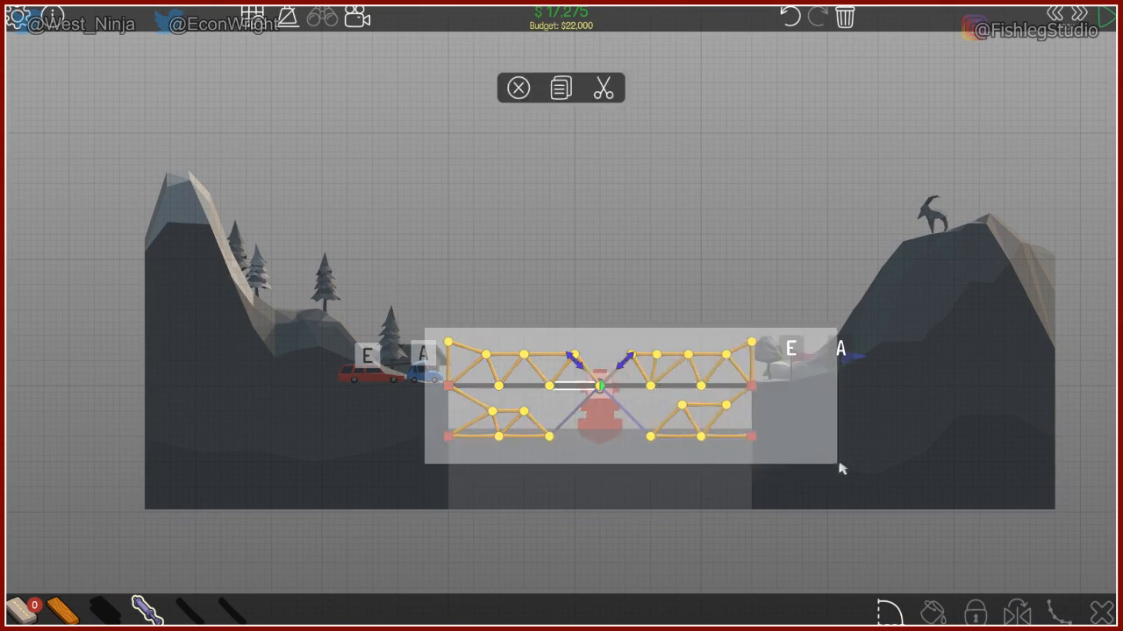
# Delete the selected structure and redraw the missing road segment across the gap
pyautogui.click(518, 87)
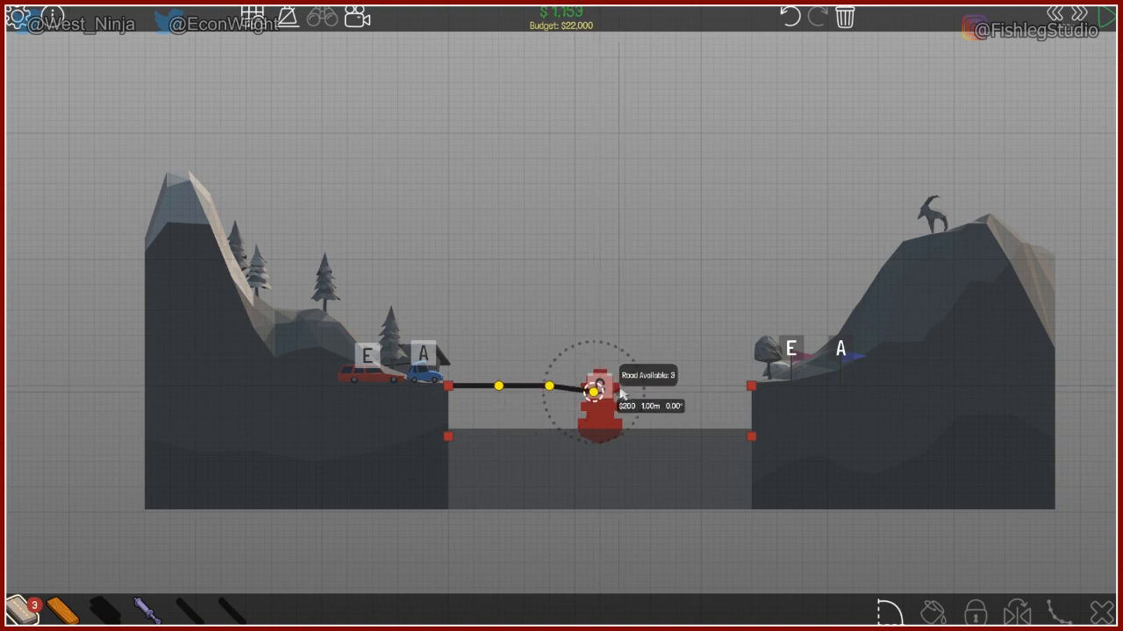
pyautogui.click(596, 389)
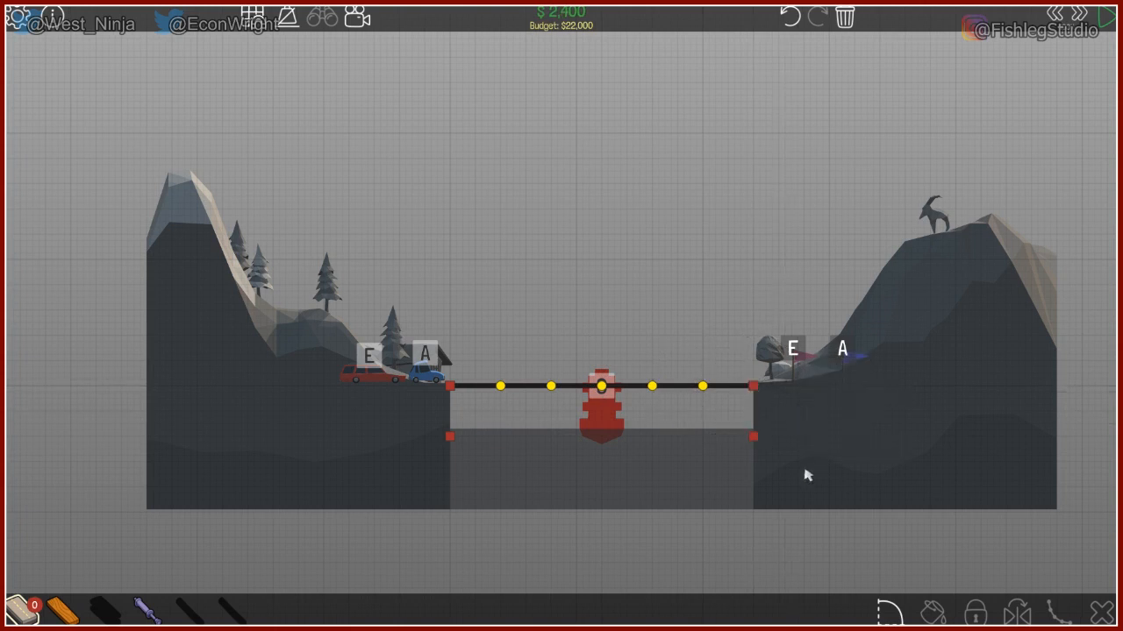
pyautogui.moveTo(724, 412)
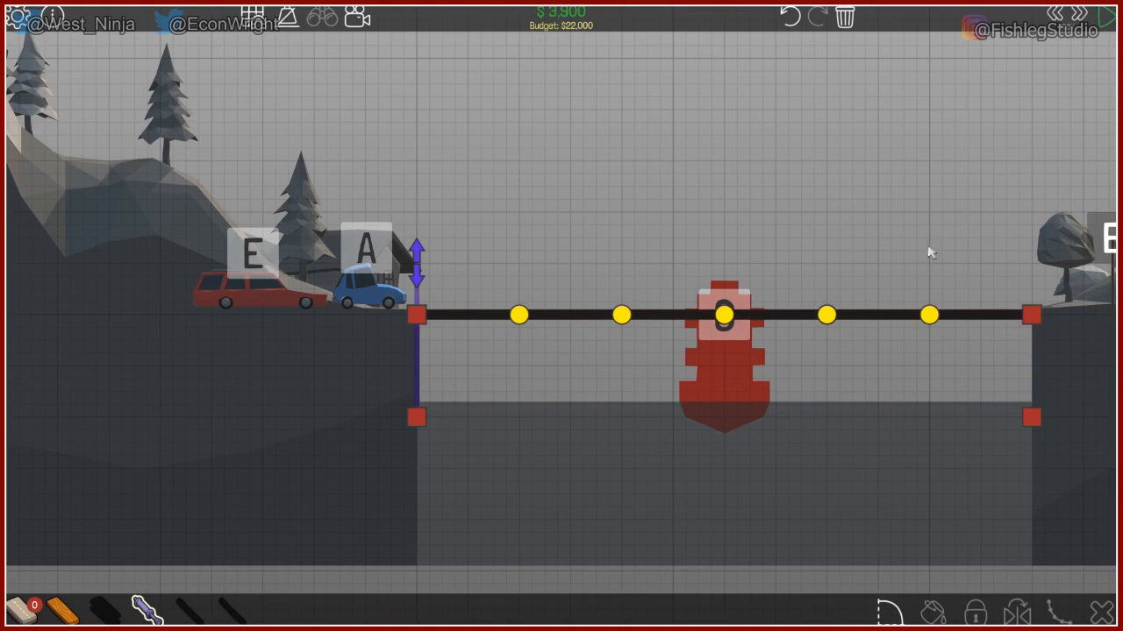
# Draw wood truss members above the deck and a vertical hydraulic with split joint at the right anchor
pyautogui.click(1032, 316)
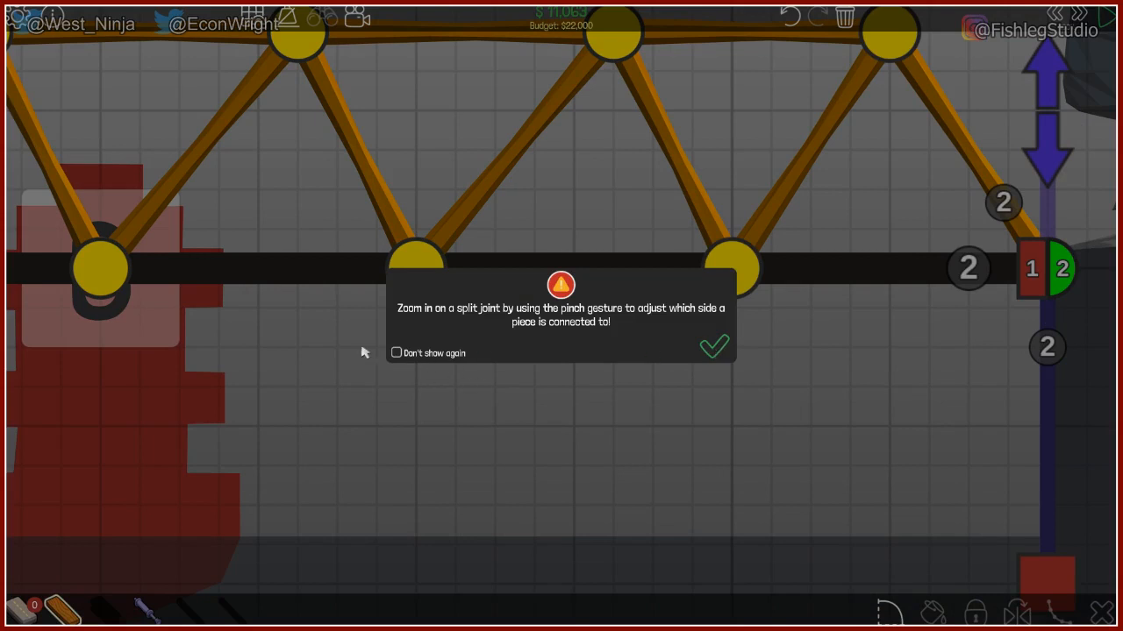
# Dismiss the tip and toggle the left anchor split joint's connected pieces to the other side
pyautogui.click(712, 346)
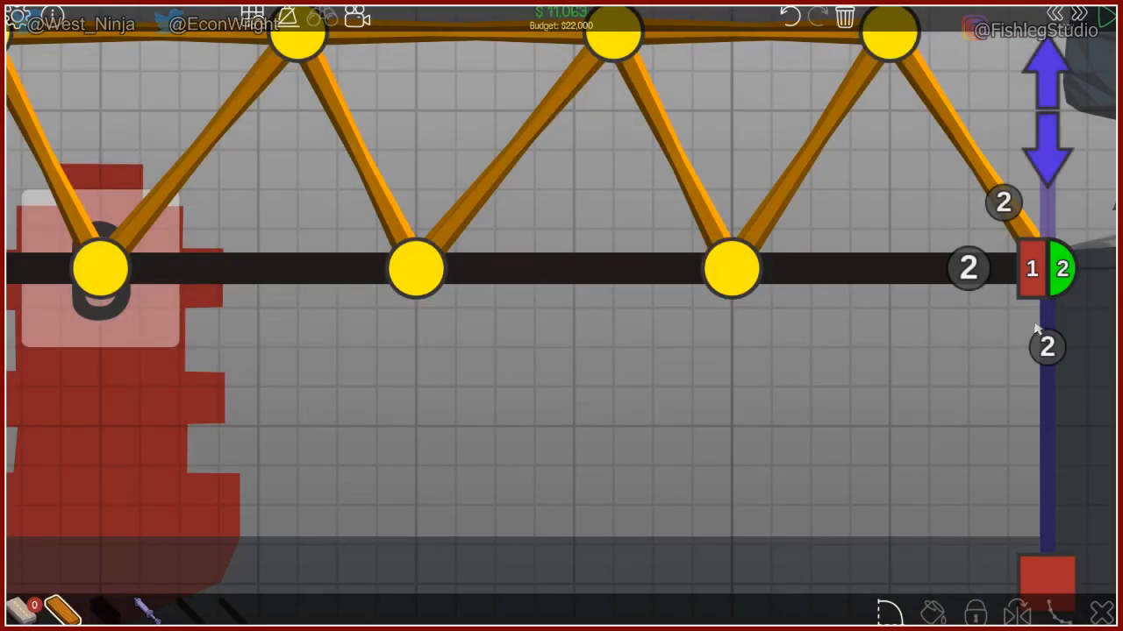
pyautogui.moveTo(947, 277)
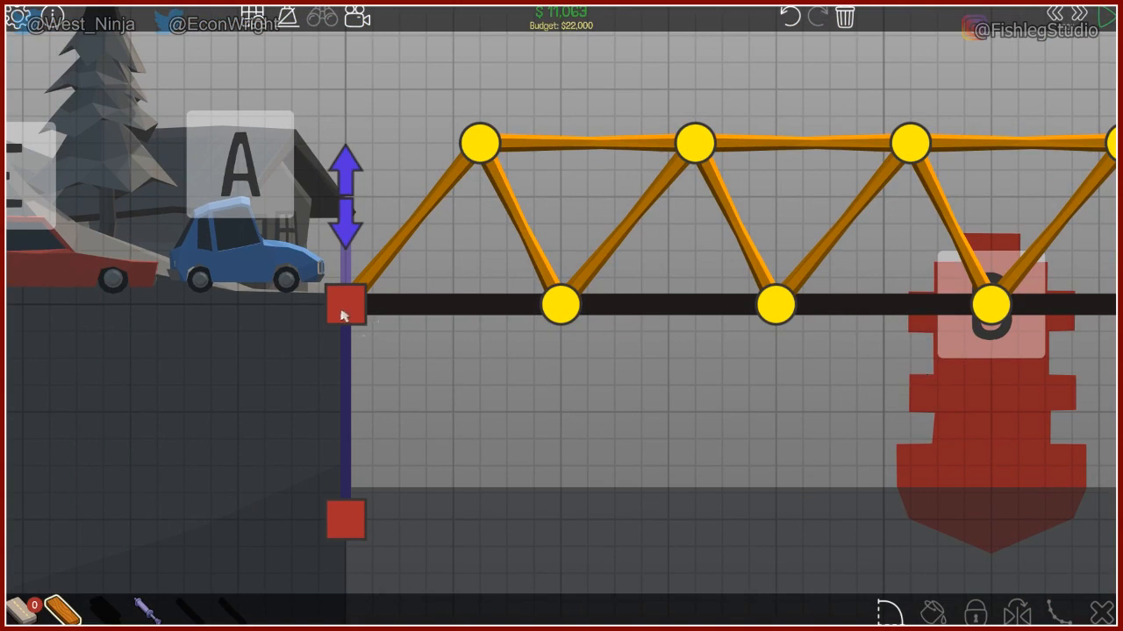
pyautogui.click(342, 302)
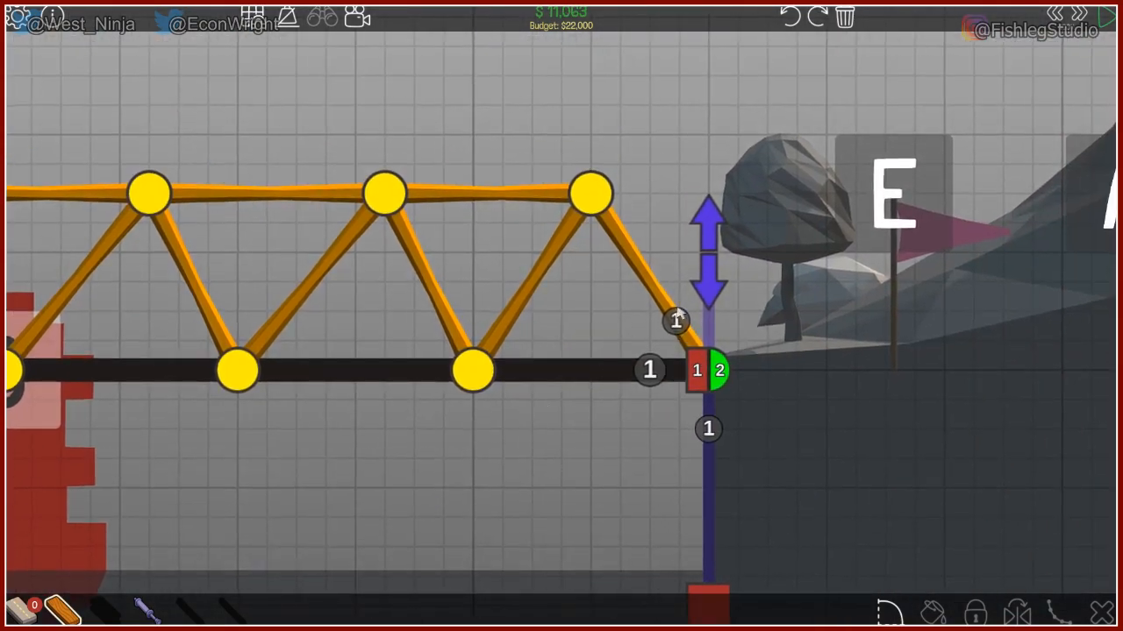
pyautogui.moveTo(681, 382)
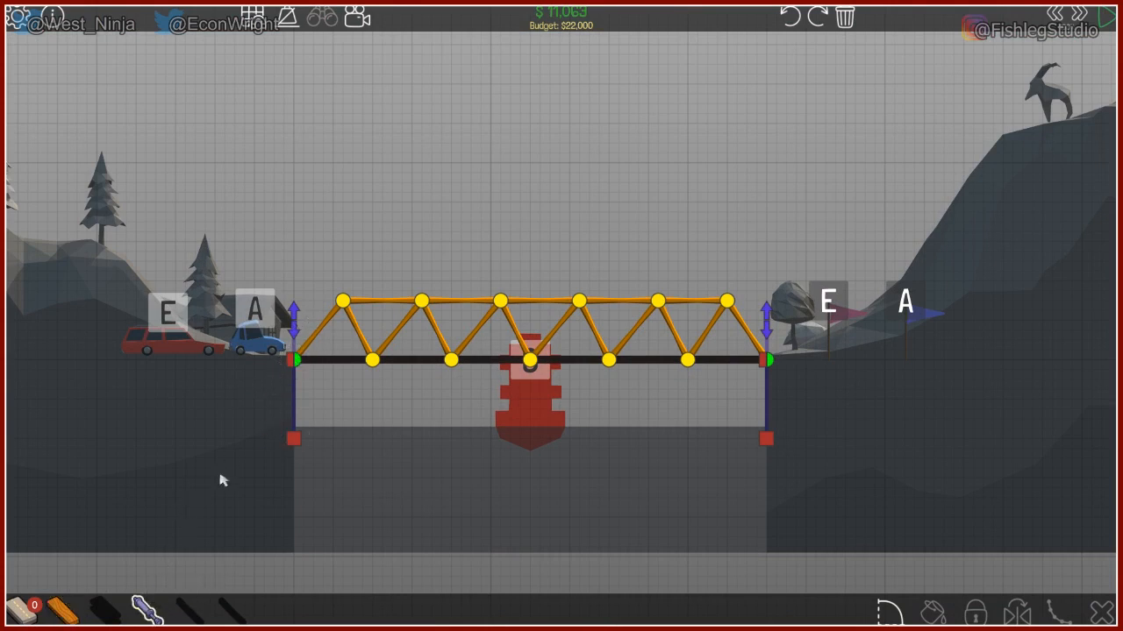
pyautogui.moveTo(302, 456)
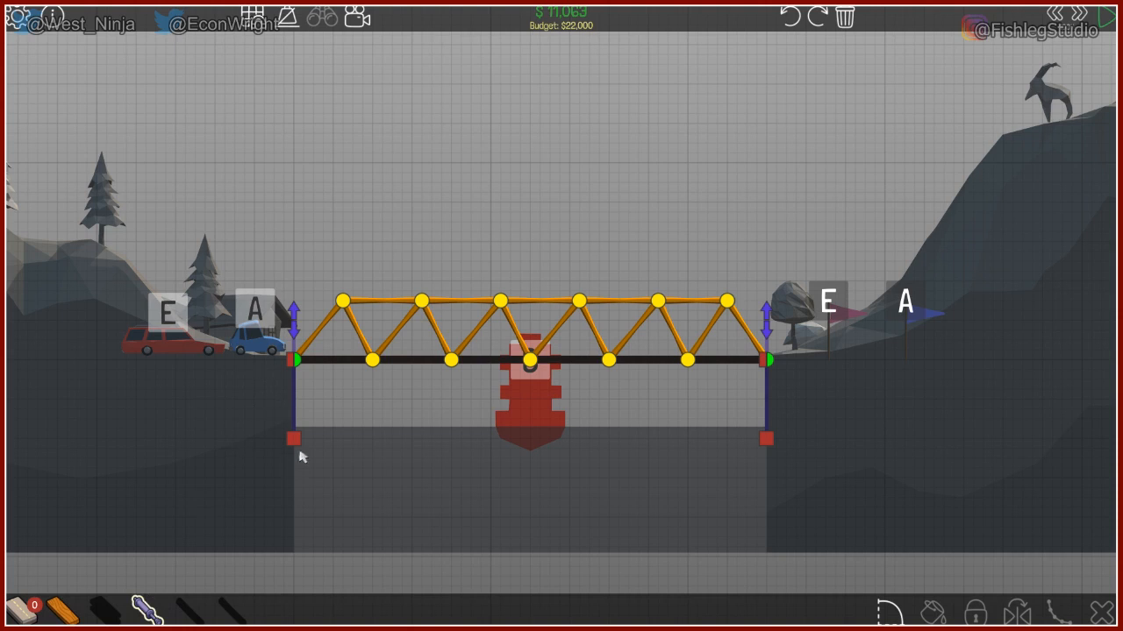
# Draw angled wood ramp members from the left and right deck ends toward the banks
pyautogui.click(295, 438)
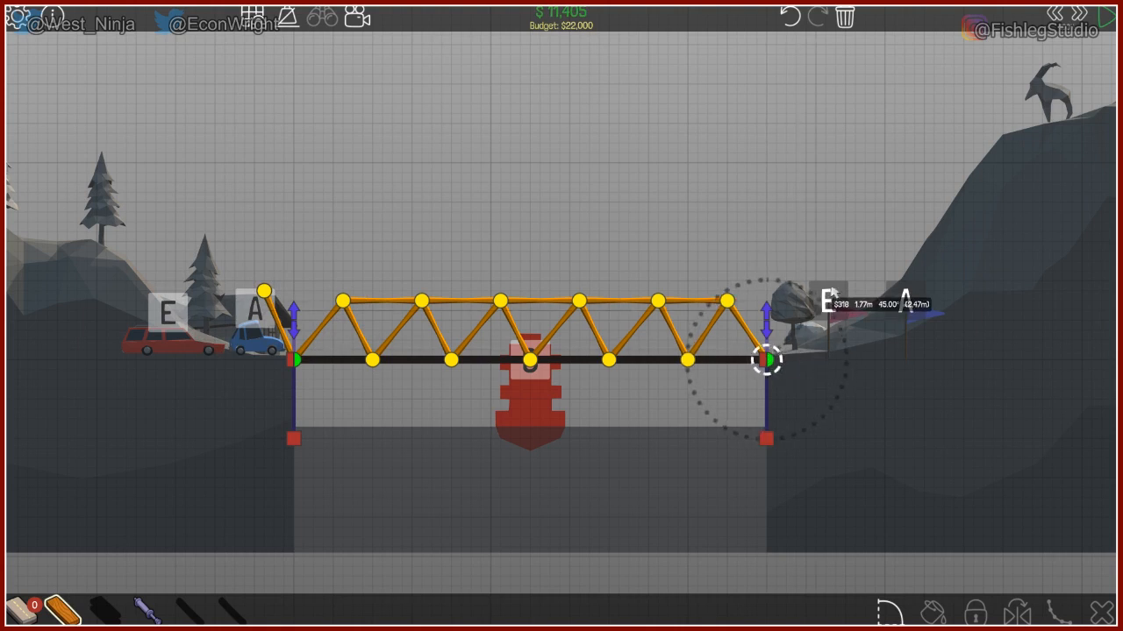
pyautogui.moveTo(765, 358); pyautogui.dragTo(840, 312)
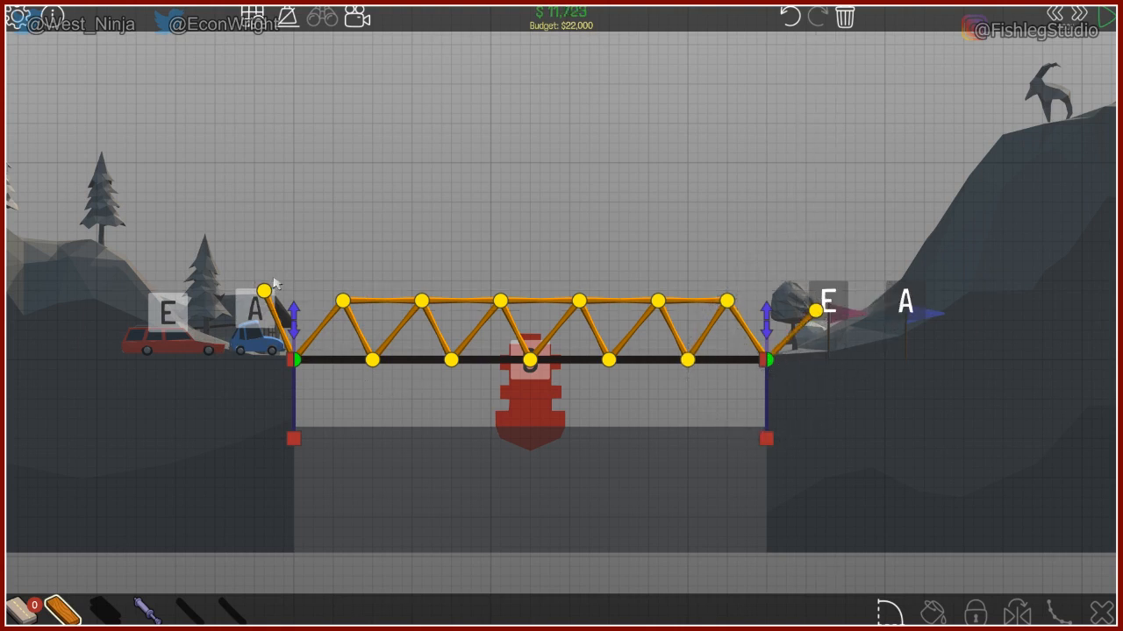
pyautogui.moveTo(263, 289)
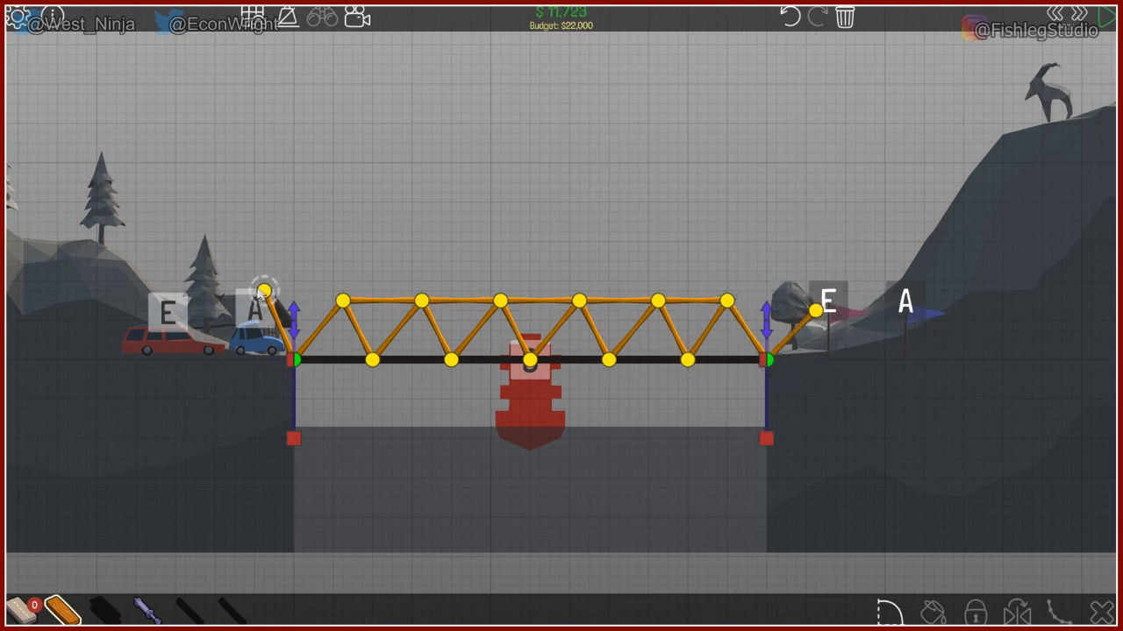